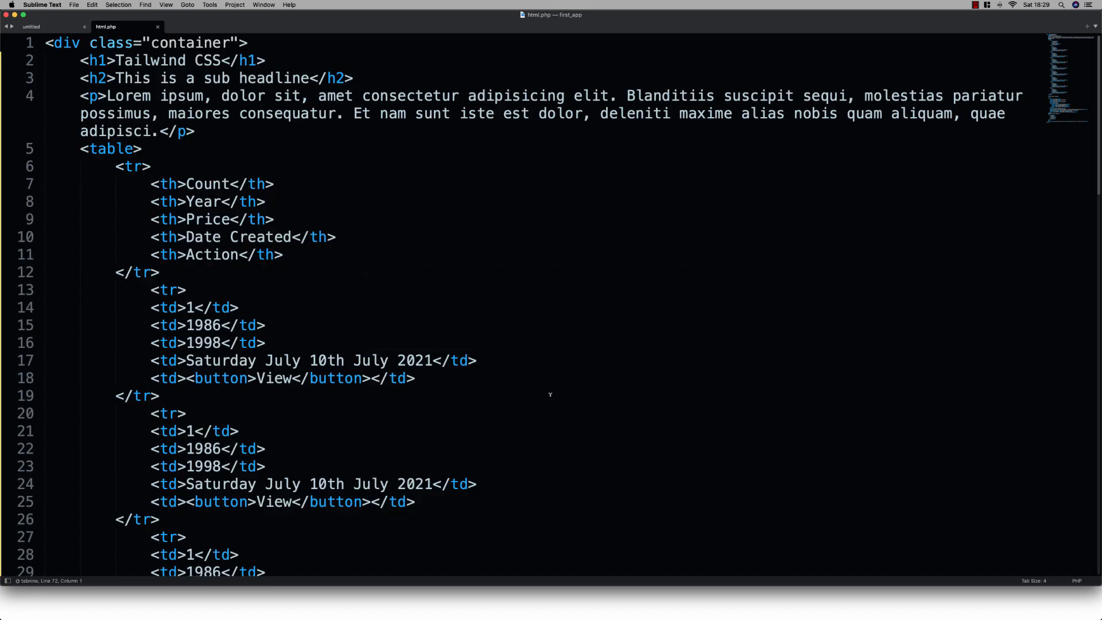
pyautogui.moveTo(348, 253)
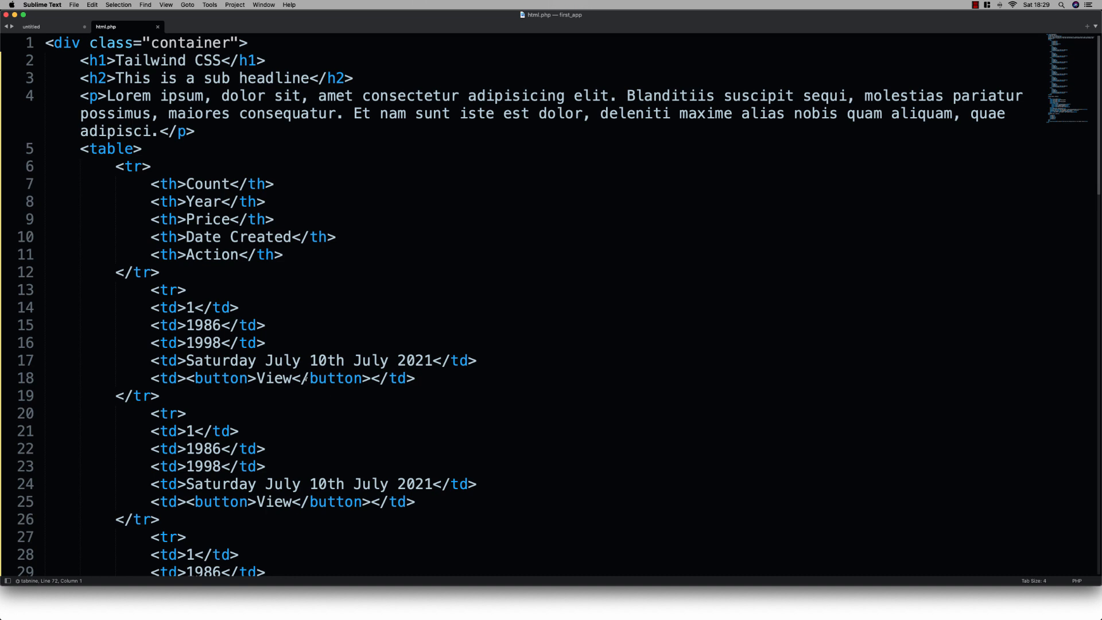
pyautogui.moveTo(773, 464)
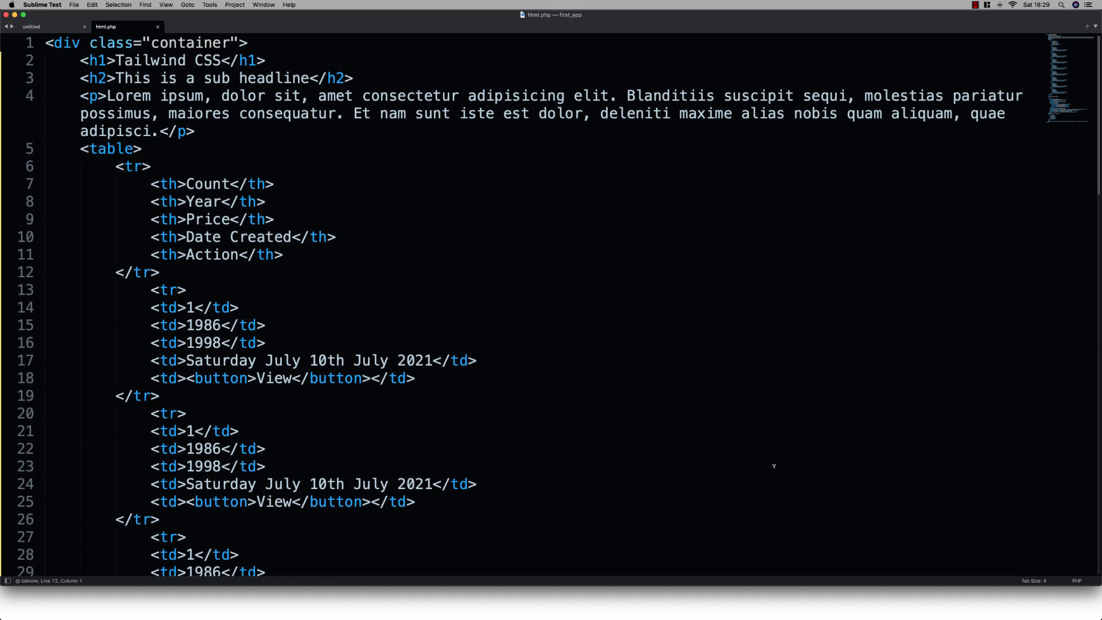
pyautogui.moveTo(697, 21)
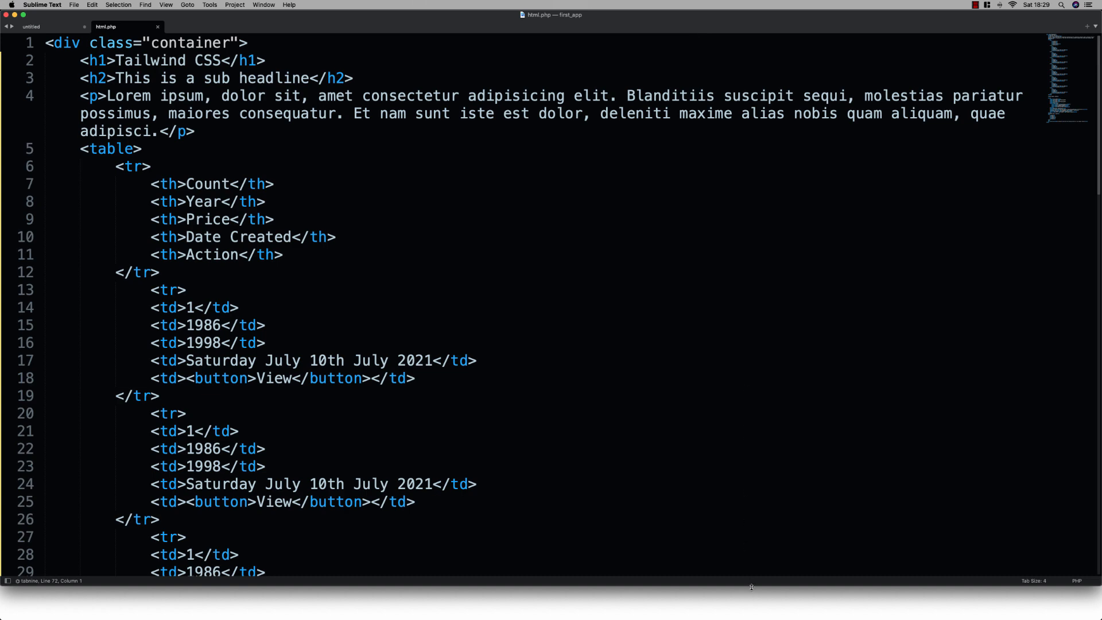
# Replace the fixed 'Tailwind' heading word with a PHP tag printing the capitalised segment(2).
pyautogui.scroll(-3)
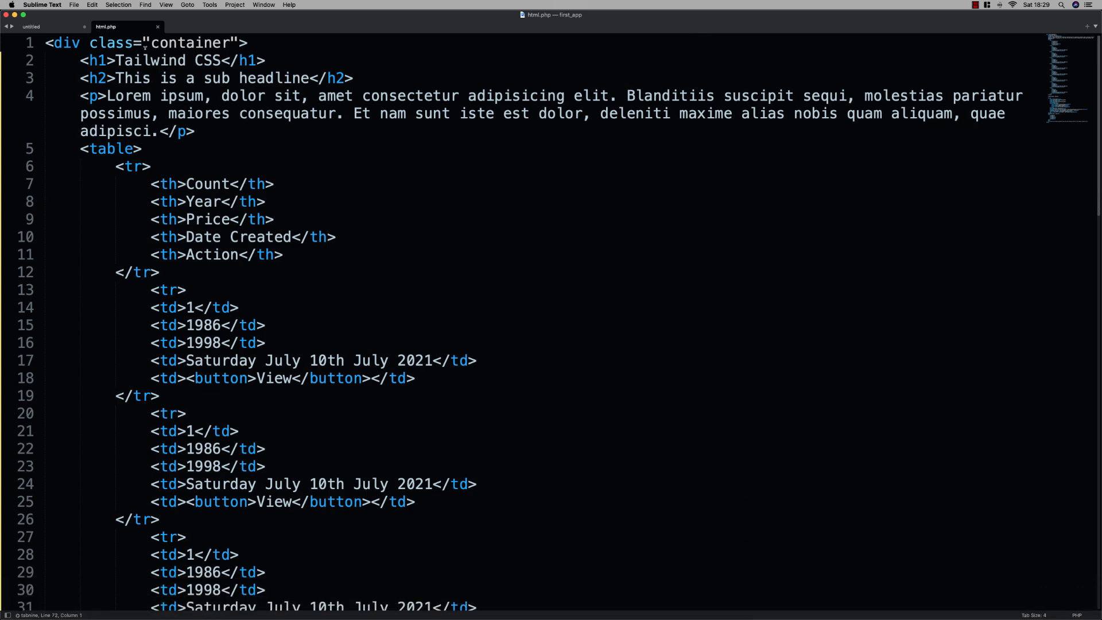
pyautogui.scroll(-3)
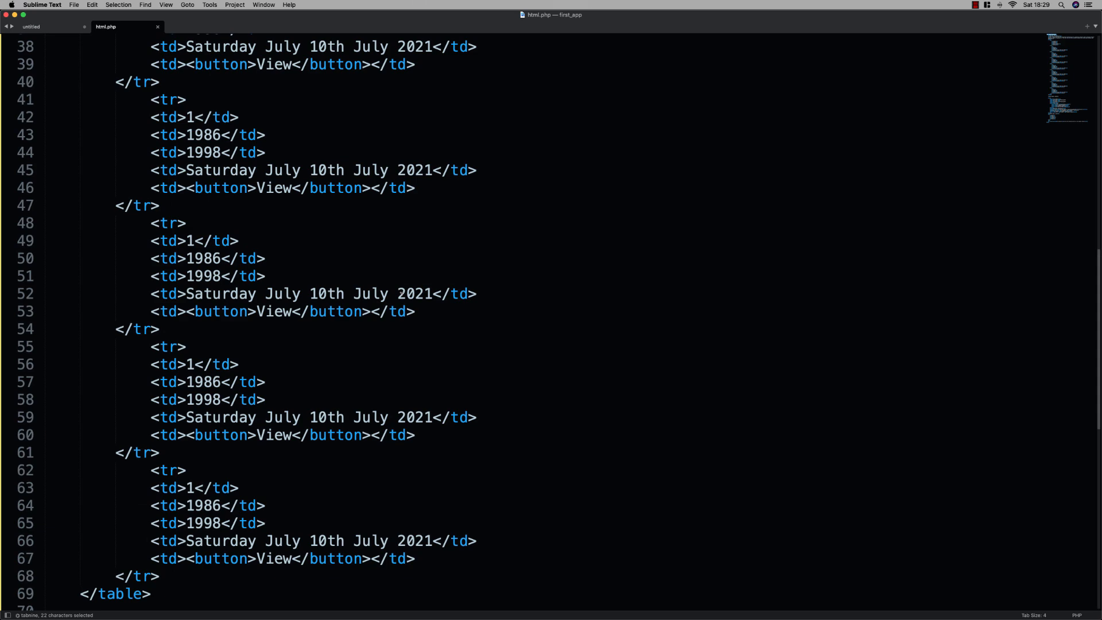
pyautogui.scroll(3)
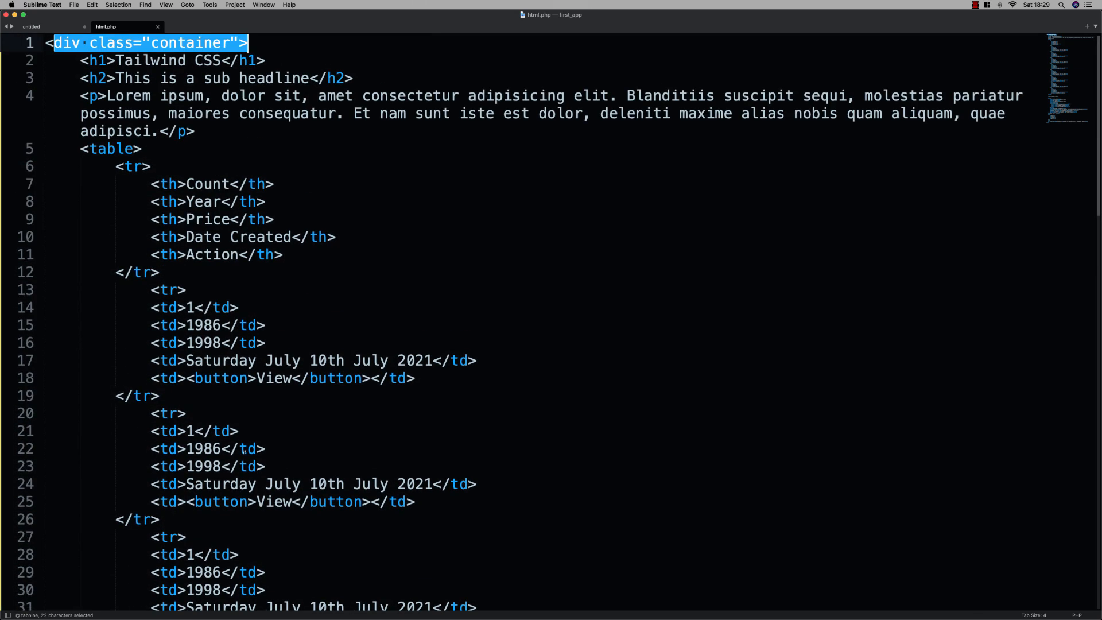
pyautogui.doubleClick(182, 42)
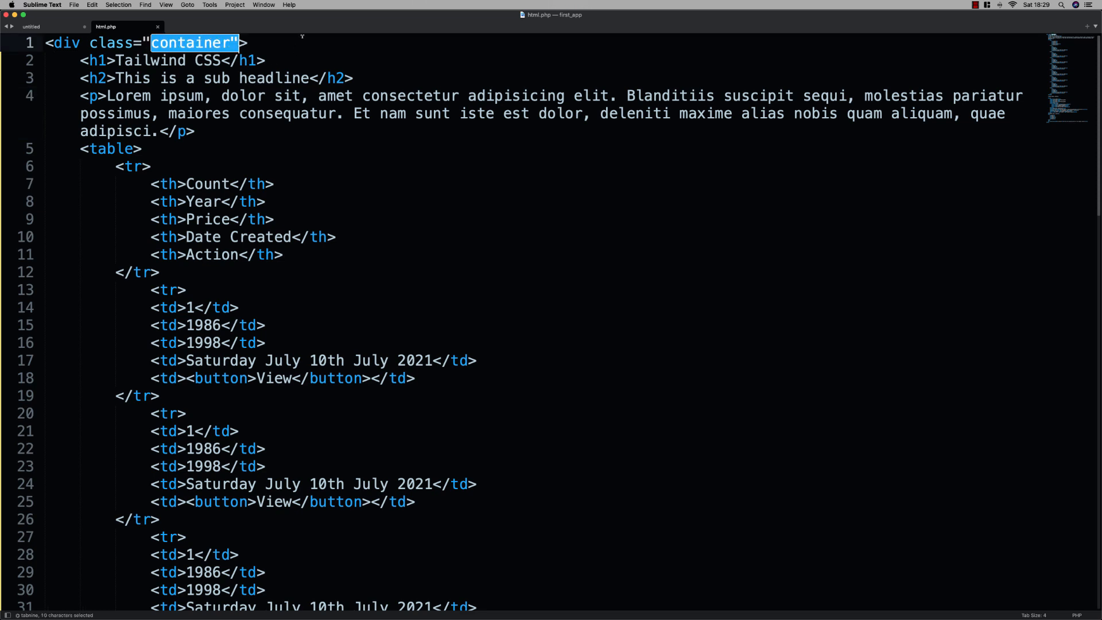
pyautogui.click(245, 42)
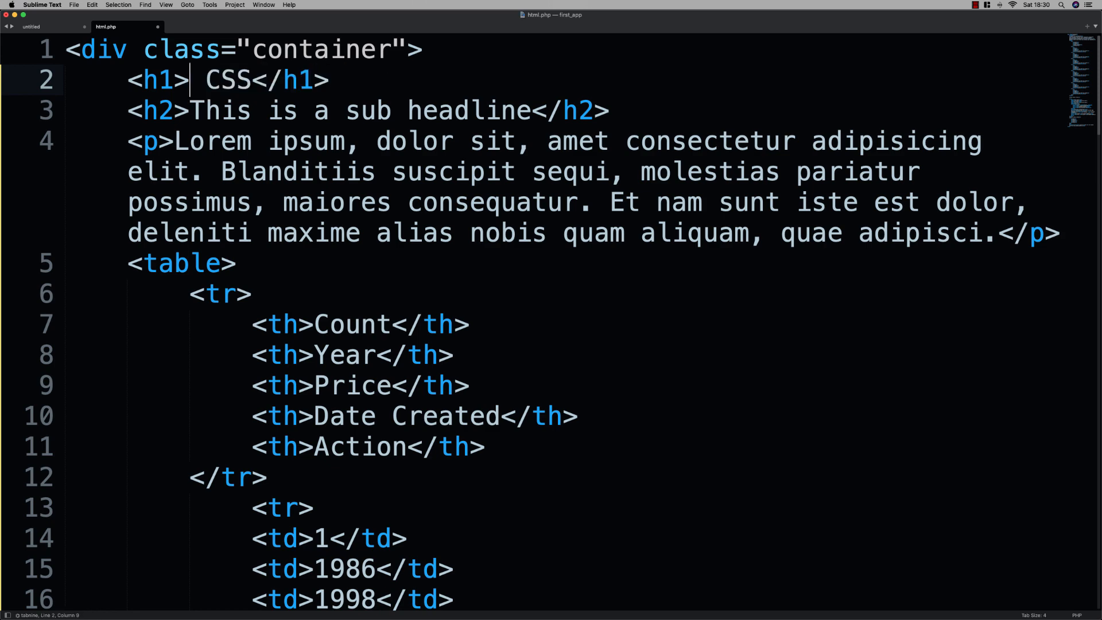
pyautogui.write('<?= segment')
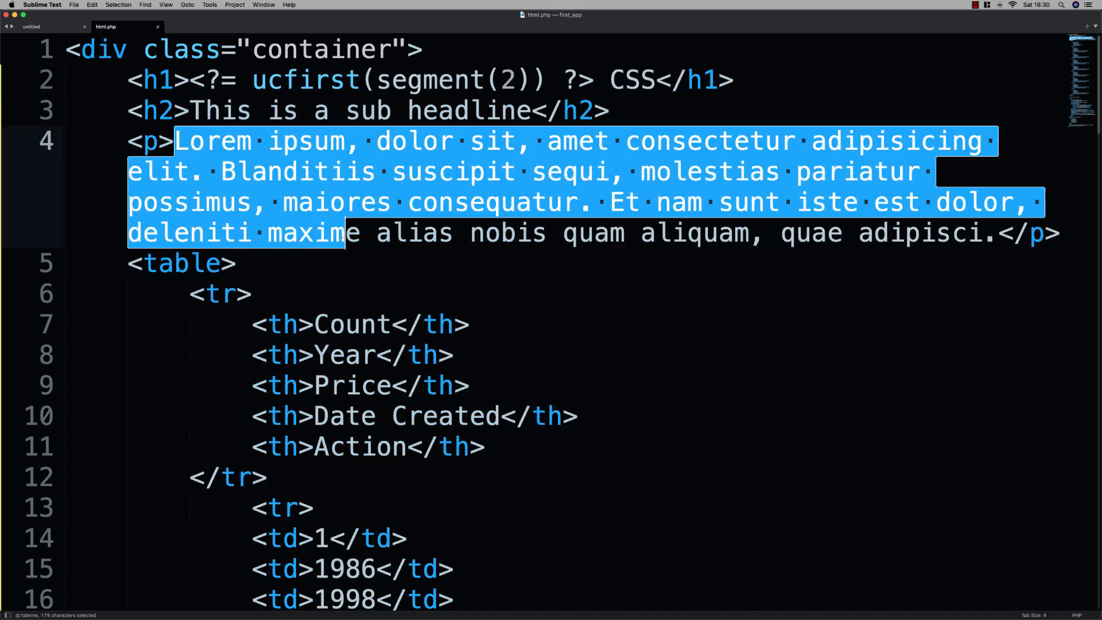
# Scroll down through html.php to the form markup below.
pyautogui.scroll(-3)
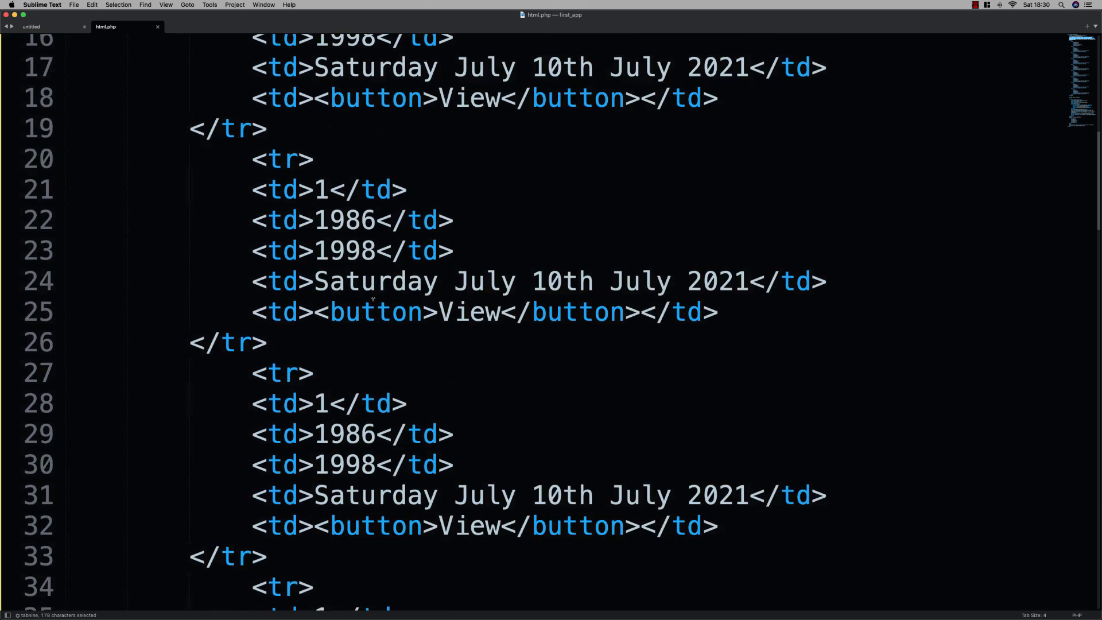
pyautogui.scroll(-3)
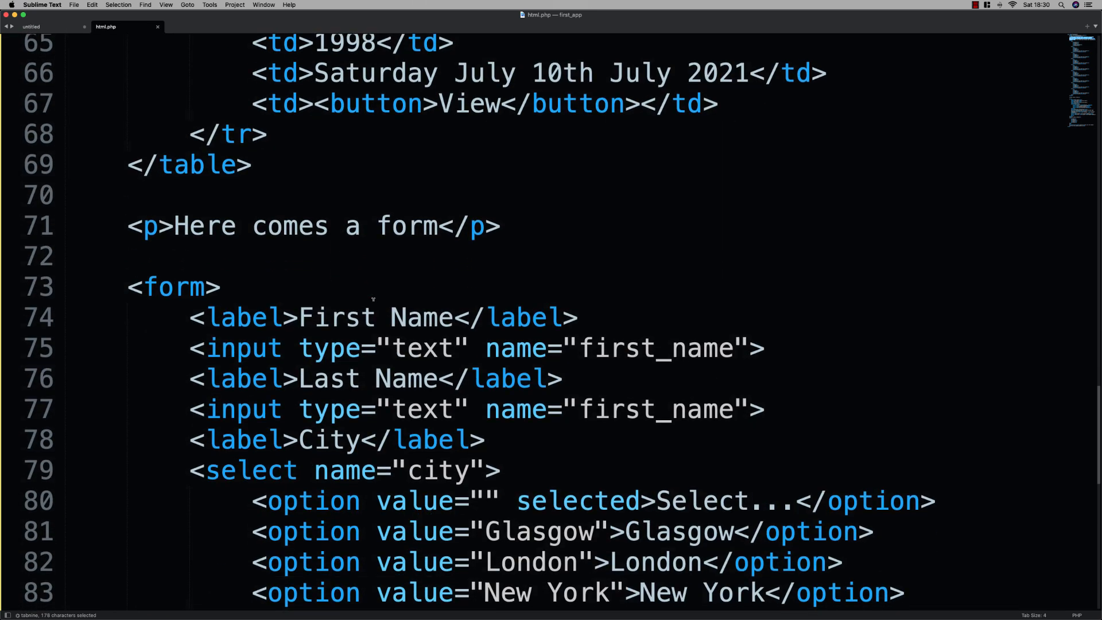
pyautogui.scroll(-3)
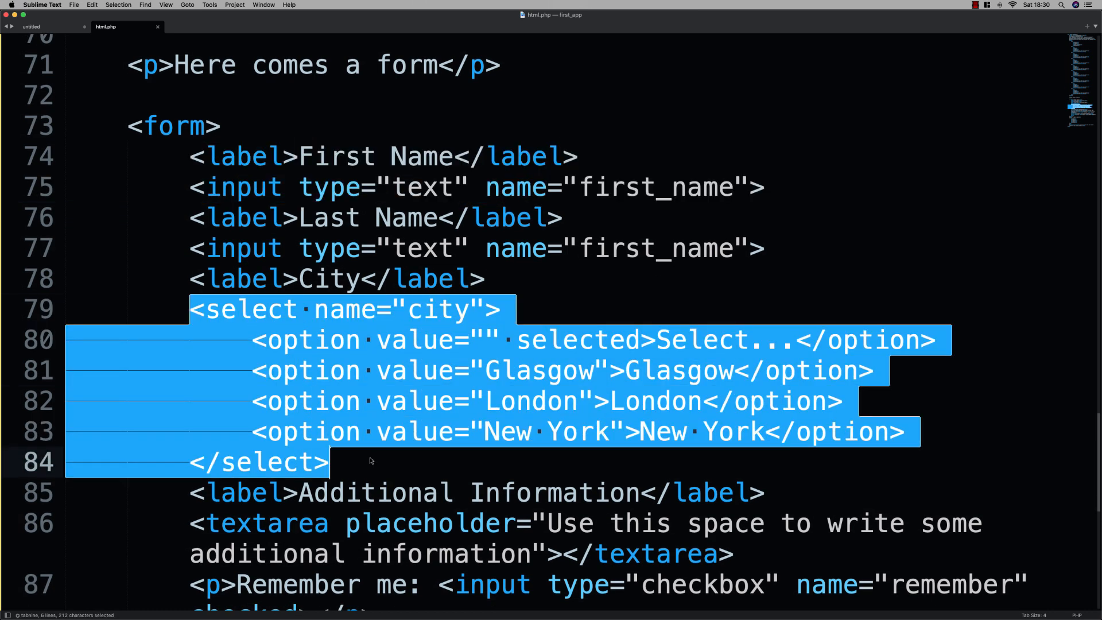
# Delete the alt-class Submit button line and its blank line, leaving one Submit button, and save.
pyautogui.scroll(-3)
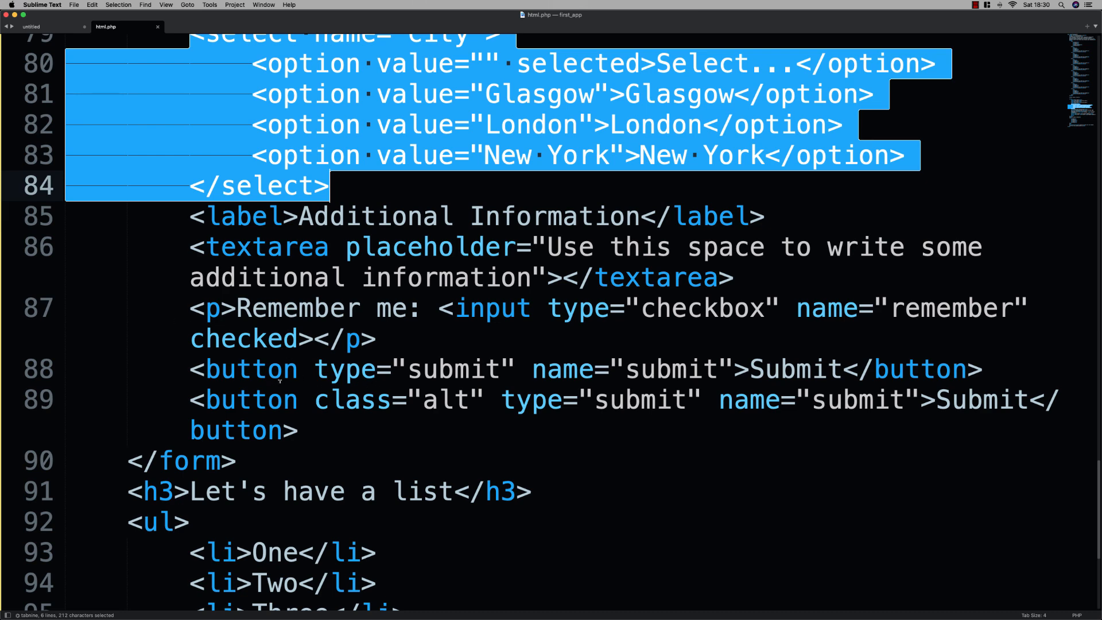
pyautogui.click(380, 338)
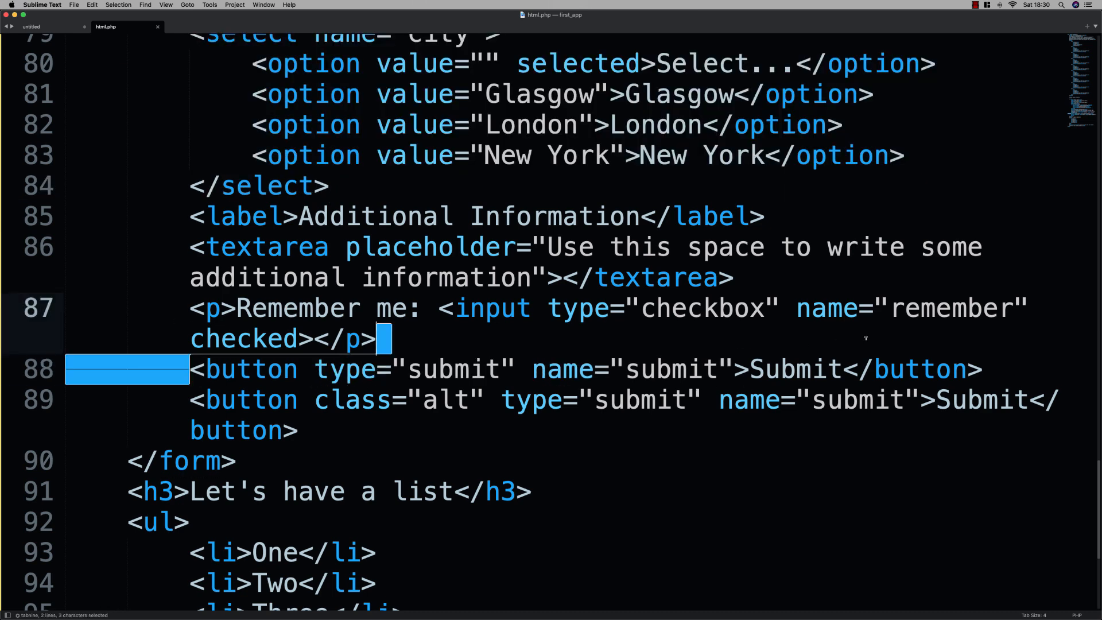
pyautogui.click(298, 431)
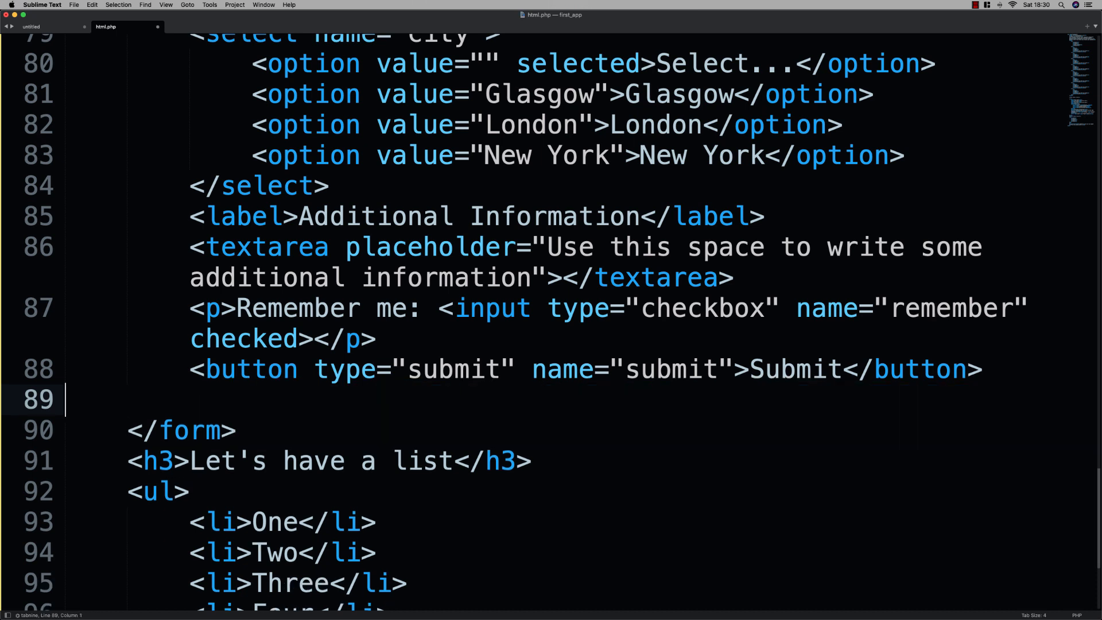
pyautogui.press('backspace')
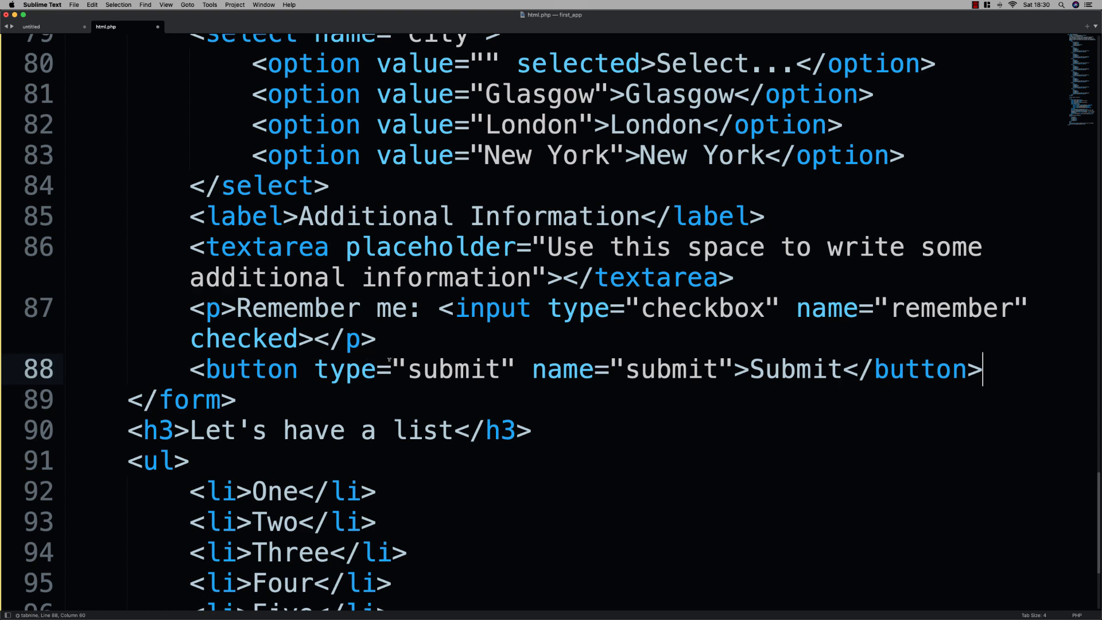
pyautogui.doubleClick(679, 368)
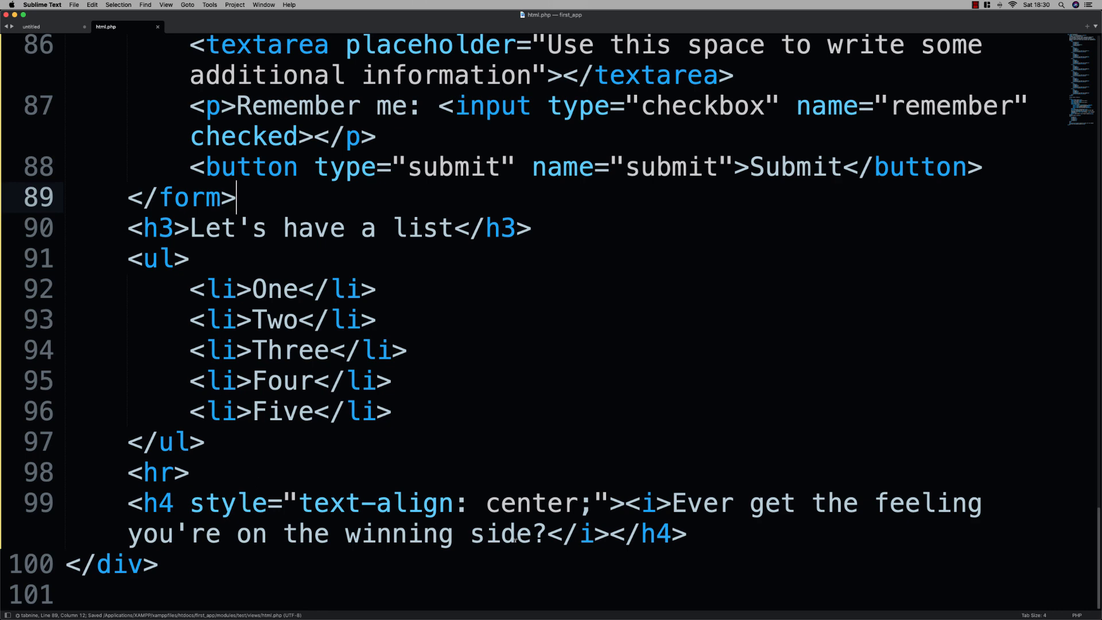
pyautogui.click(160, 563)
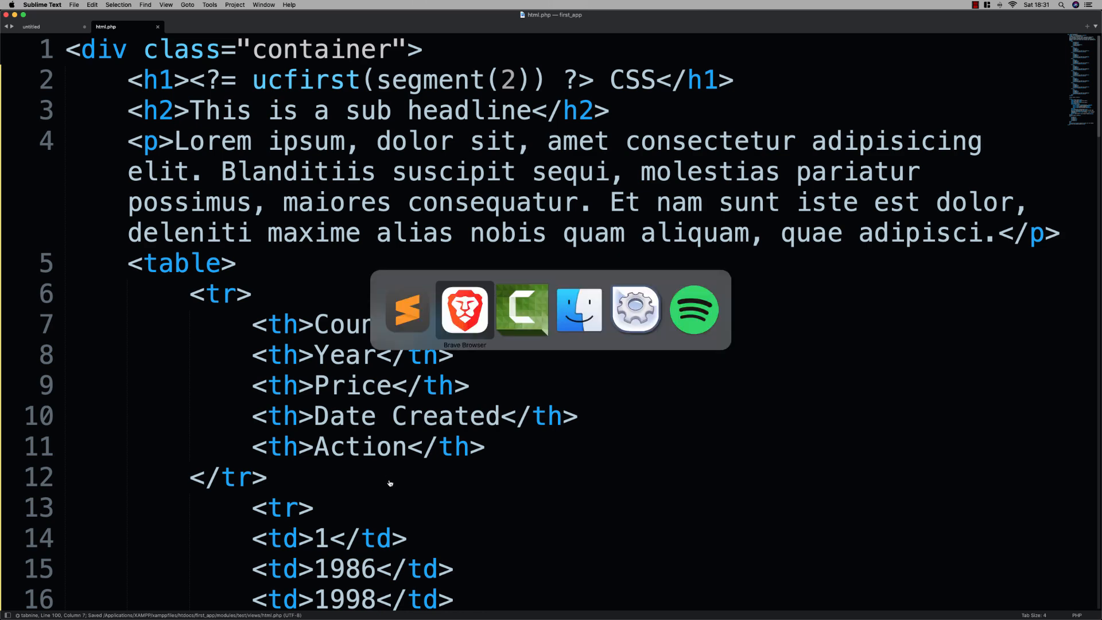
# Switch to Brave on the localhost/first_app/test Comparing CSS Frameworks page.
pyautogui.click(464, 309)
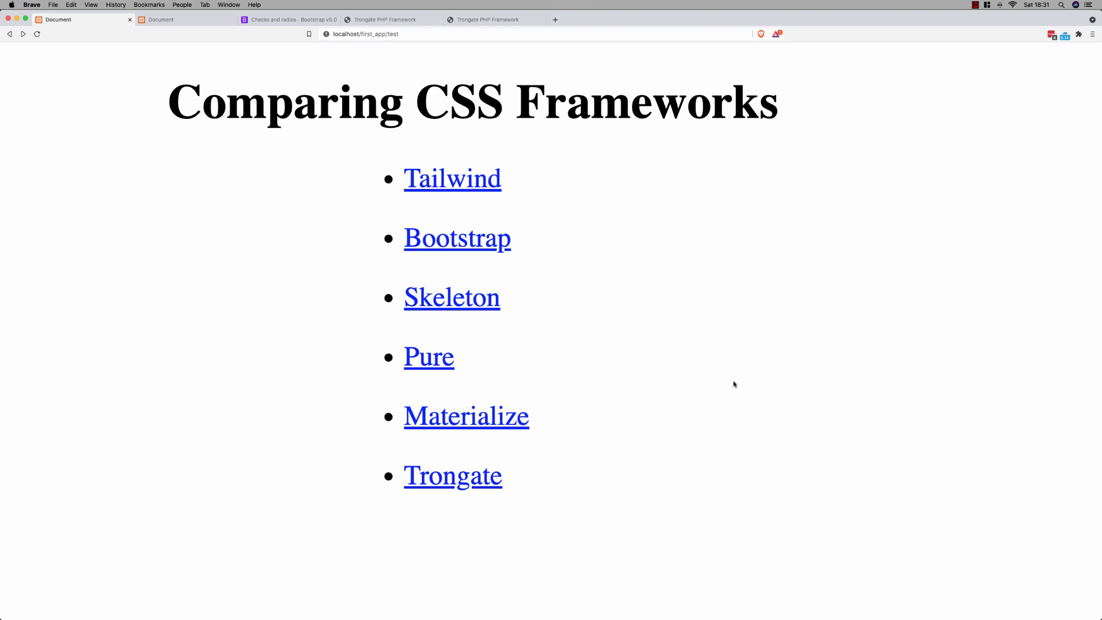
pyautogui.moveTo(736, 398)
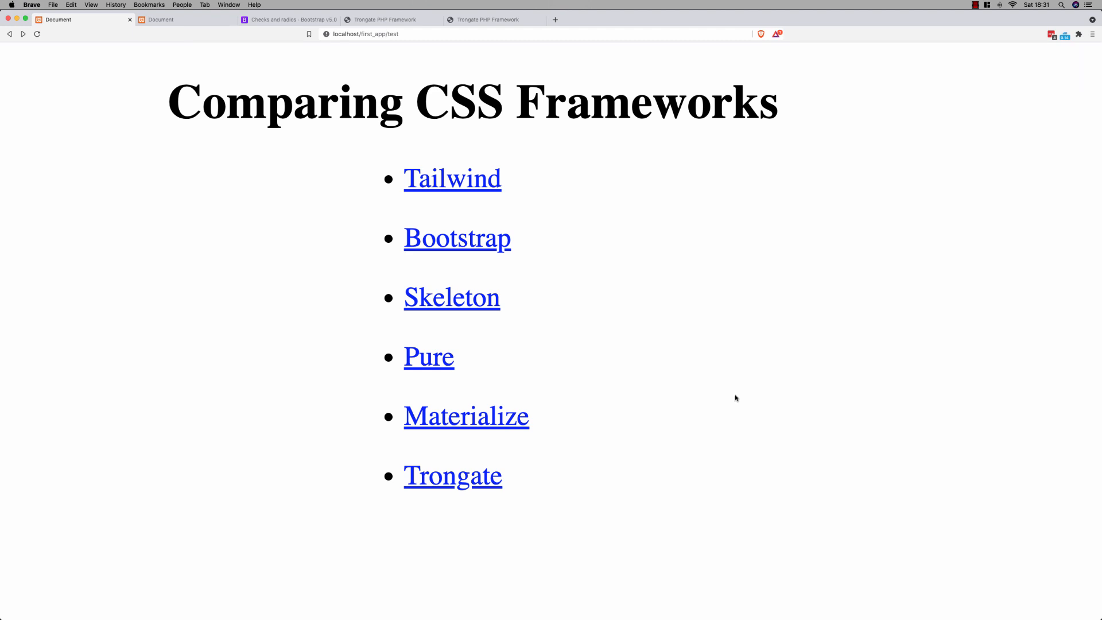
pyautogui.moveTo(735, 381)
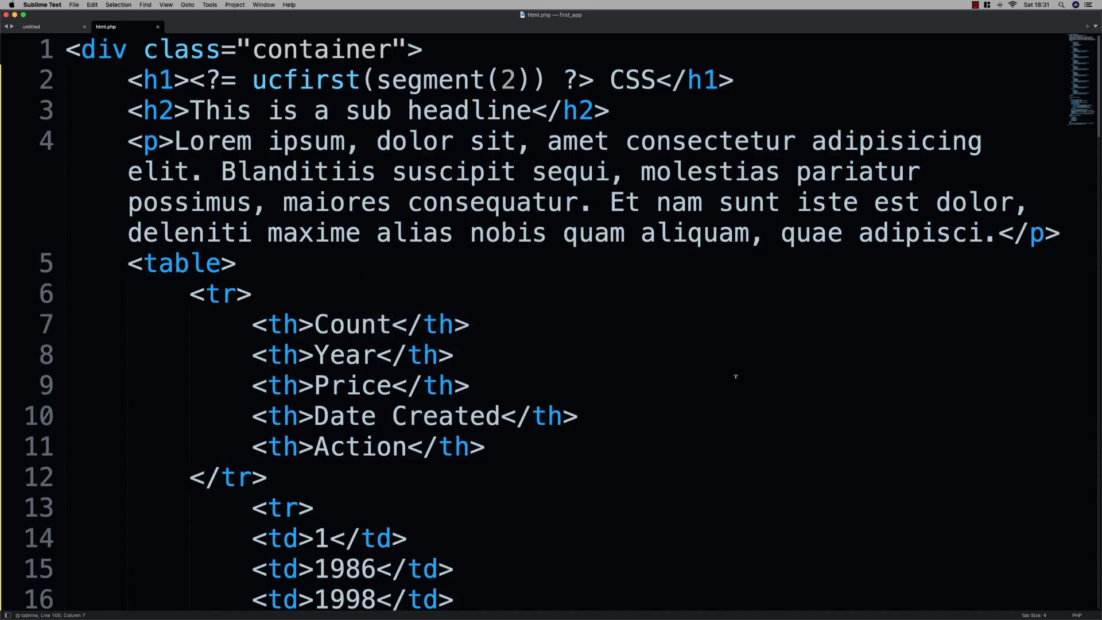
pyautogui.scroll(-3)
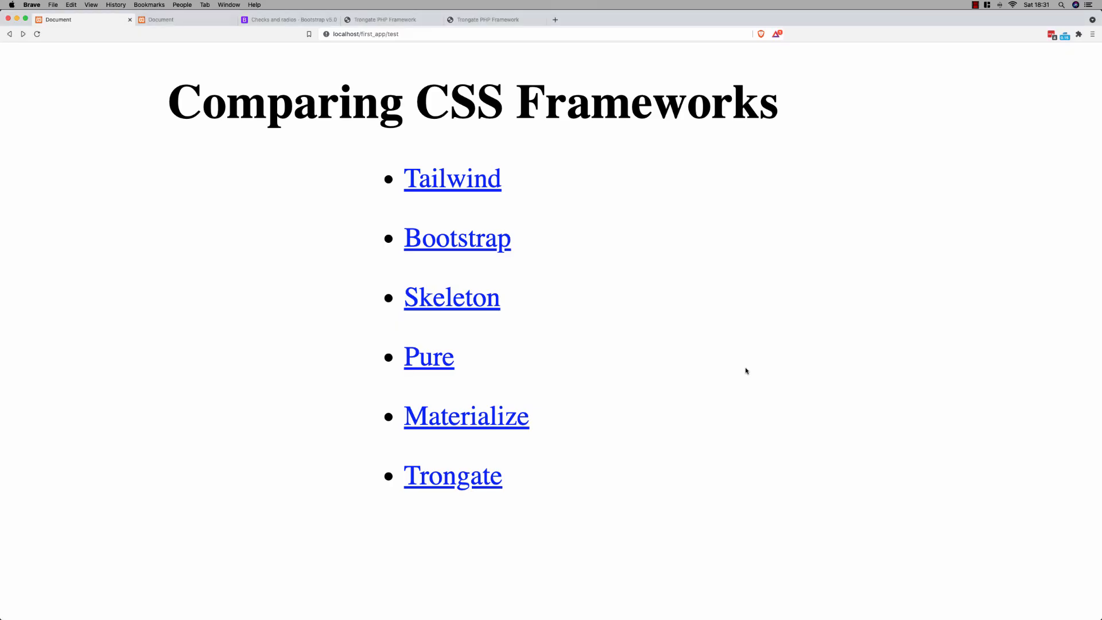
pyautogui.moveTo(735, 380)
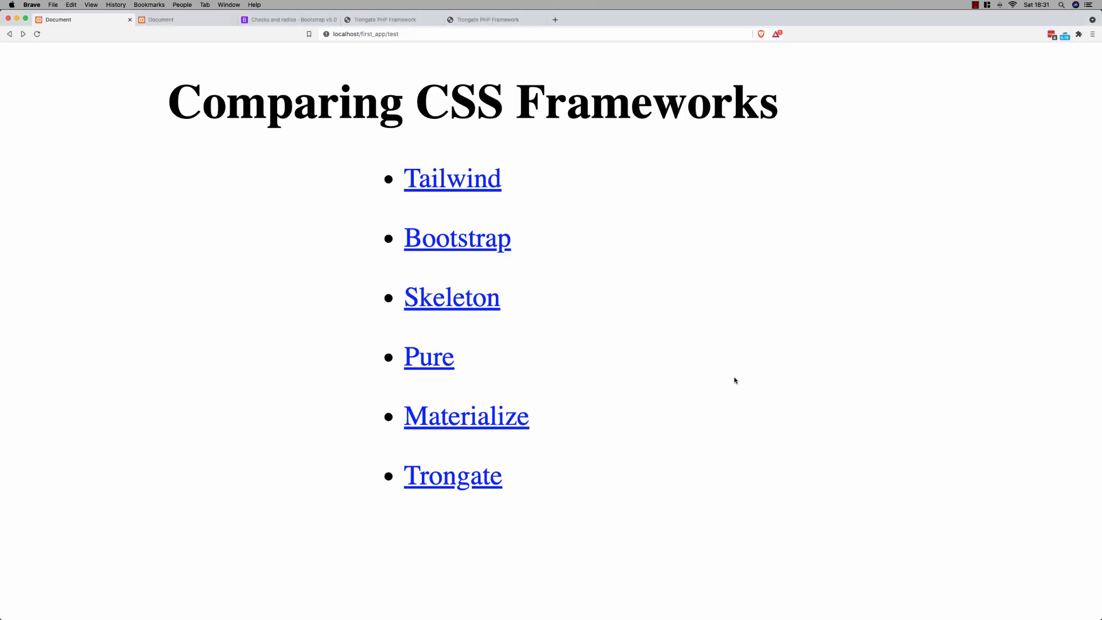
pyautogui.moveTo(610, 274)
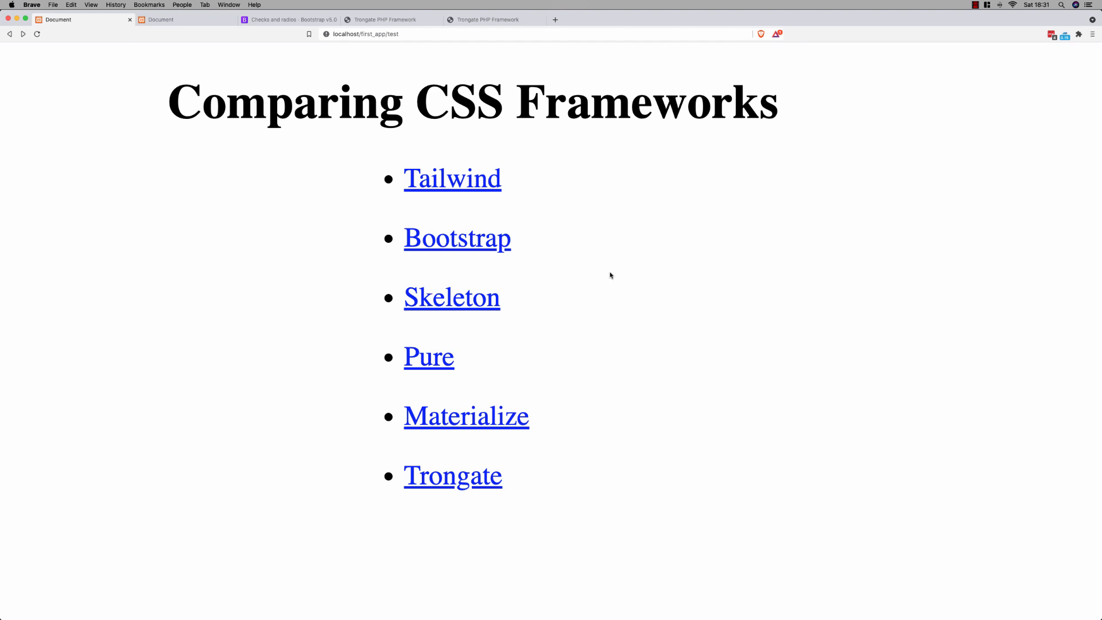
# Open the Tailwind link, showing the unstyled Tailwind CSS test page.
pyautogui.click(452, 178)
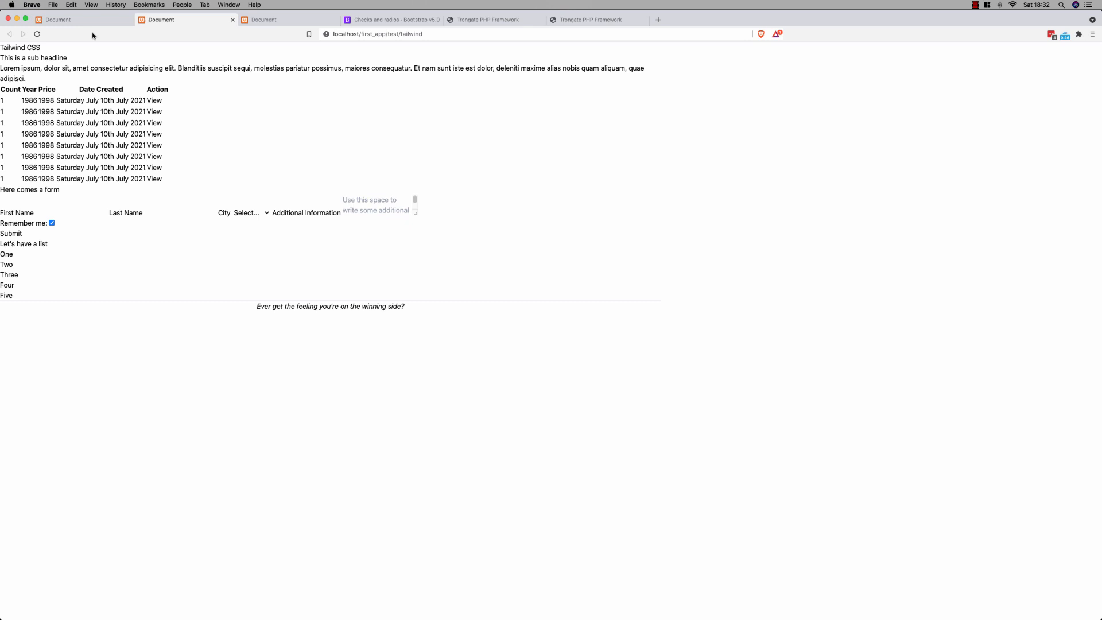
# Return to the index tab and open the Bootstrap CSS test page.
pyautogui.click(9, 33)
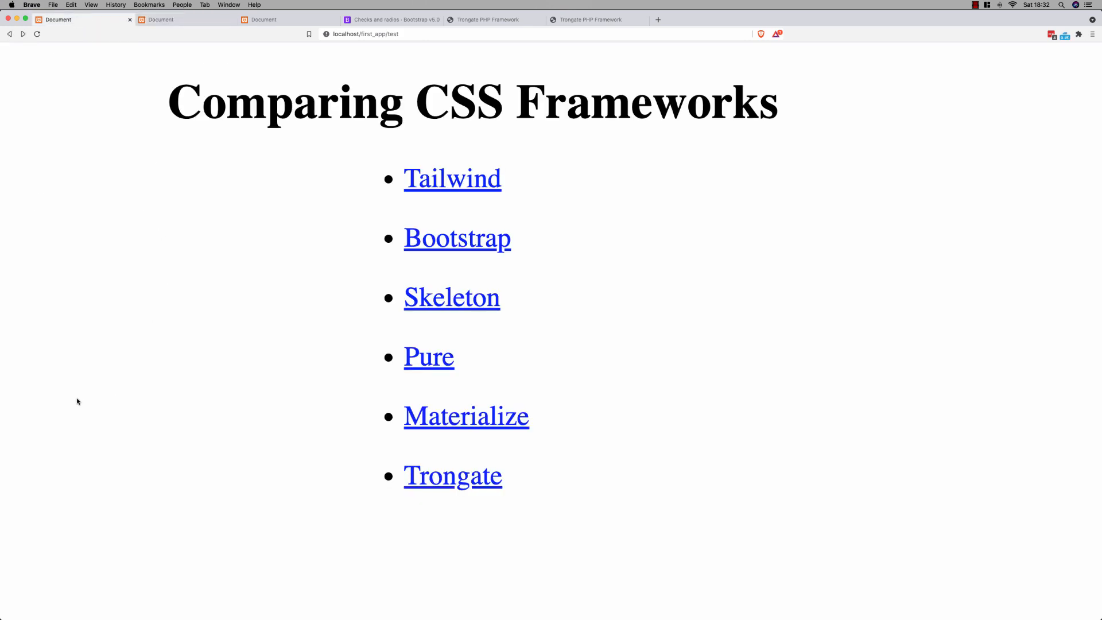
pyautogui.moveTo(536, 265)
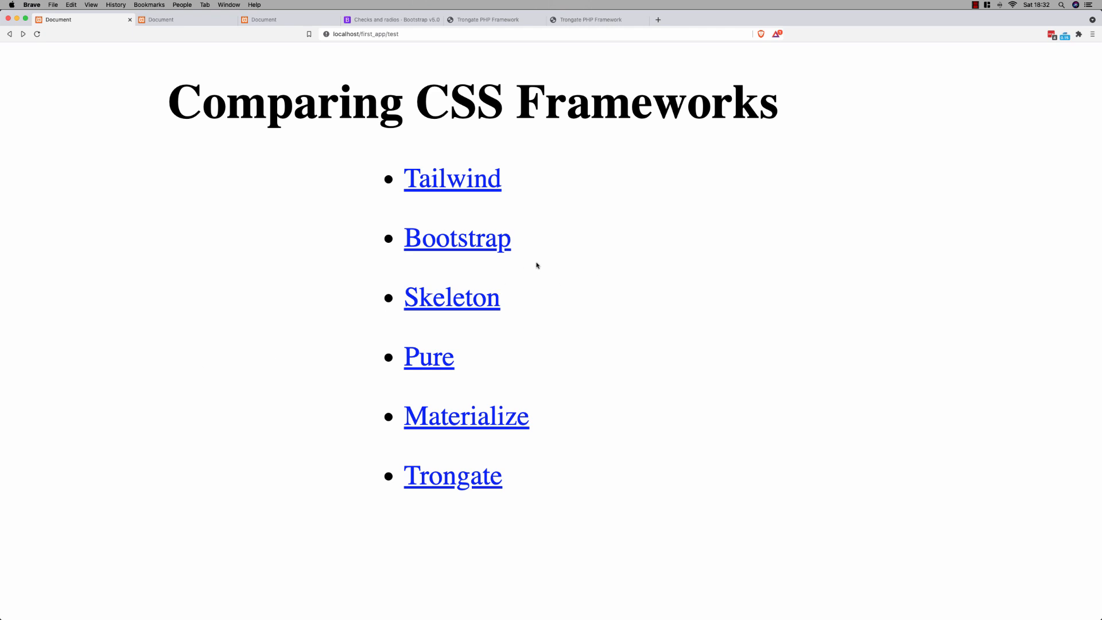
pyautogui.click(457, 237)
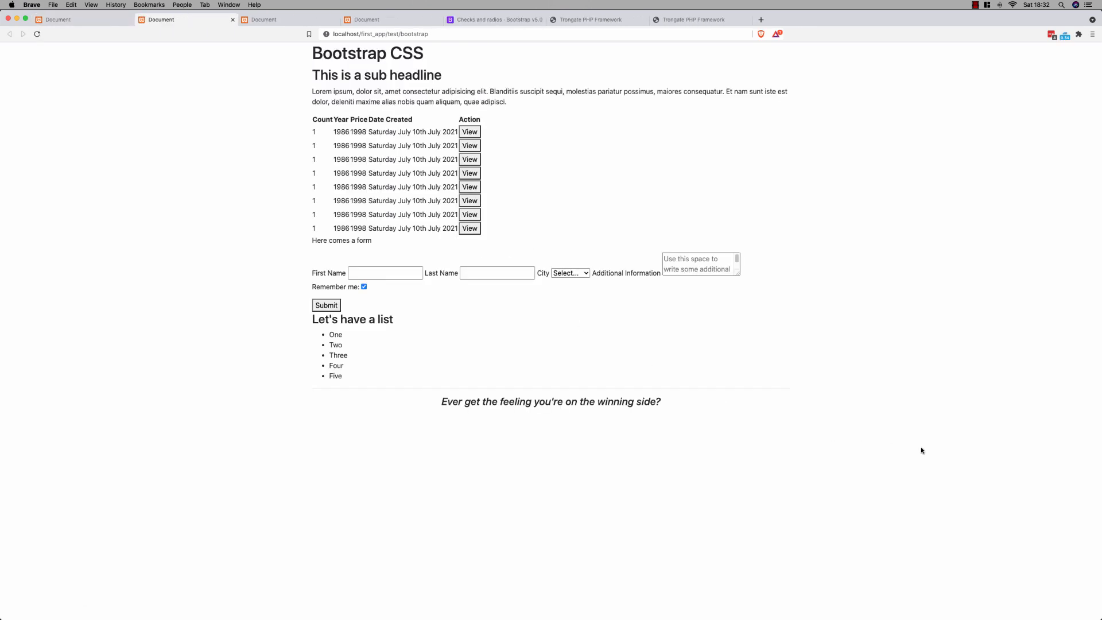
pyautogui.moveTo(974, 498)
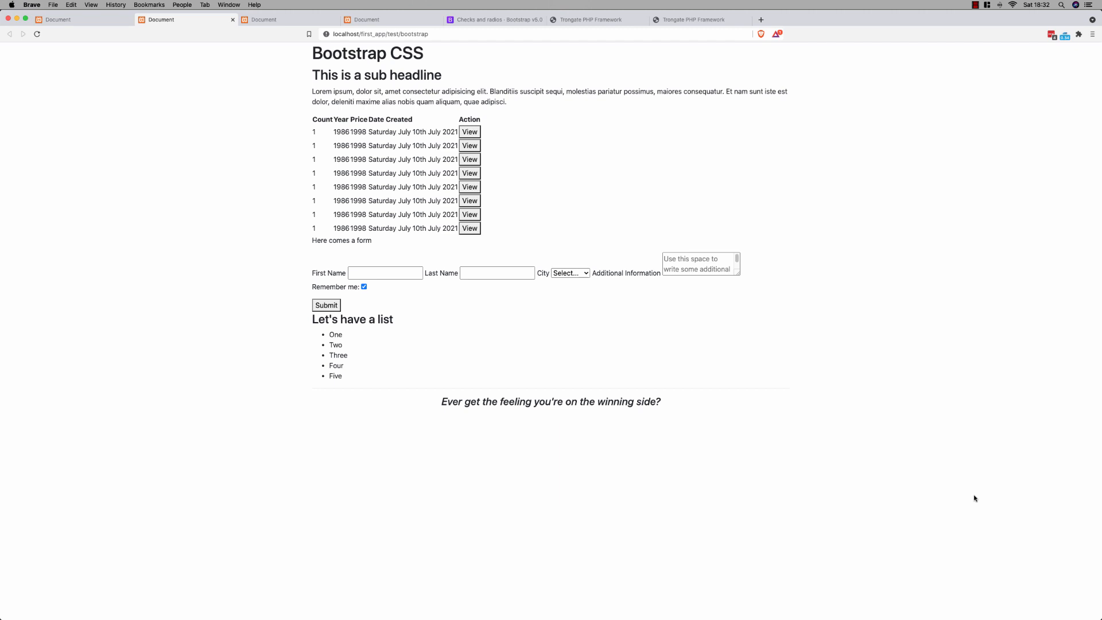
pyautogui.moveTo(412, 325)
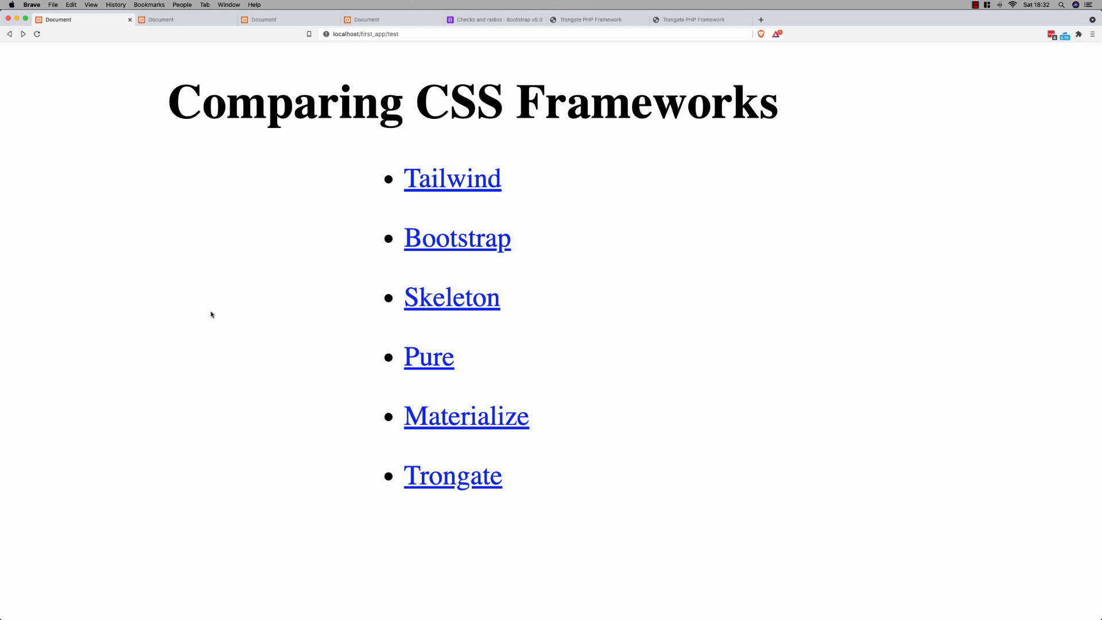
pyautogui.moveTo(339, 424)
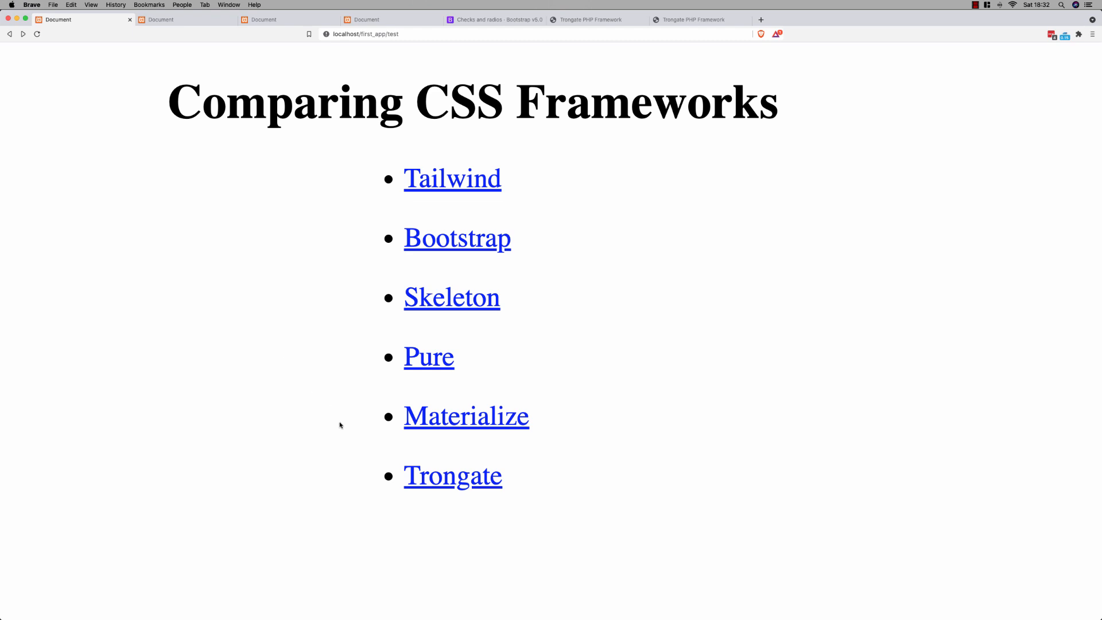
pyautogui.moveTo(797, 419)
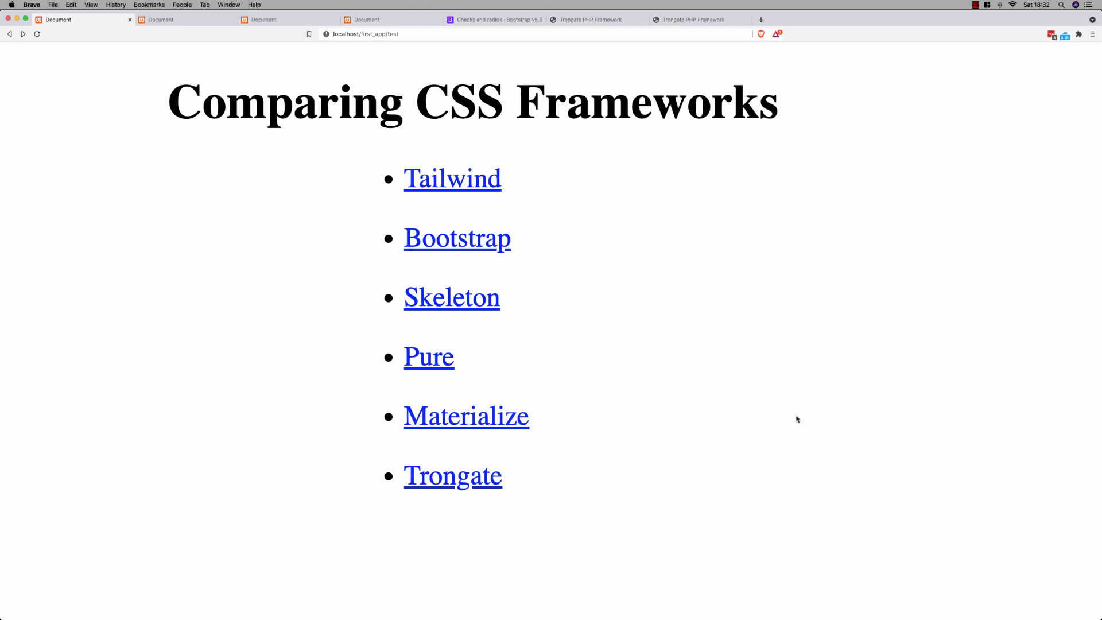
pyautogui.moveTo(452, 297)
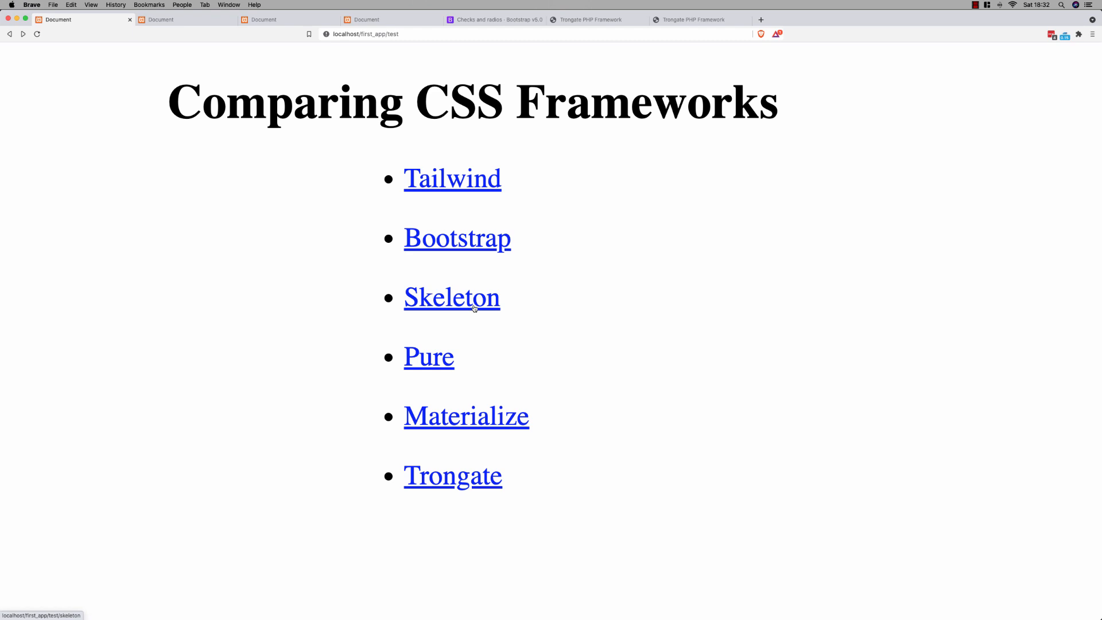
# Open the Skeleton CSS test page and scroll through its table, form and list.
pyautogui.click(451, 296)
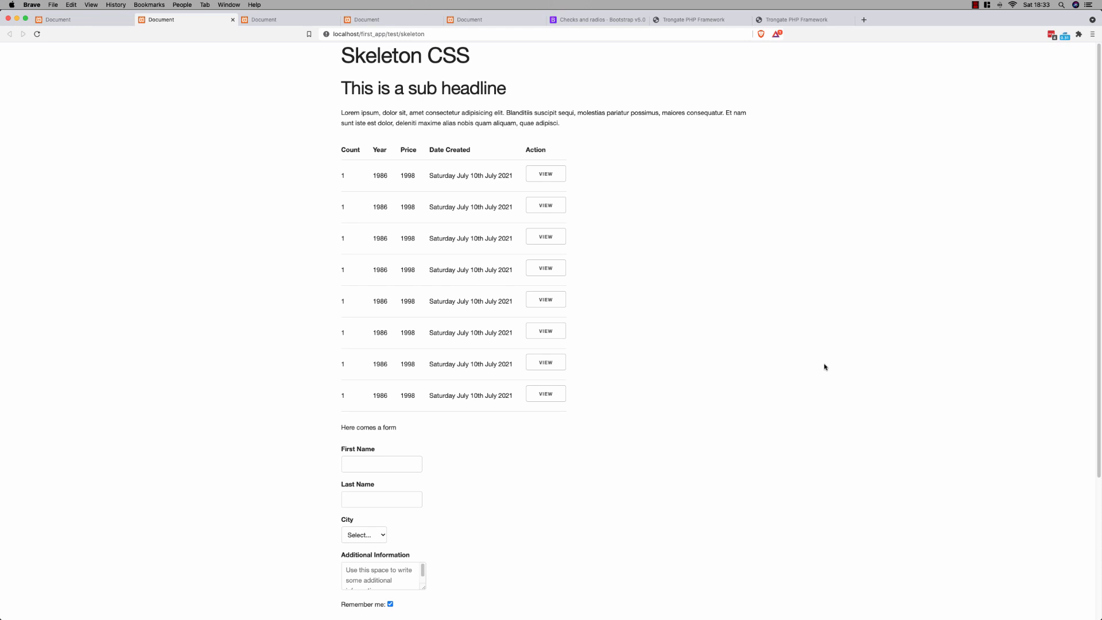
pyautogui.moveTo(450, 170)
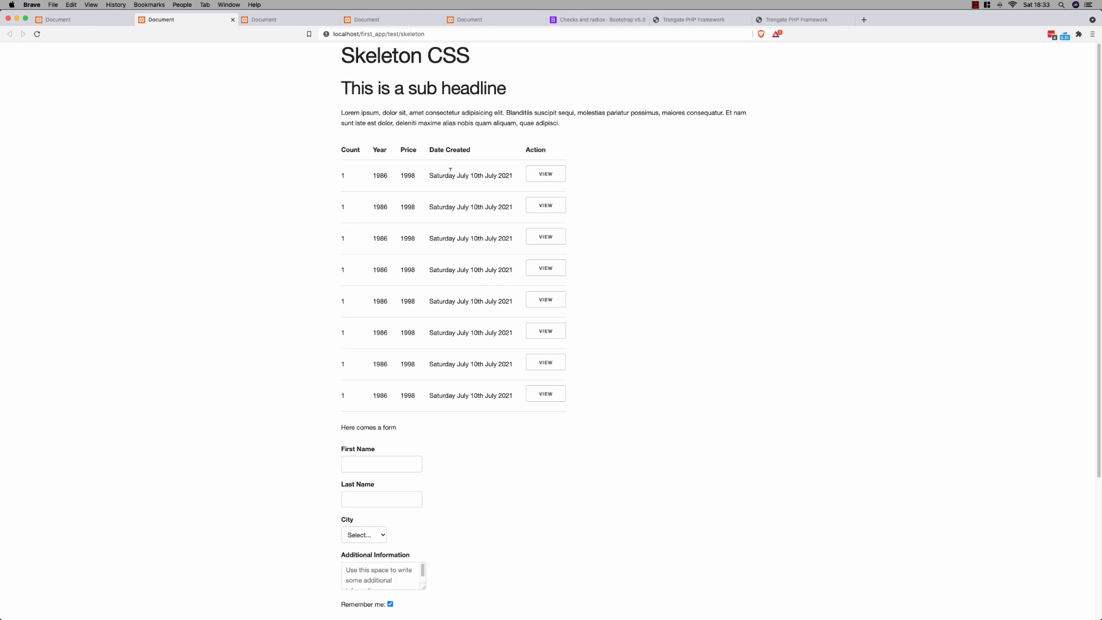
pyautogui.scroll(-3)
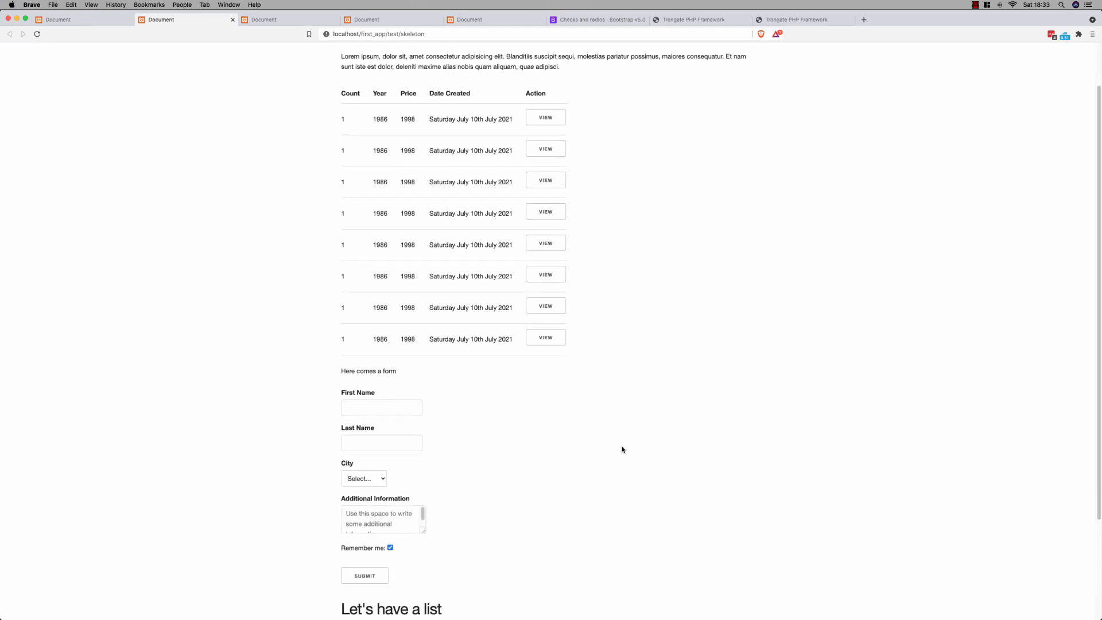
pyautogui.scroll(-3)
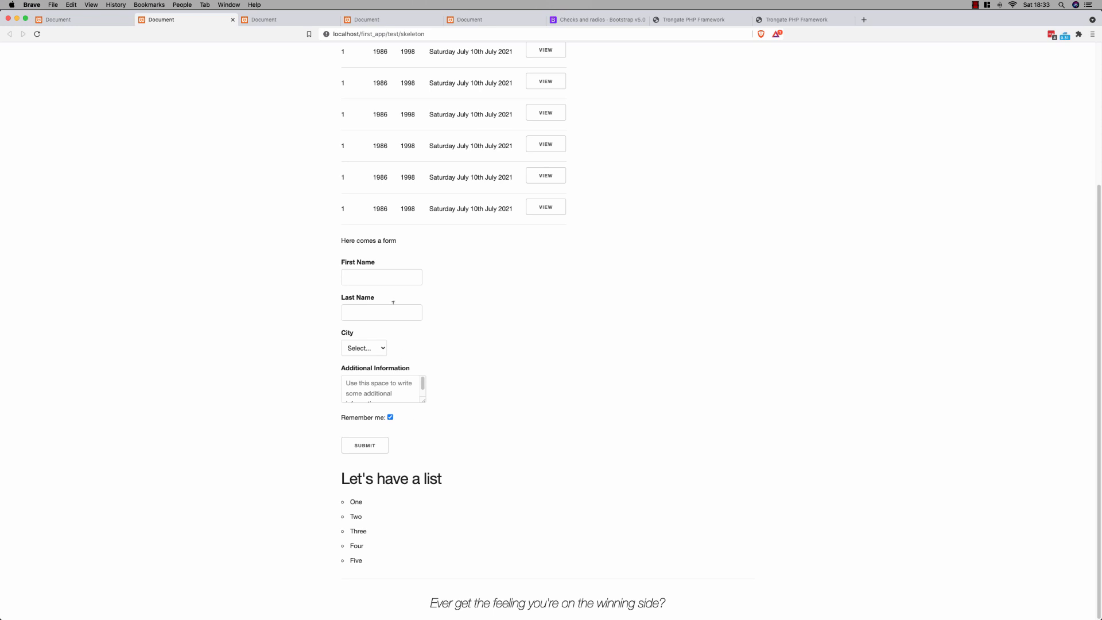
pyautogui.scroll(3)
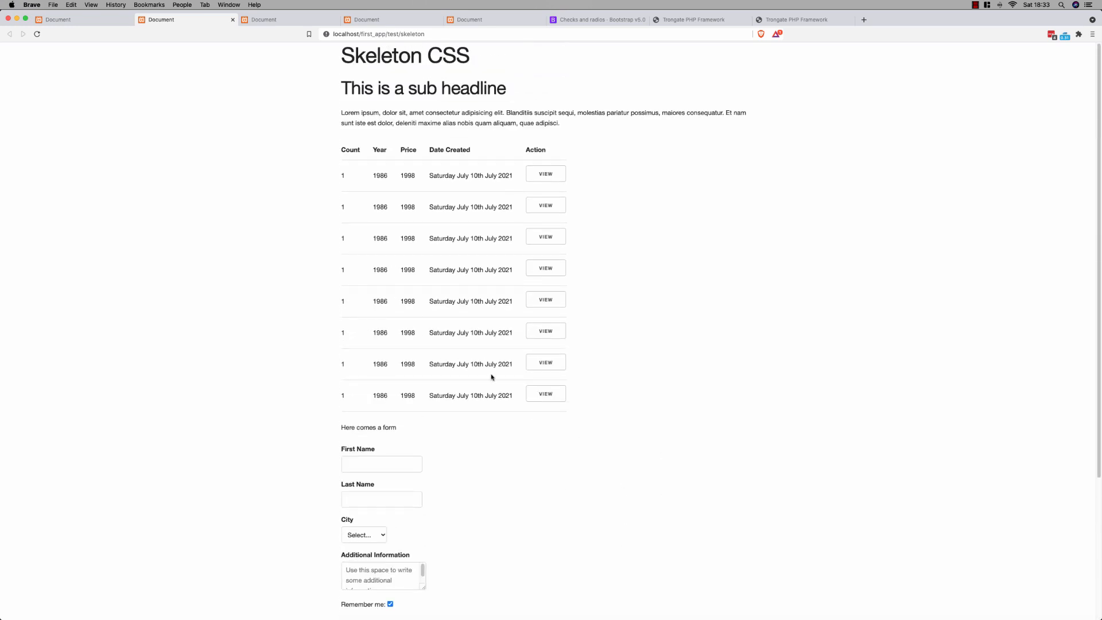
pyautogui.scroll(-3)
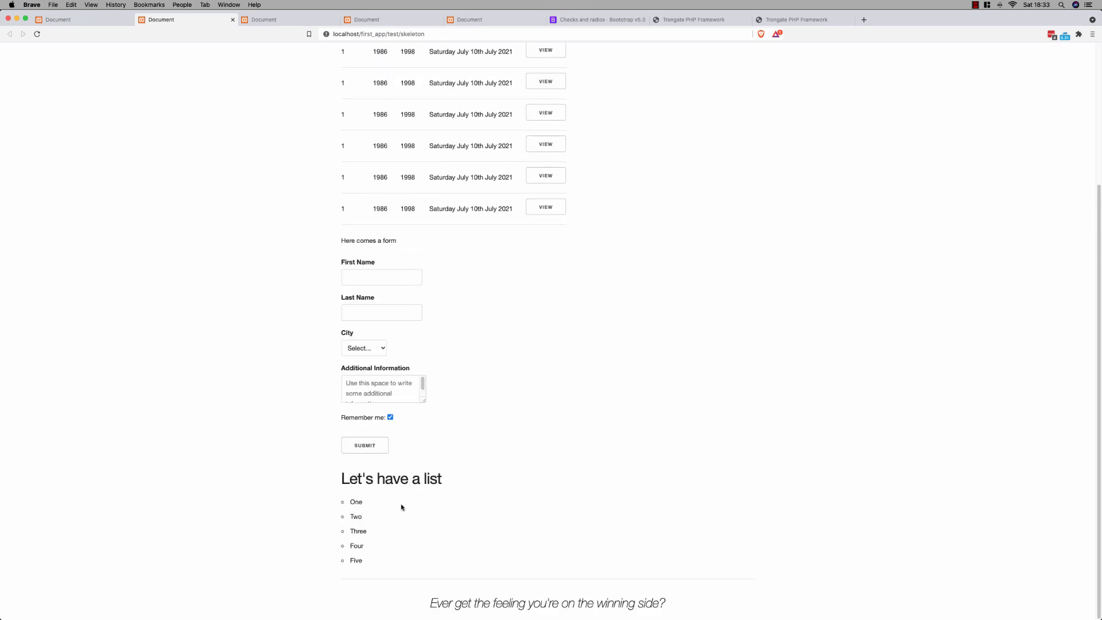
pyautogui.scroll(3)
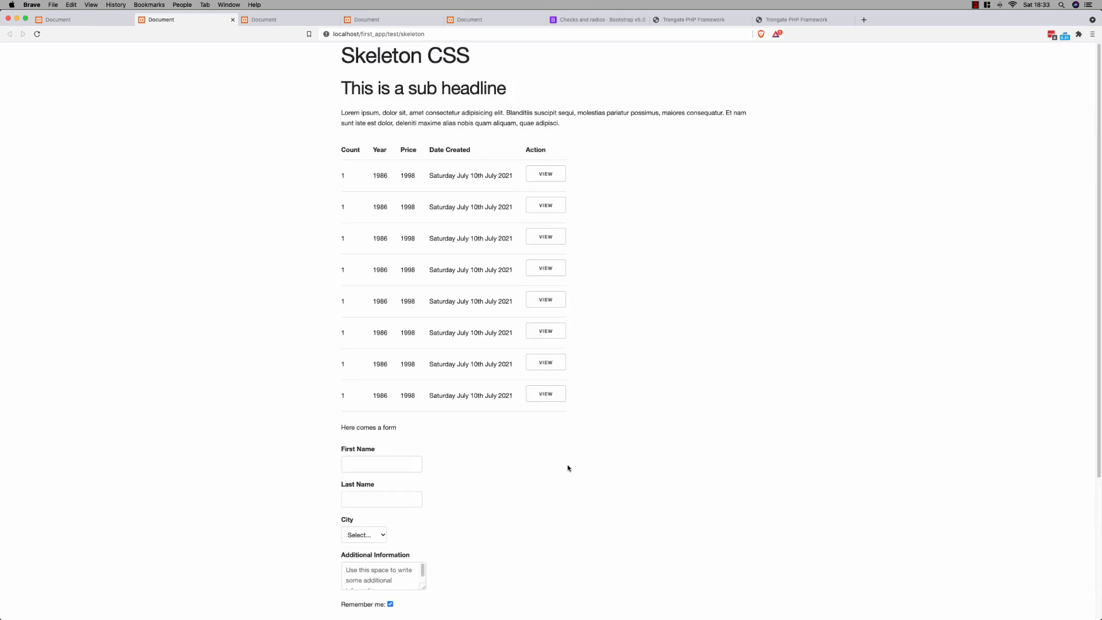
pyautogui.moveTo(656, 474)
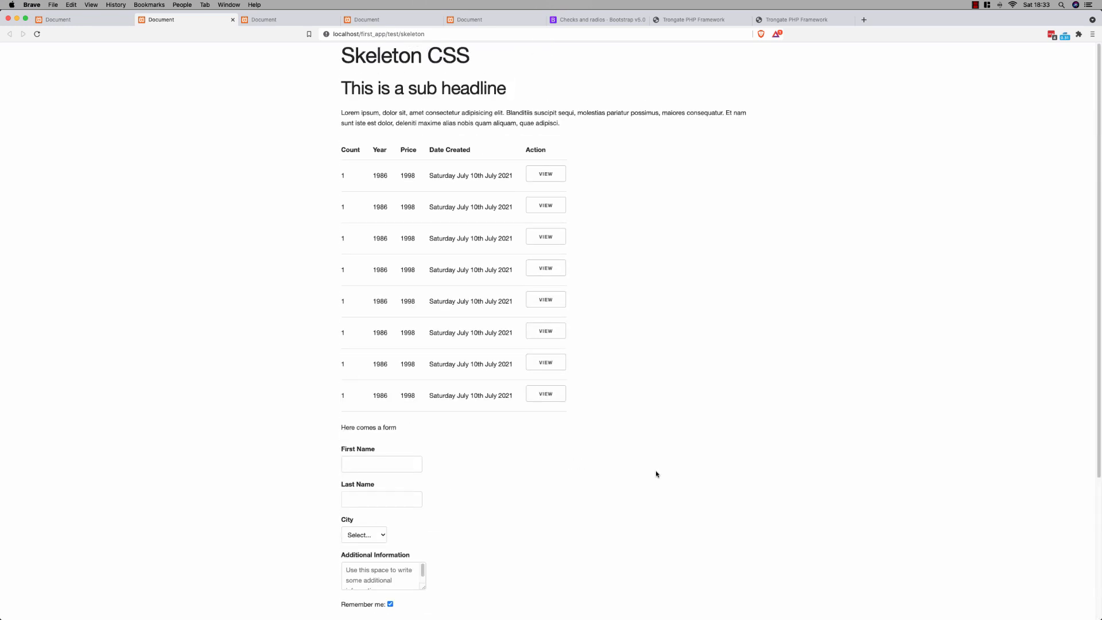
pyautogui.moveTo(647, 468)
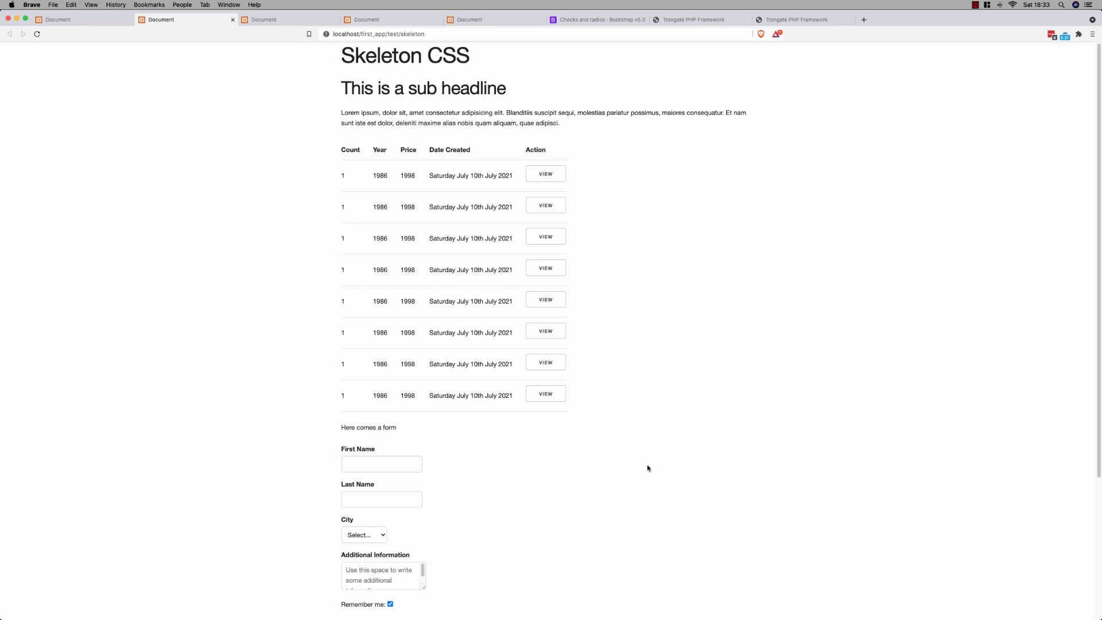
pyautogui.moveTo(574, 443)
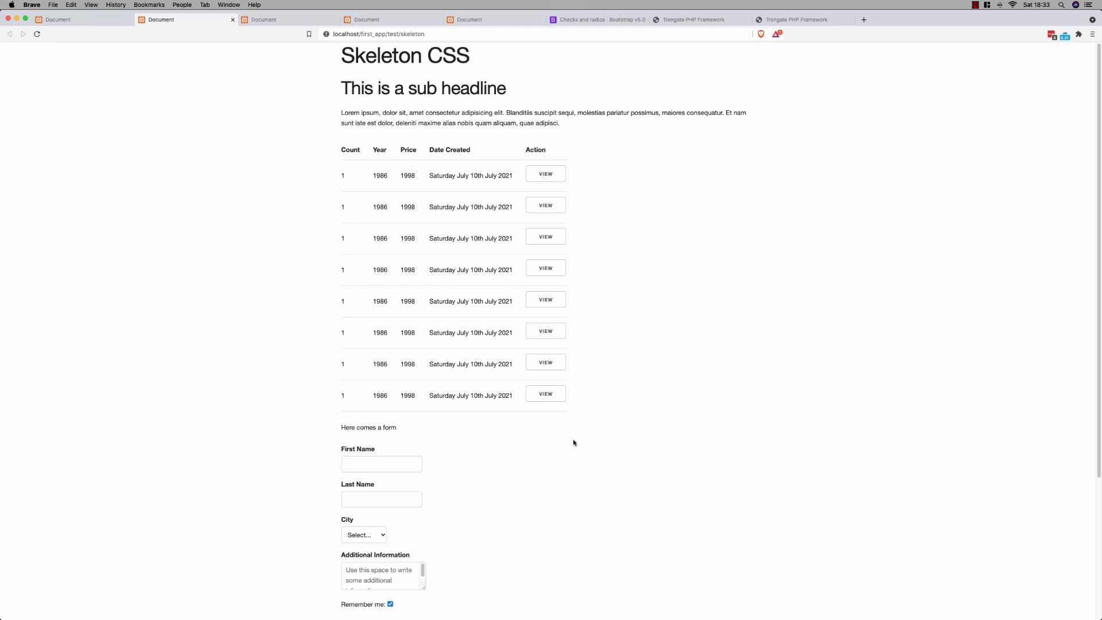
pyautogui.moveTo(268, 375)
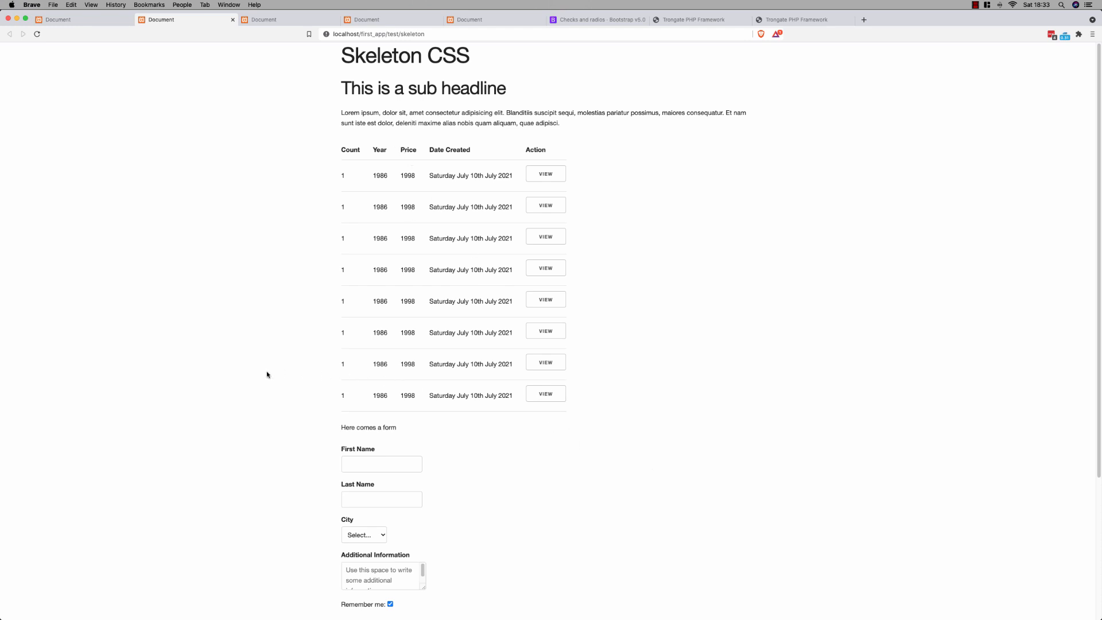
# Return to the index tab, briefly checking html.php in Sublime Text along the way.
pyautogui.click(9, 33)
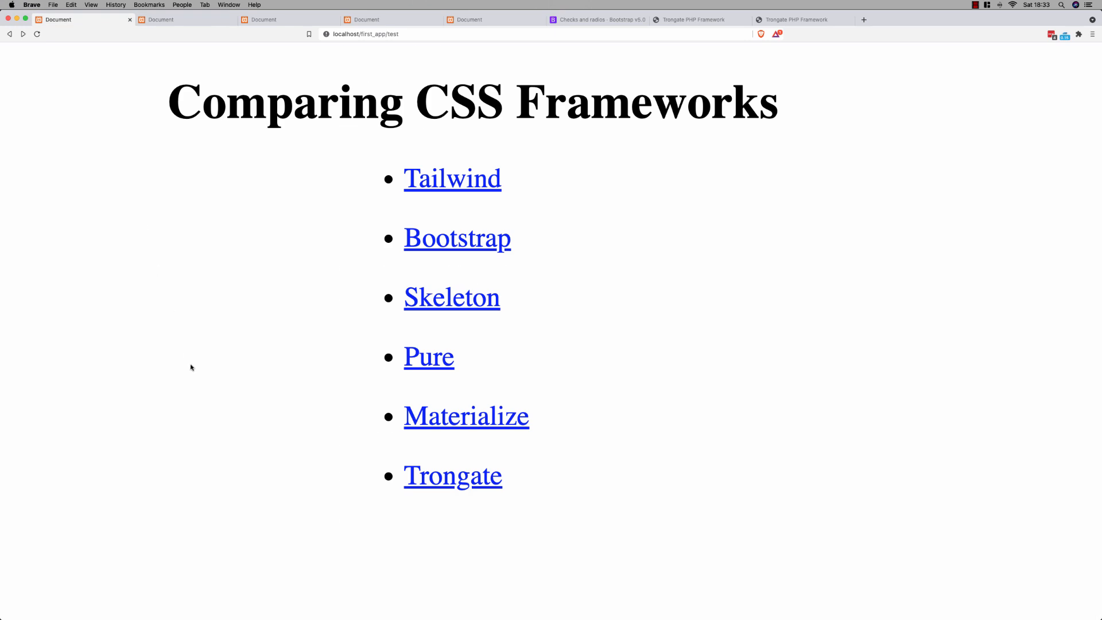
pyautogui.moveTo(490, 373)
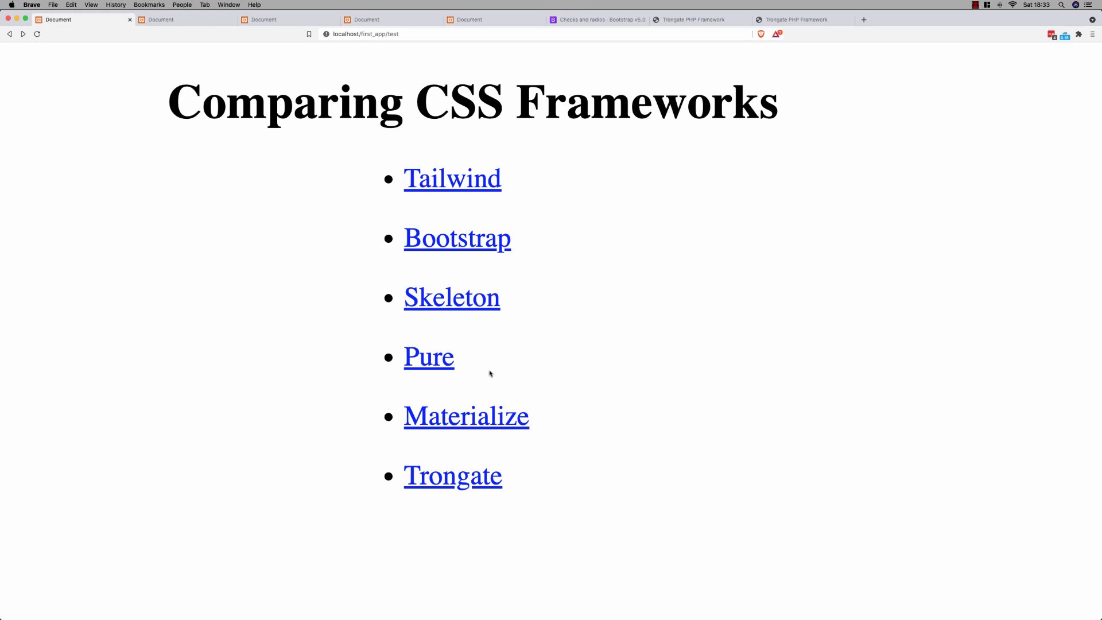
pyautogui.moveTo(484, 373)
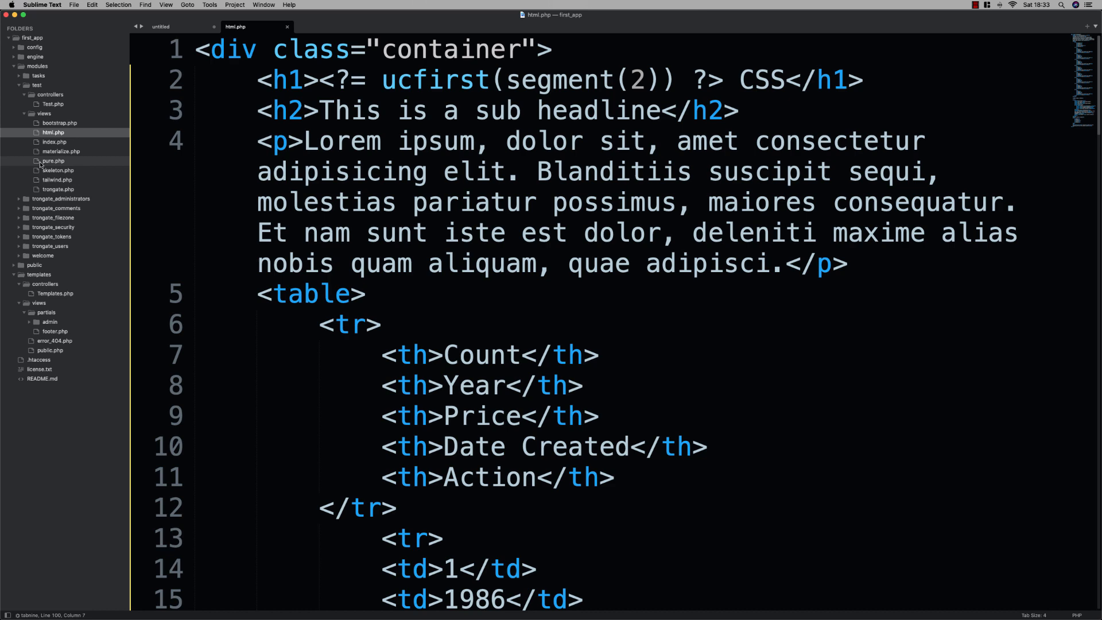
pyautogui.click(51, 161)
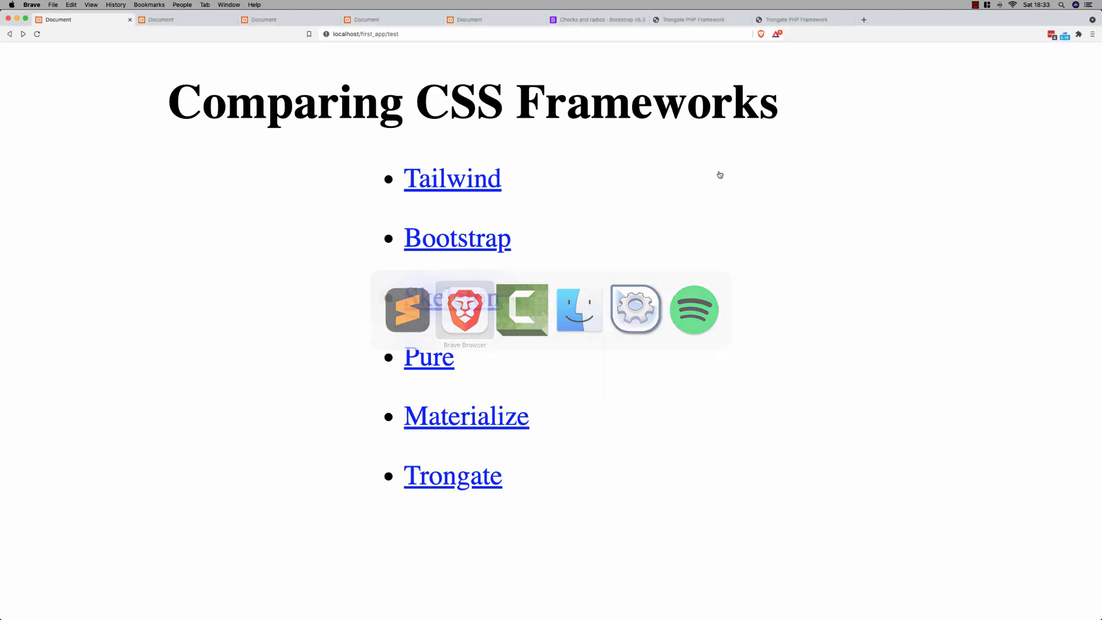
# Open the Pure link, showing the Pure CSS test page.
pyautogui.click(428, 356)
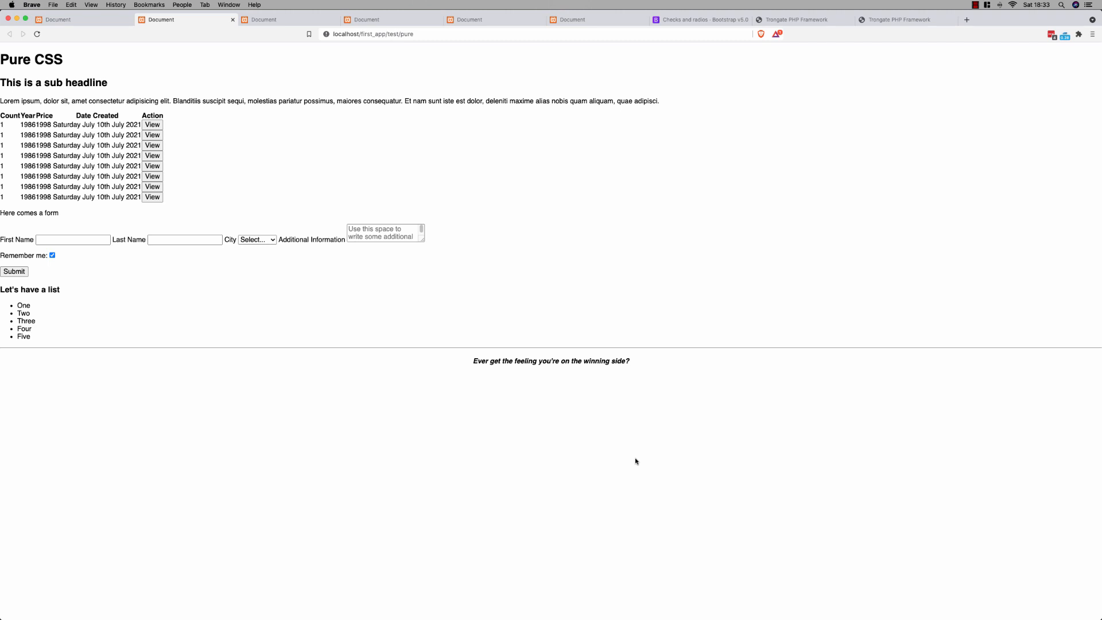
pyautogui.moveTo(341, 410)
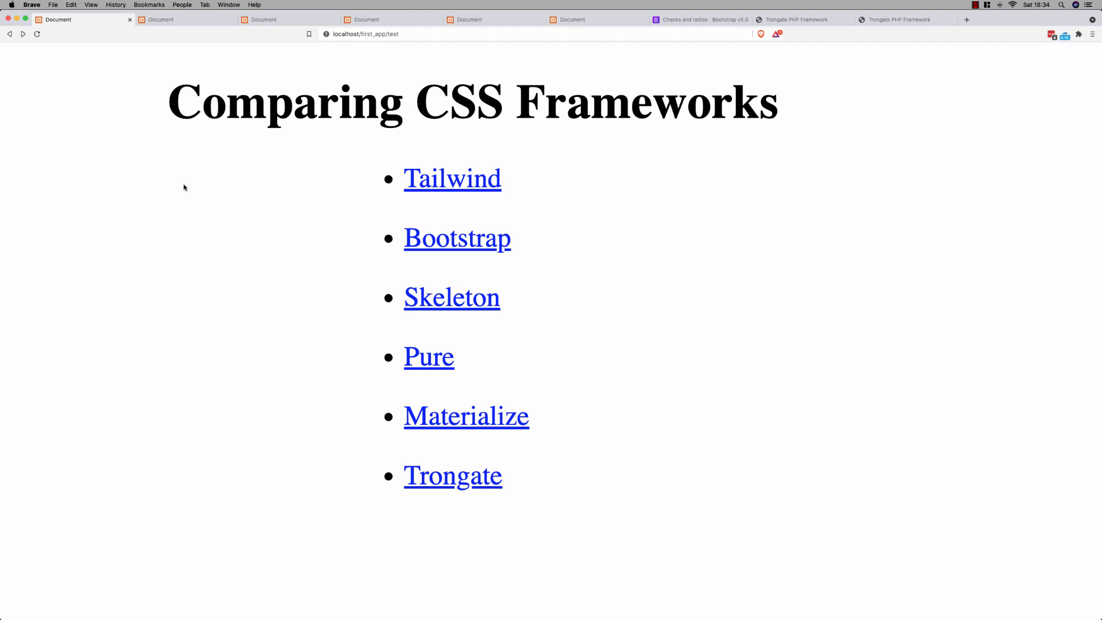
pyautogui.moveTo(186, 408)
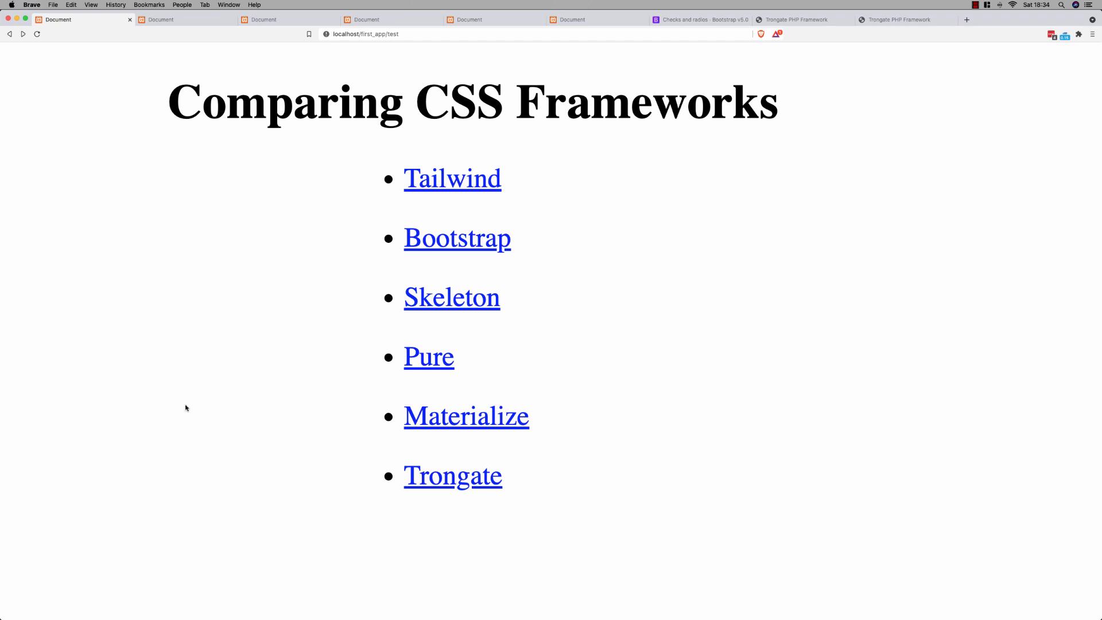
pyautogui.moveTo(204, 458)
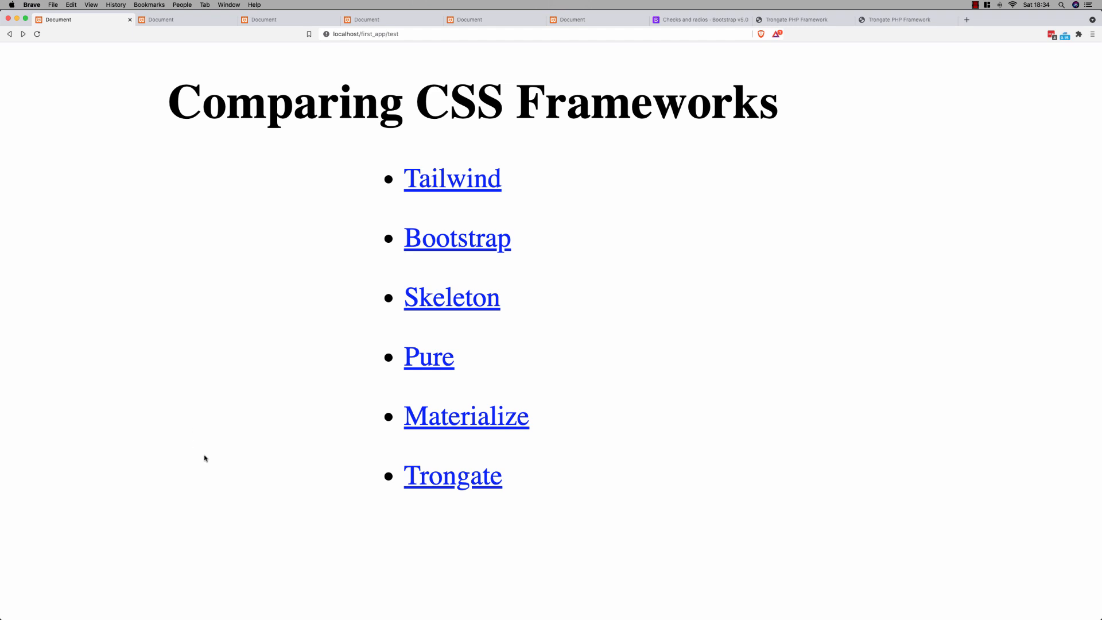
pyautogui.moveTo(501, 427)
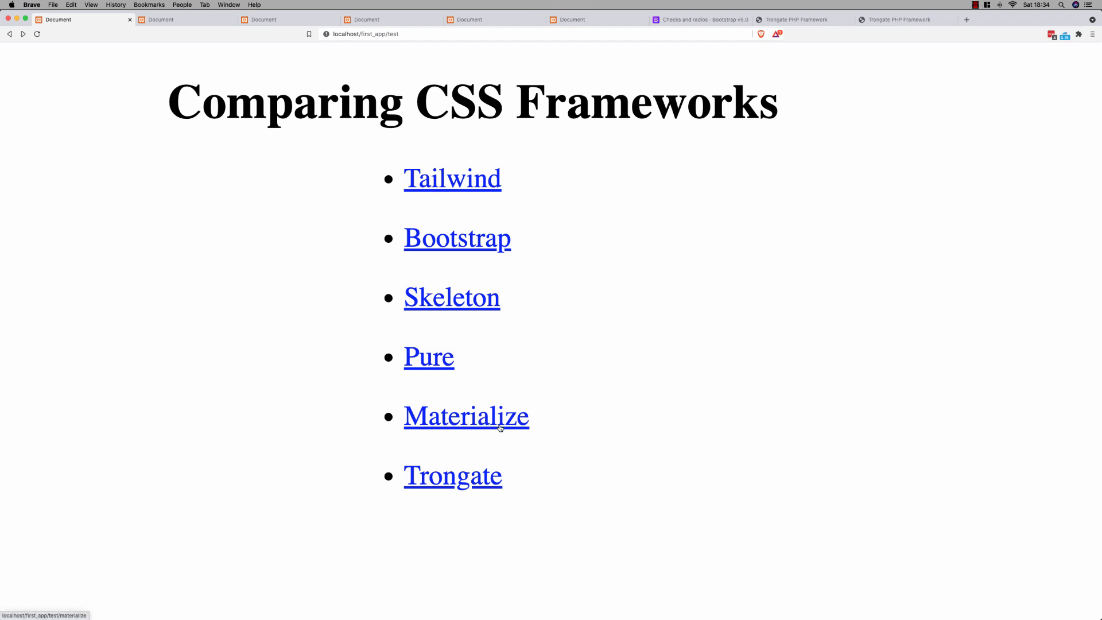
# Open and scroll the Materialize CSS test page, then return to the index tab.
pyautogui.click(466, 415)
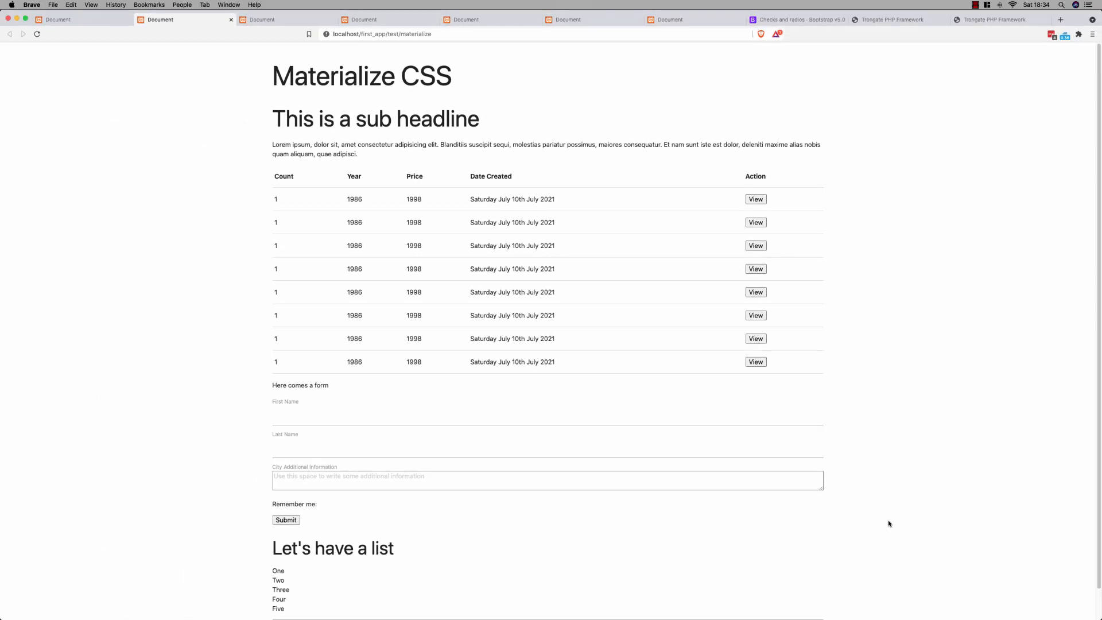
pyautogui.scroll(-3)
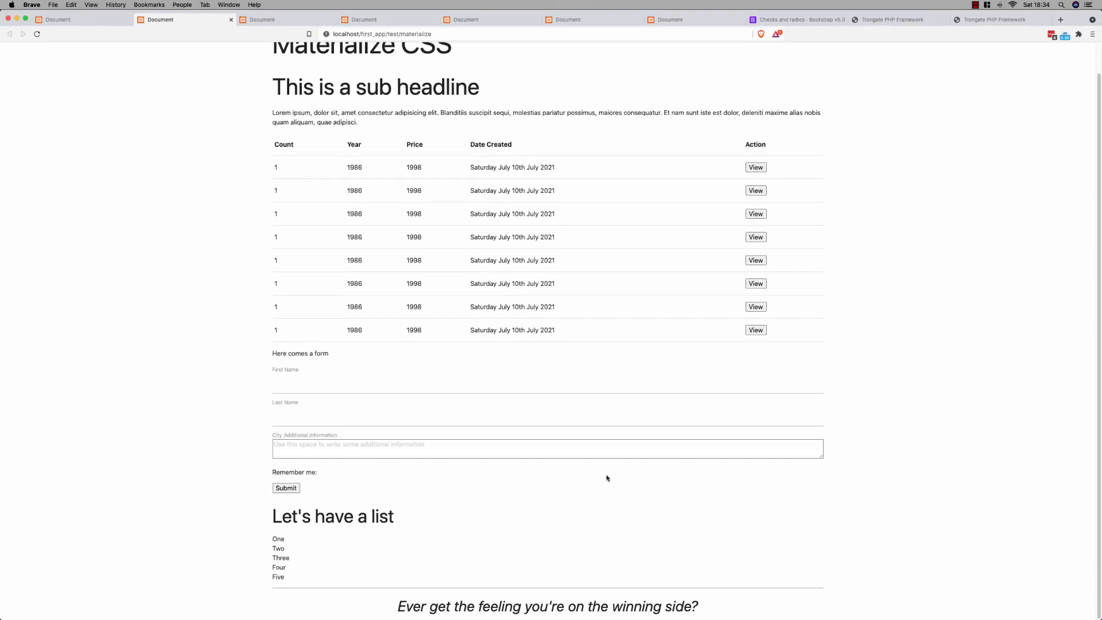
pyautogui.moveTo(194, 439)
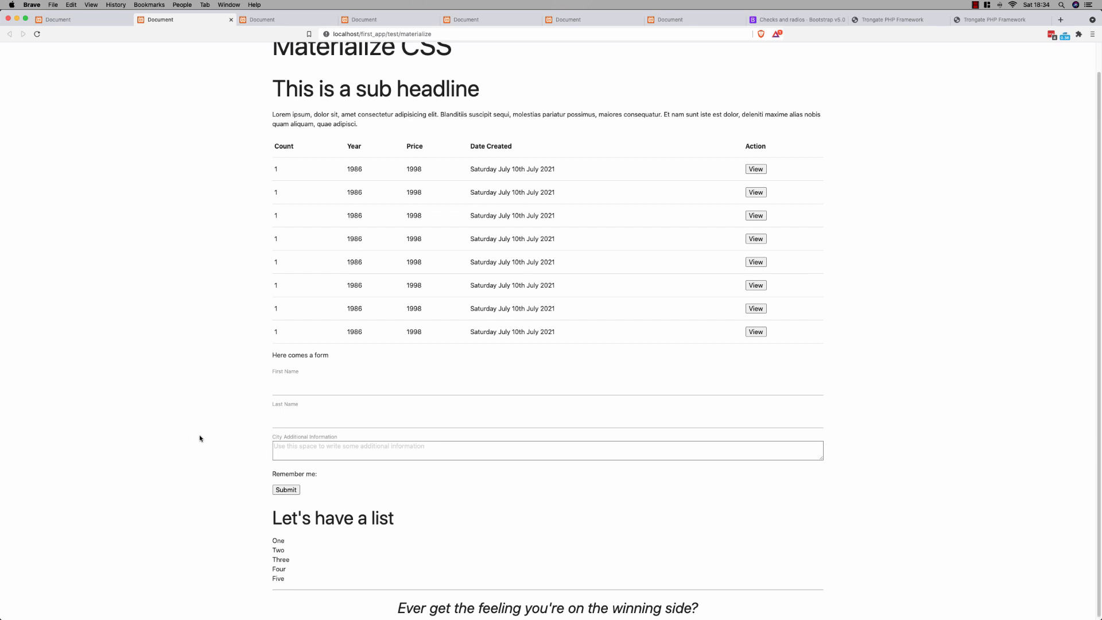
pyautogui.scroll(3)
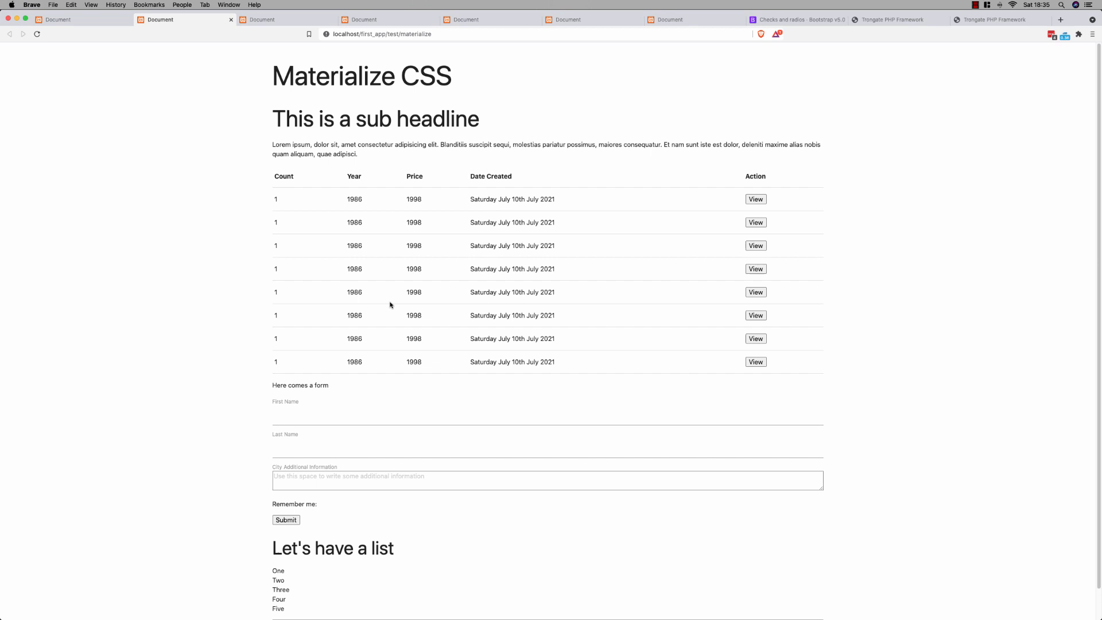
pyautogui.moveTo(291, 387)
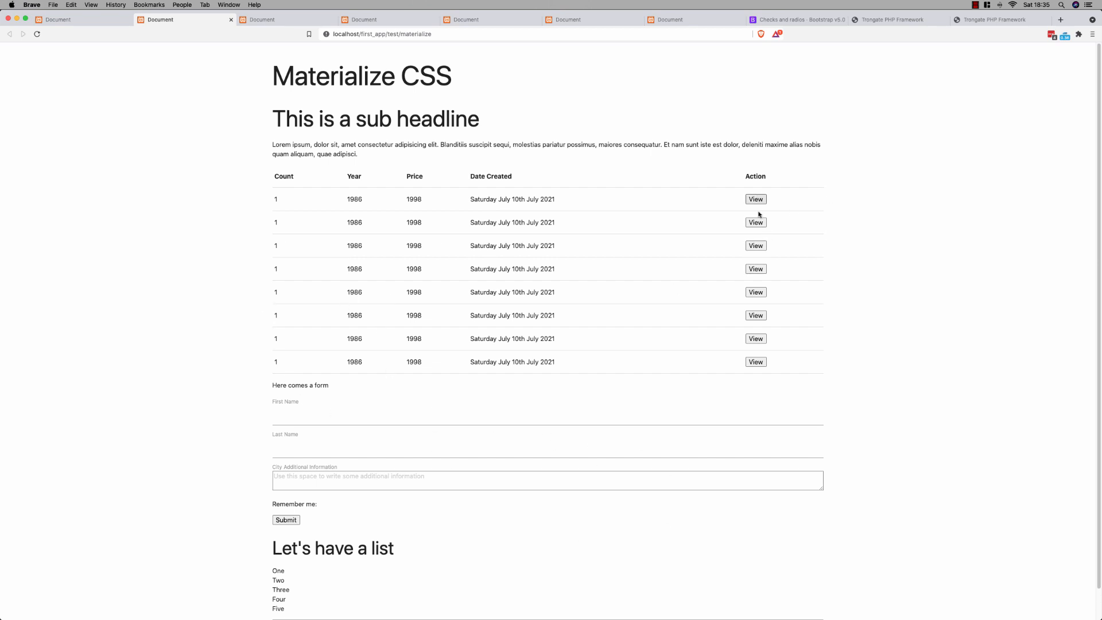
pyautogui.moveTo(443, 351)
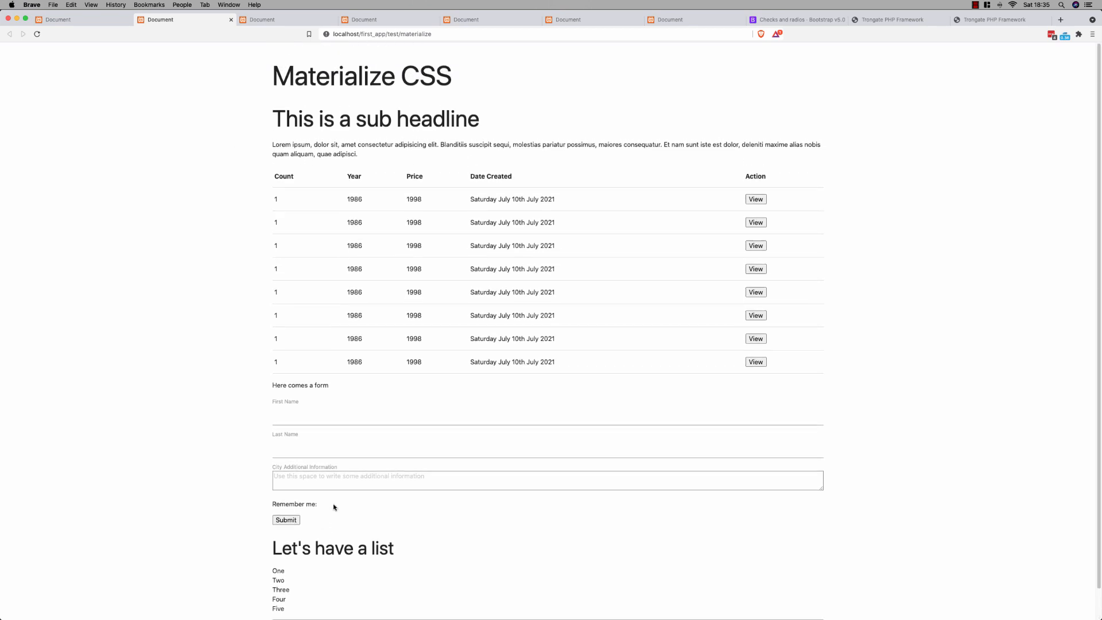
pyautogui.click(58, 20)
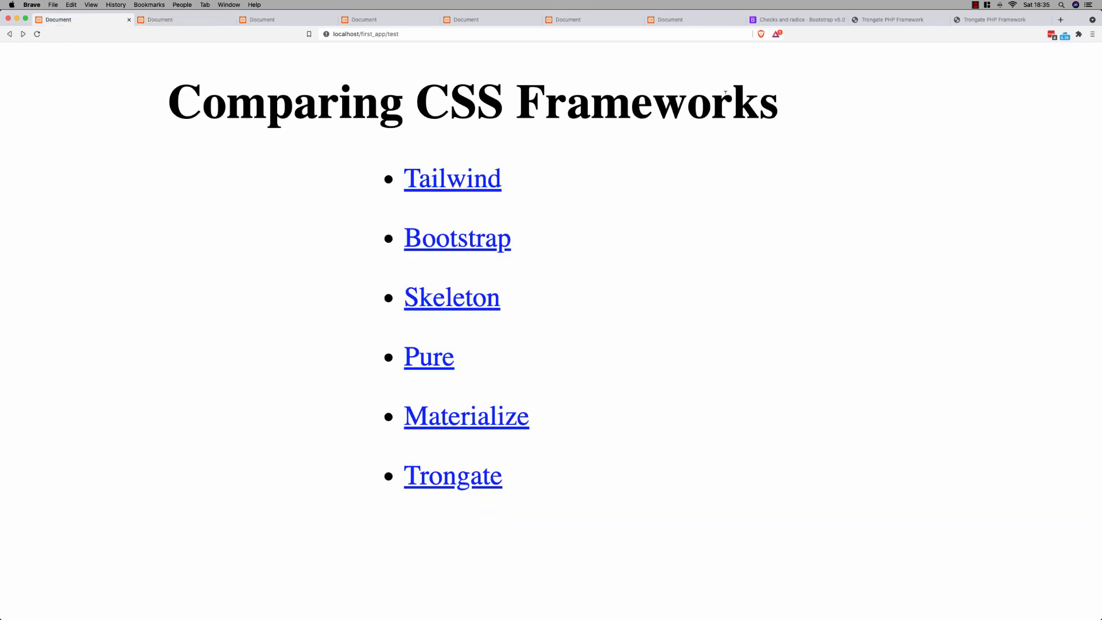
pyautogui.moveTo(555, 193)
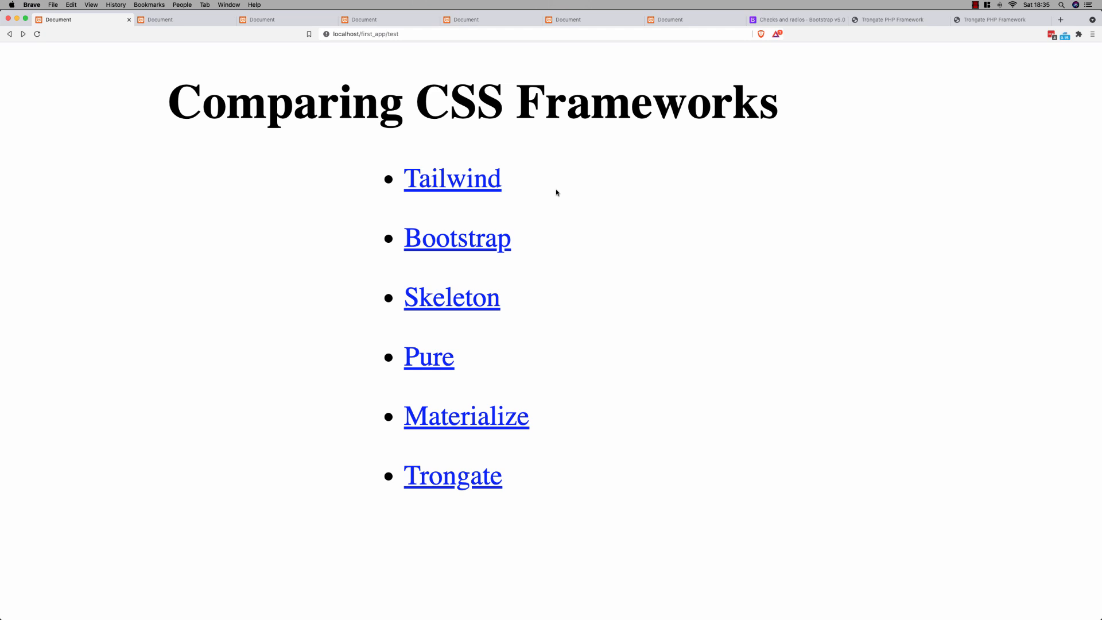
pyautogui.click(453, 178)
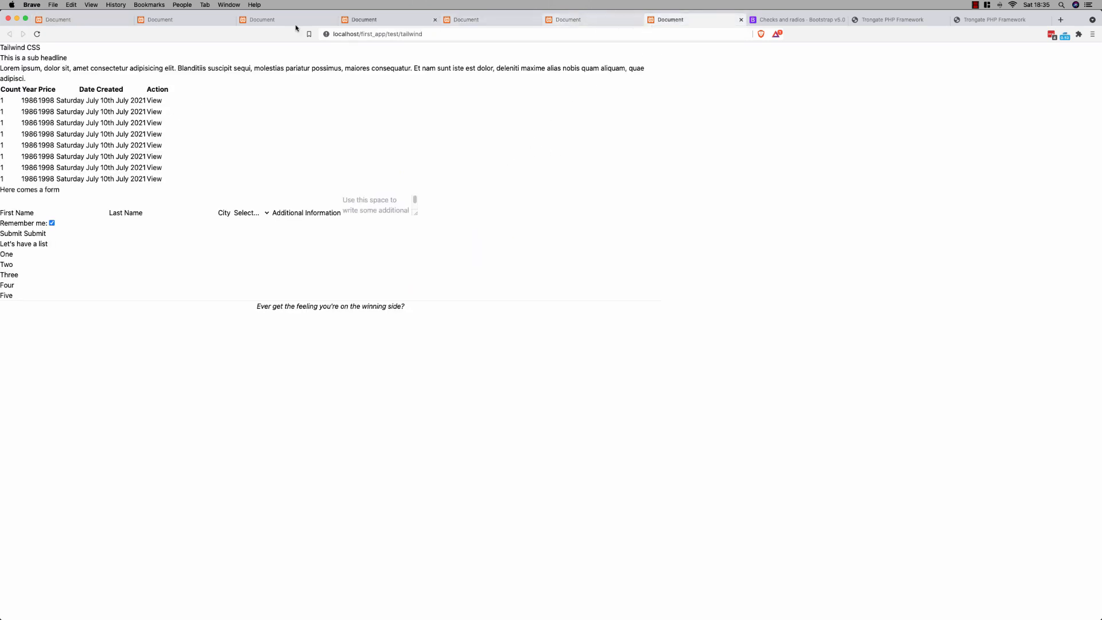
pyautogui.click(183, 19)
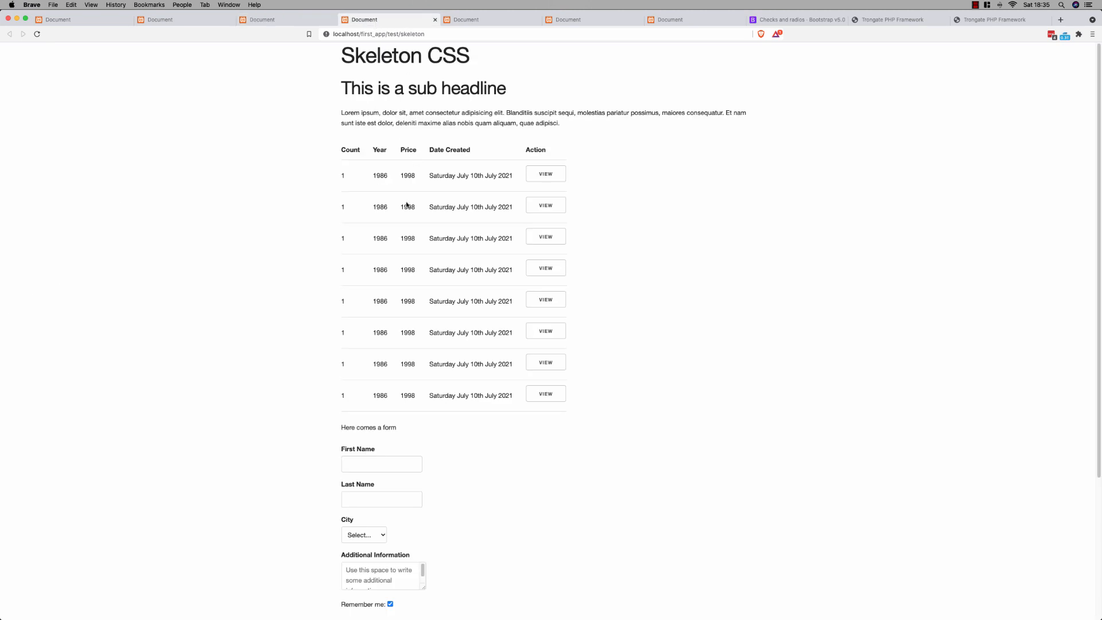
pyautogui.click(567, 20)
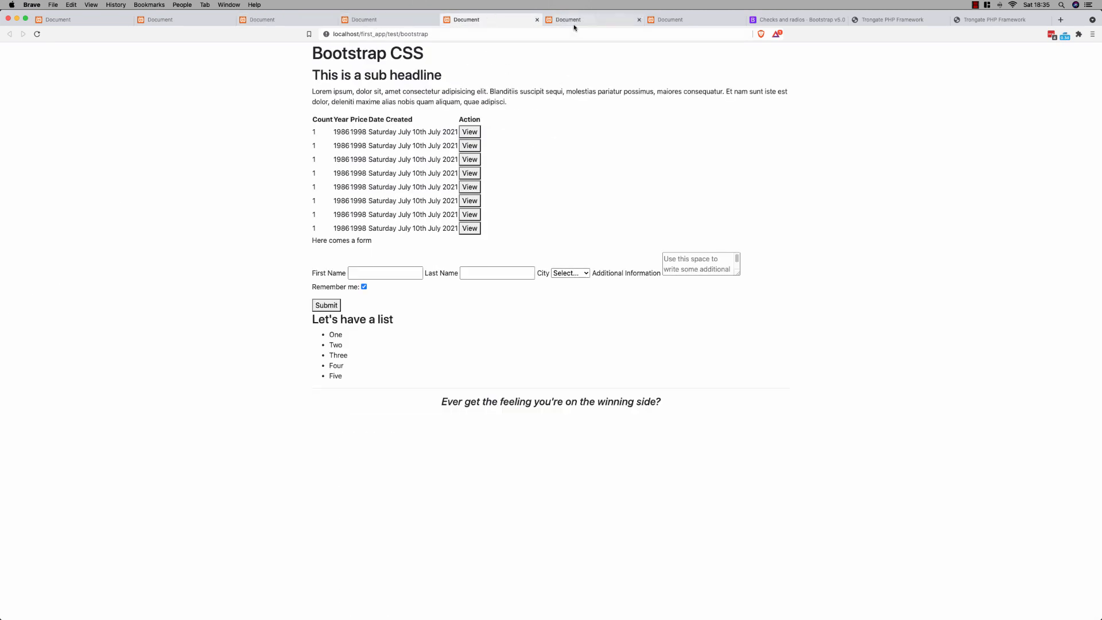
pyautogui.click(594, 19)
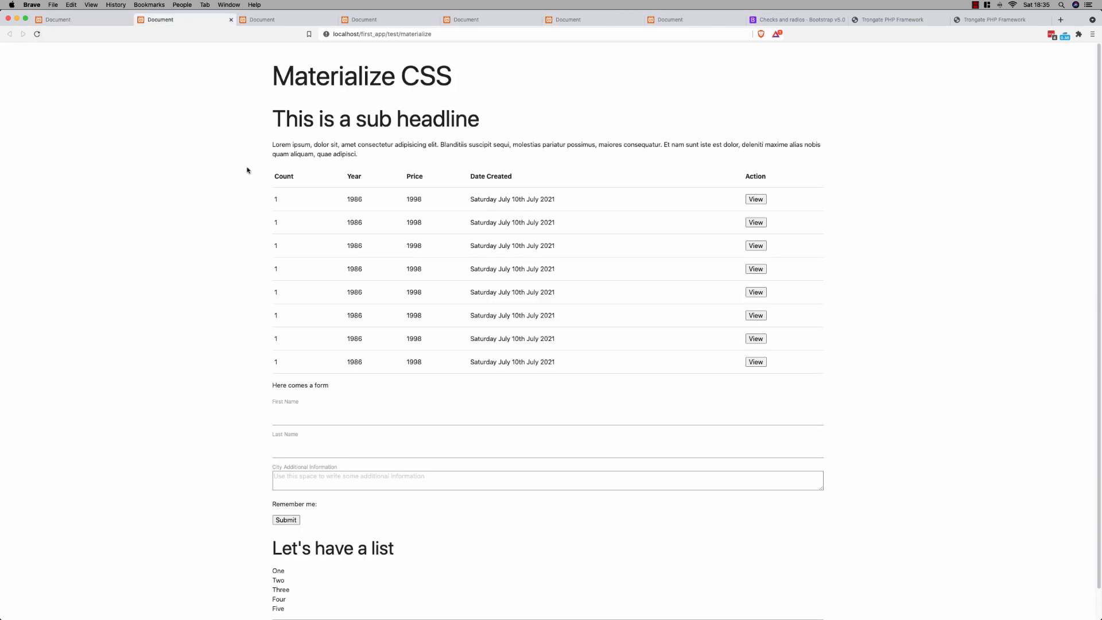
pyautogui.click(59, 20)
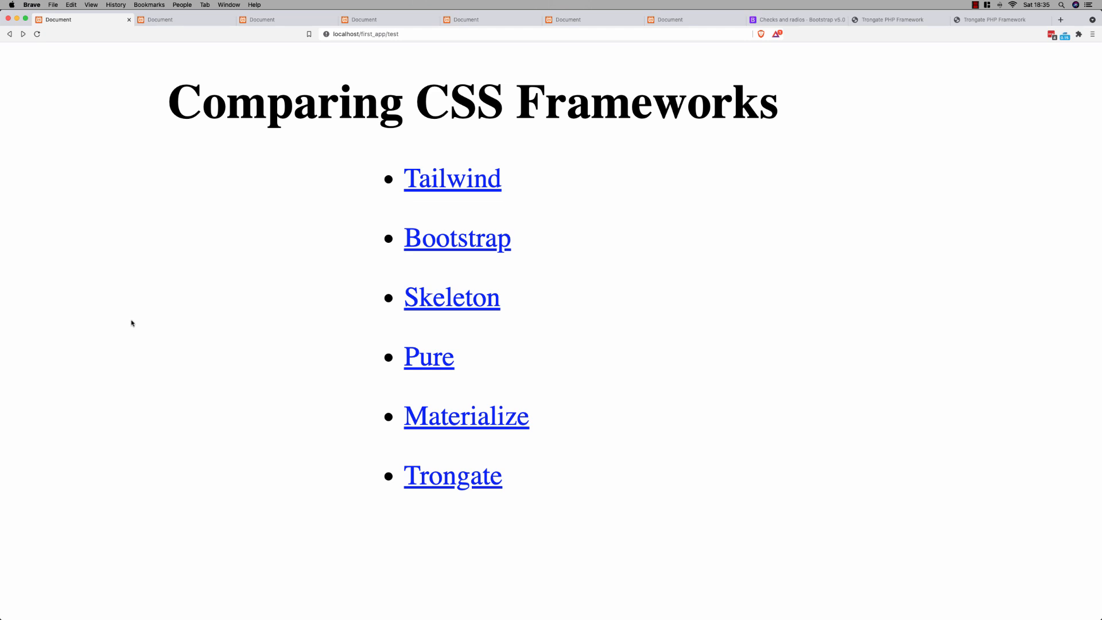
# Open the Trongate CSS test page with its blue-headed table and View buttons.
pyautogui.click(452, 475)
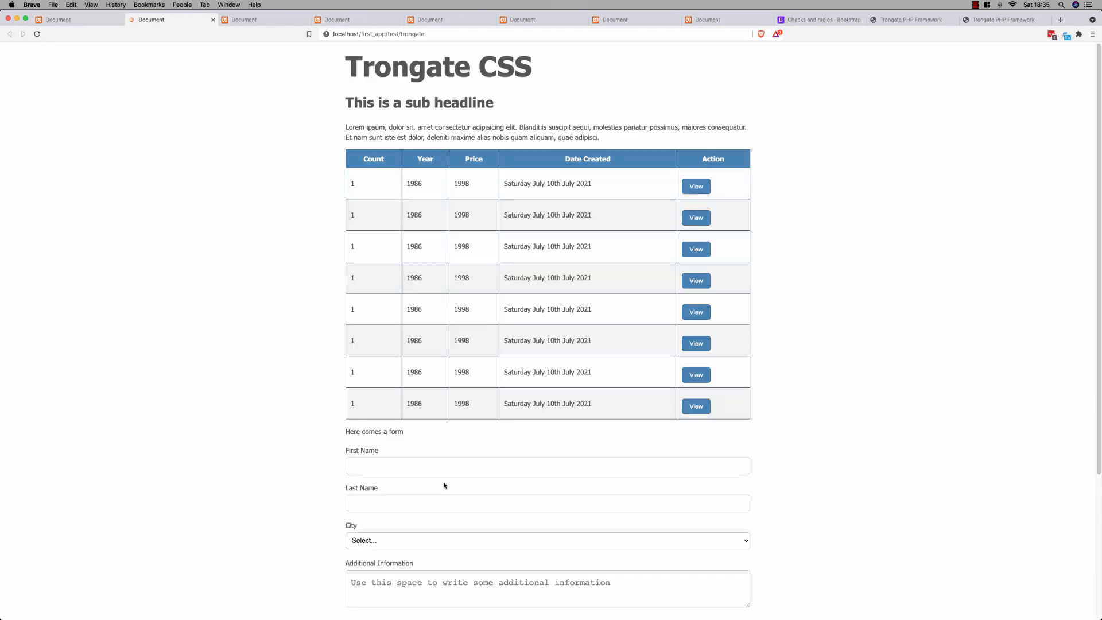
pyautogui.moveTo(926, 468)
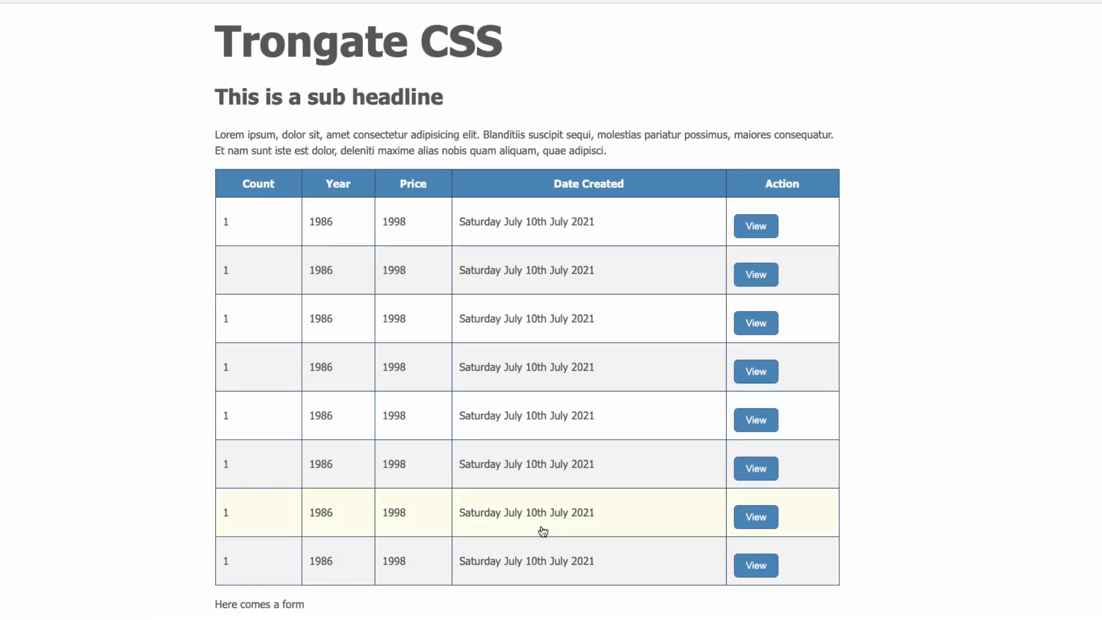
pyautogui.moveTo(515, 270)
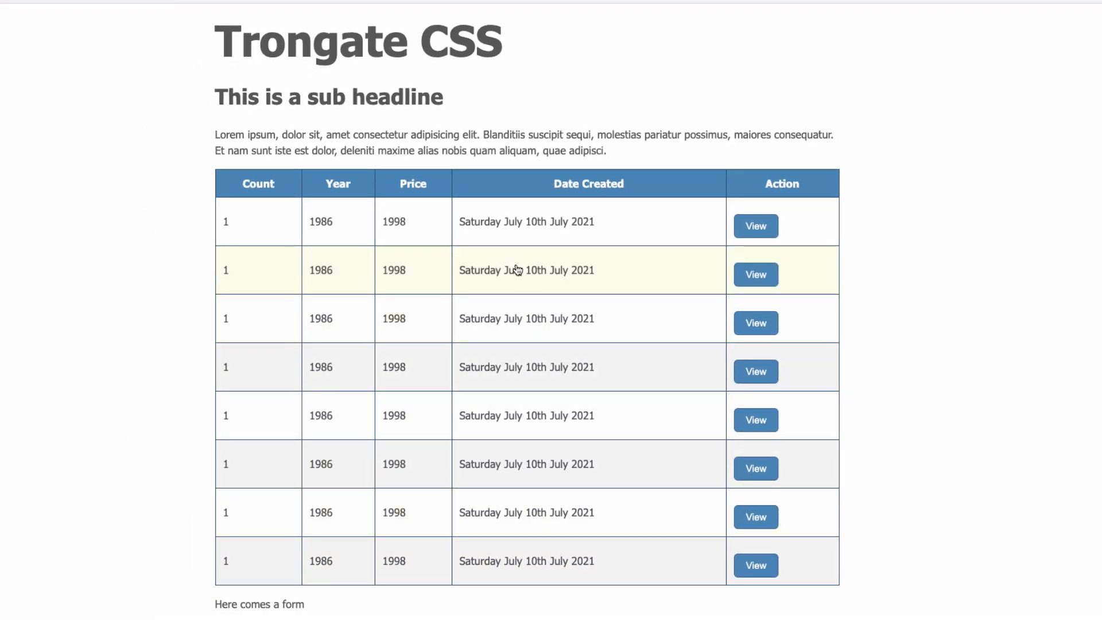
pyautogui.moveTo(517, 364)
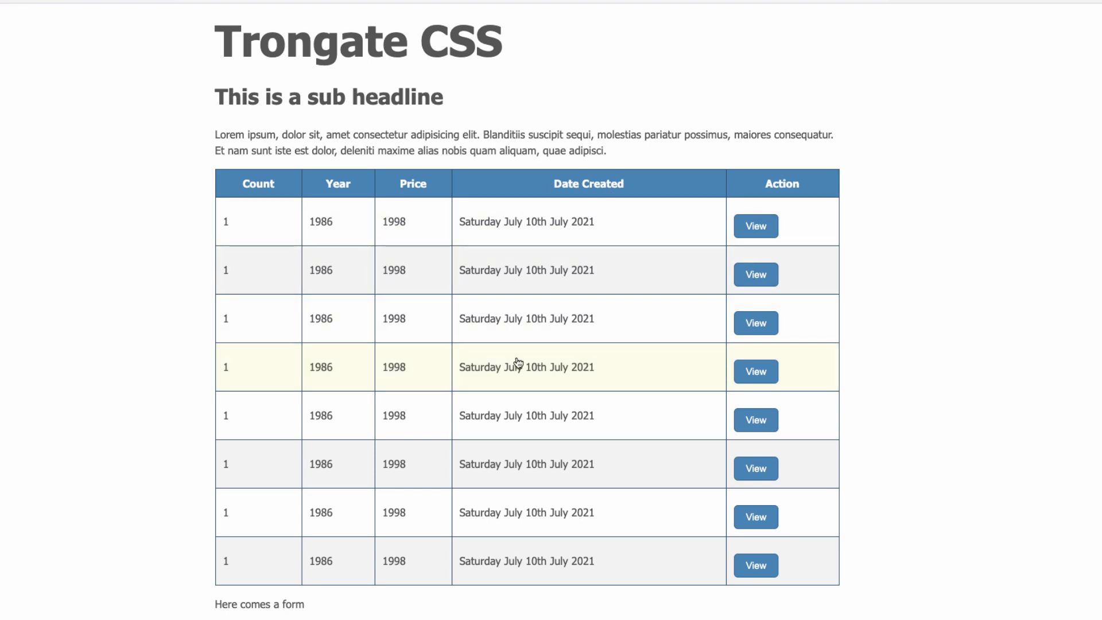
pyautogui.moveTo(903, 204)
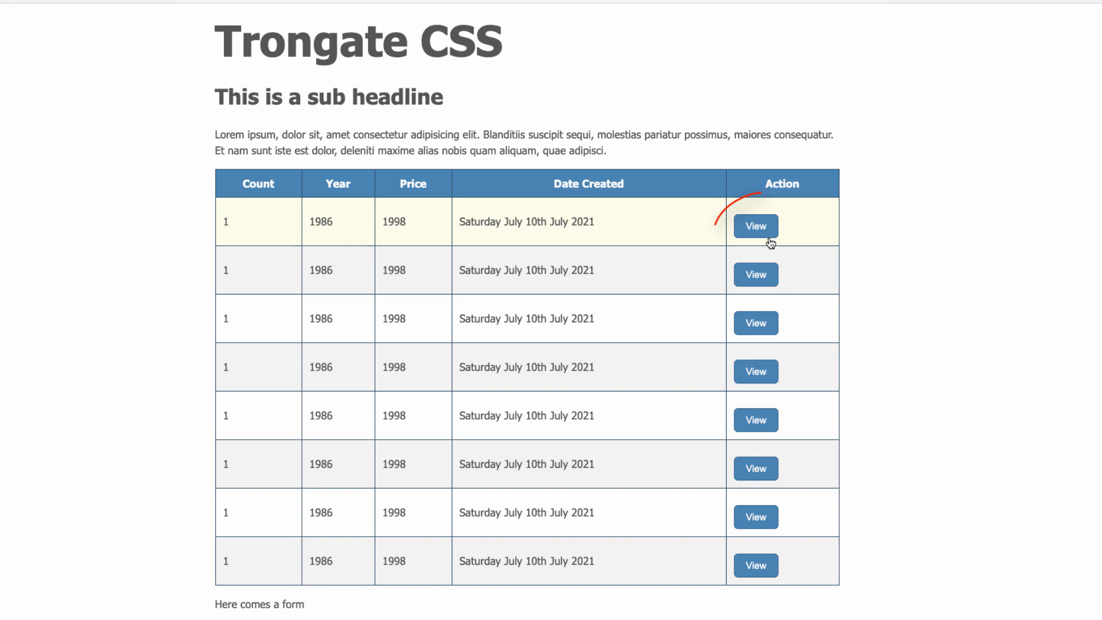
pyautogui.moveTo(755, 274)
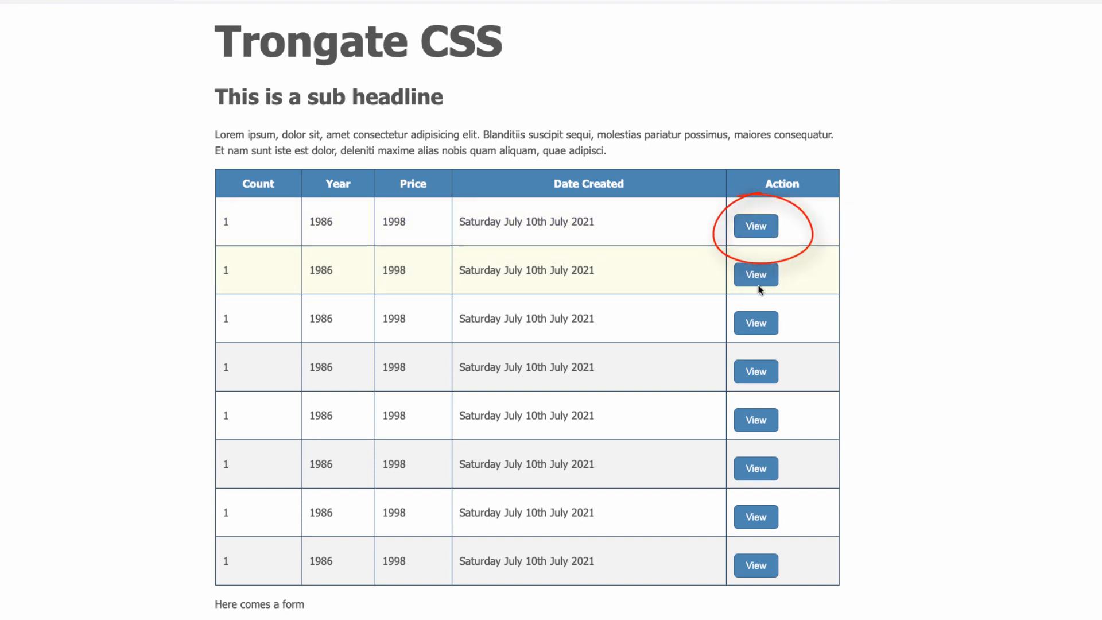
pyautogui.moveTo(1020, 260)
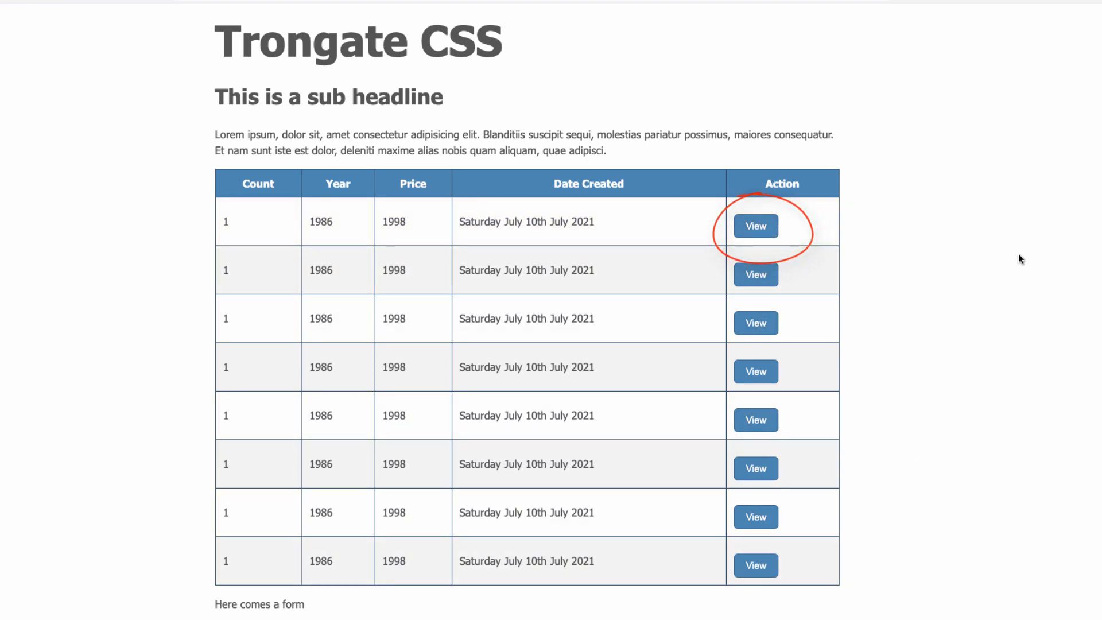
# Fill the First Name field with 'Connelly' on the Trongate test form.
pyautogui.scroll(-3)
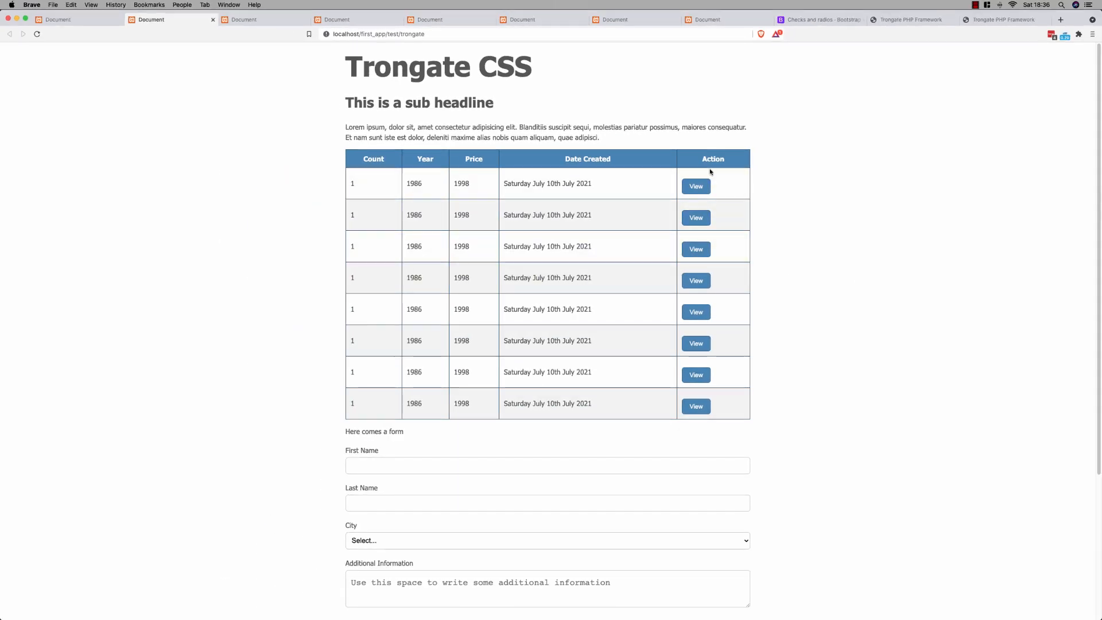
pyautogui.moveTo(838, 374)
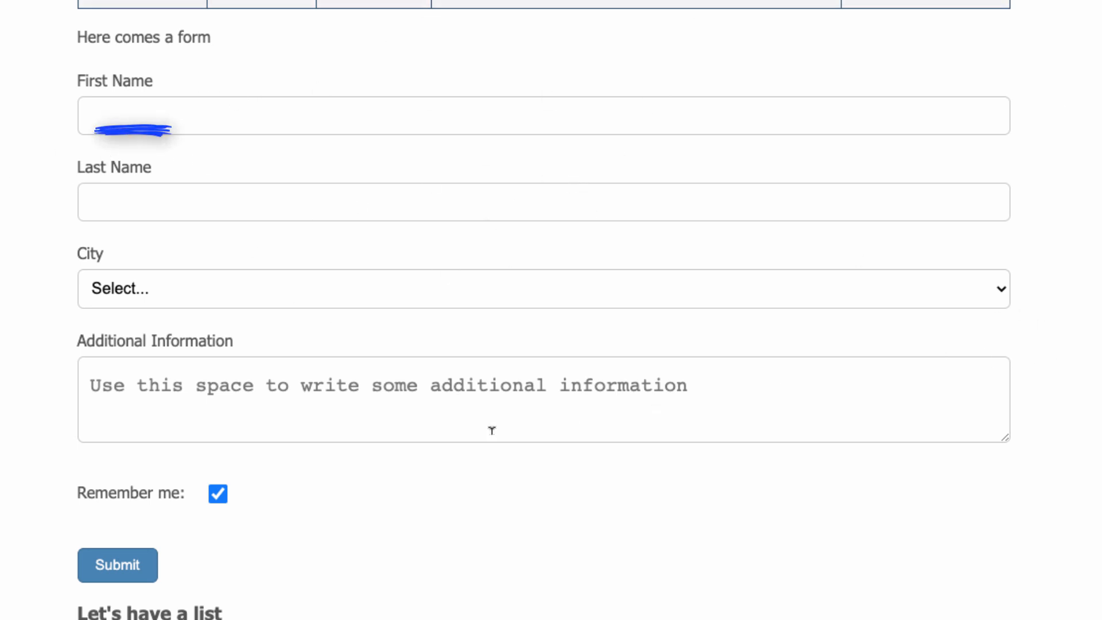
pyautogui.click(493, 114)
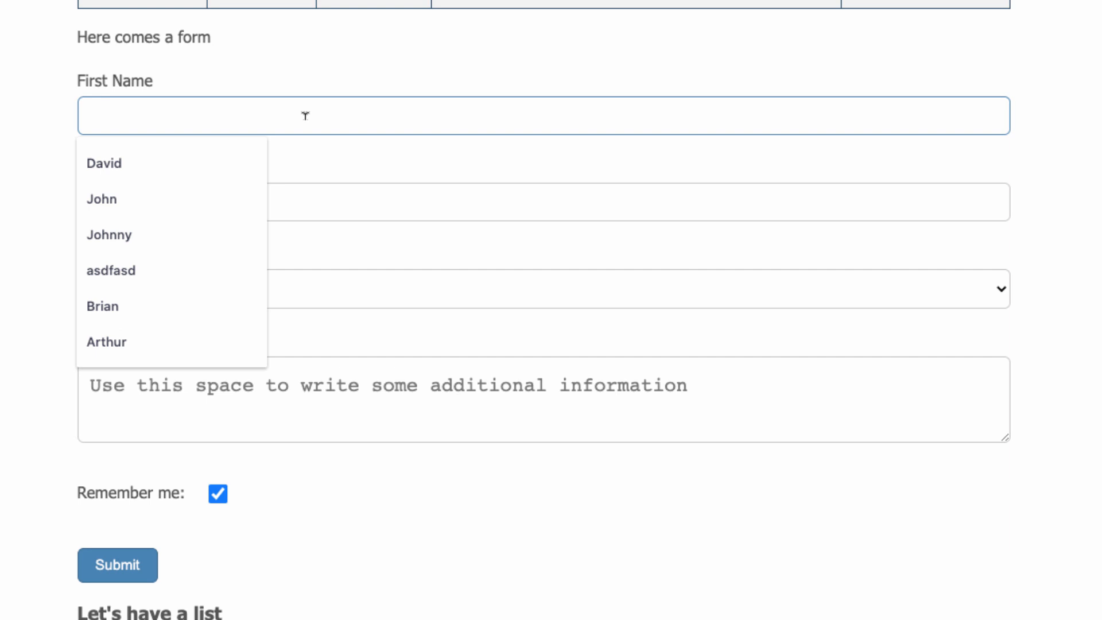
pyautogui.click(104, 163)
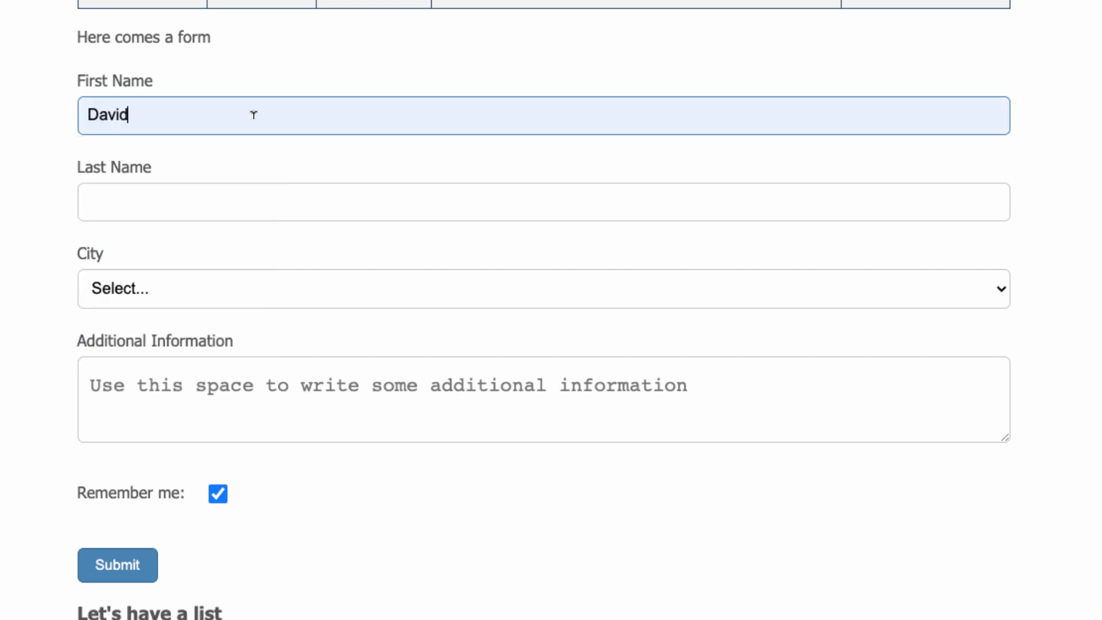
pyautogui.write('Connel')
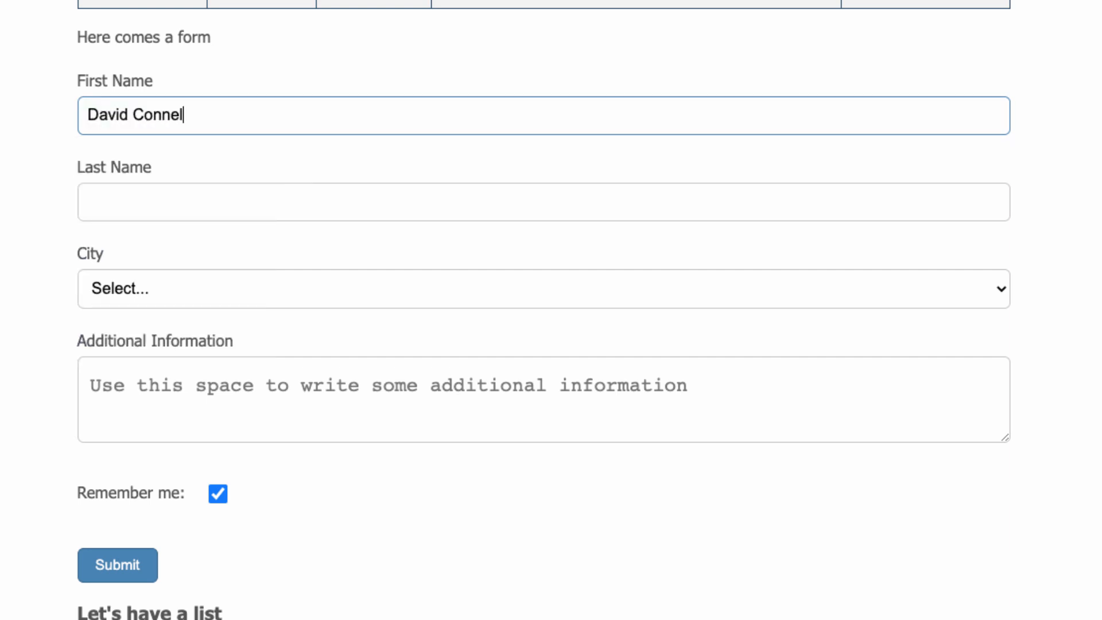
pyautogui.write('ly')
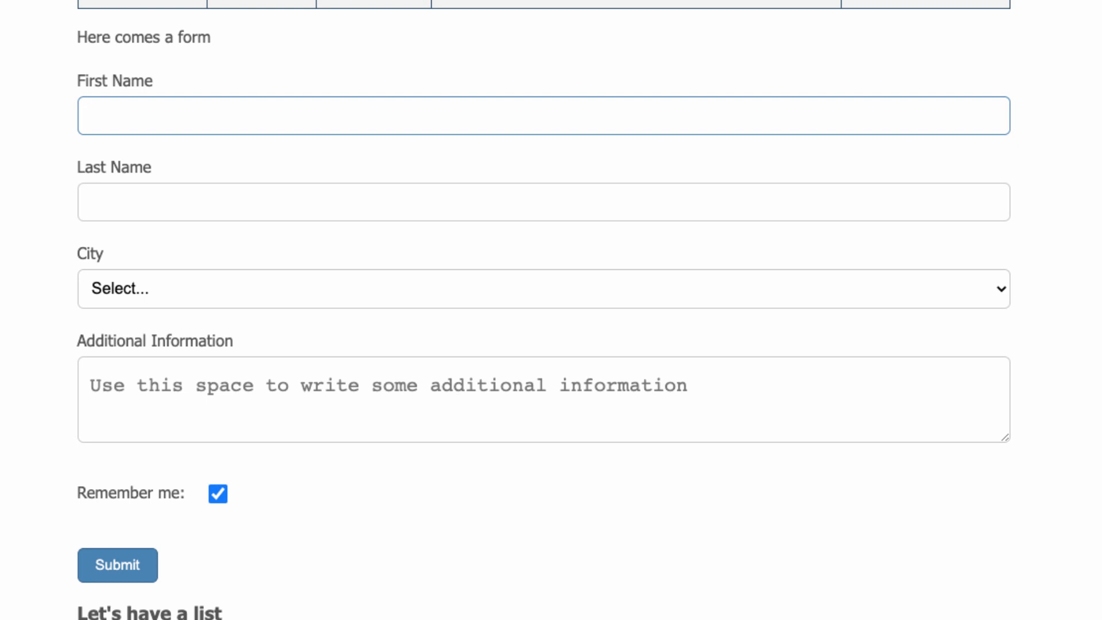
pyautogui.moveTo(168, 170)
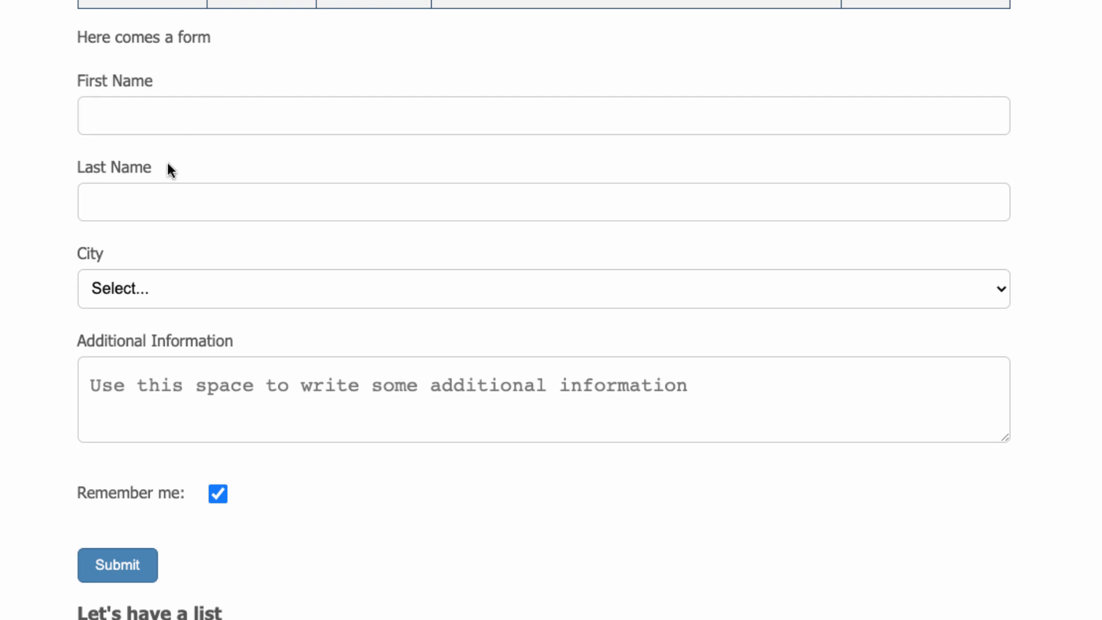
pyautogui.moveTo(873, 249)
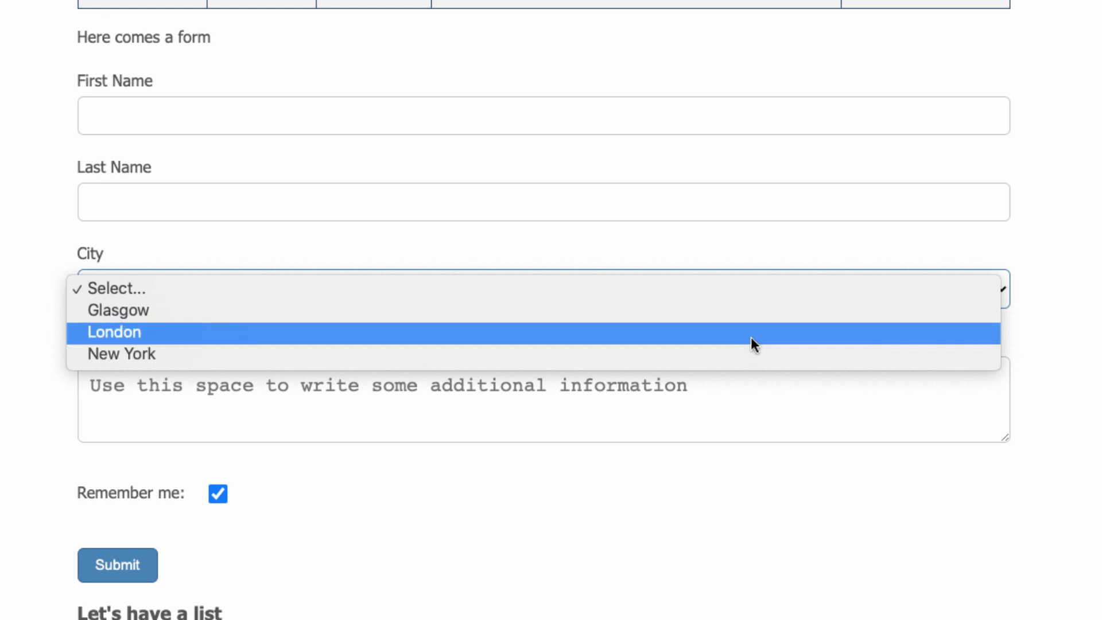
# Choose London as the City and scroll down past the Submit button.
pyautogui.click(114, 332)
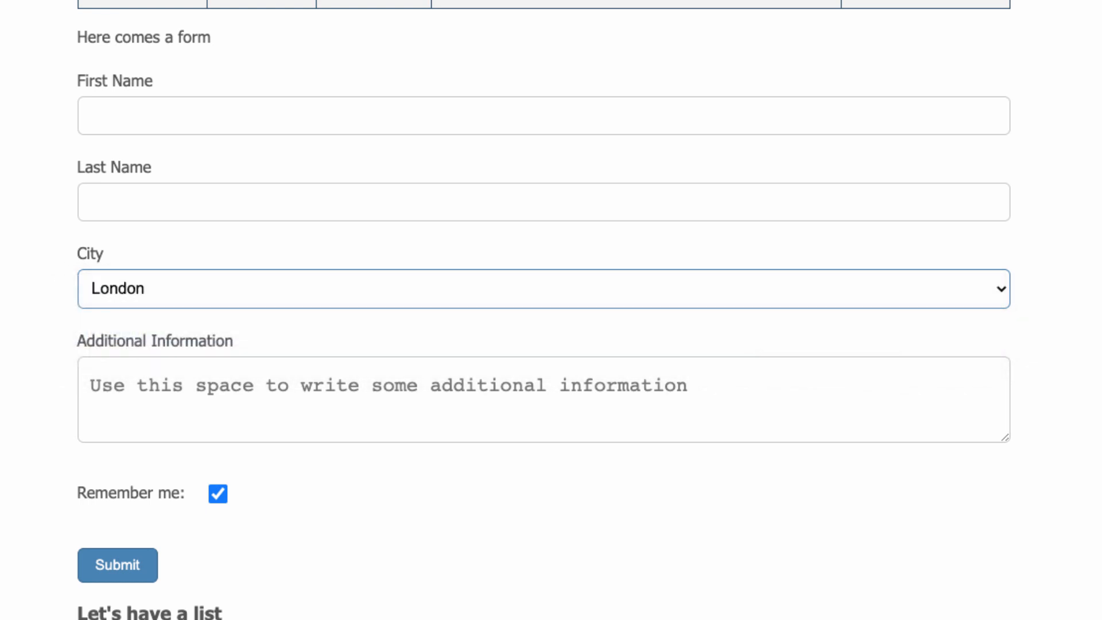
pyautogui.scroll(-3)
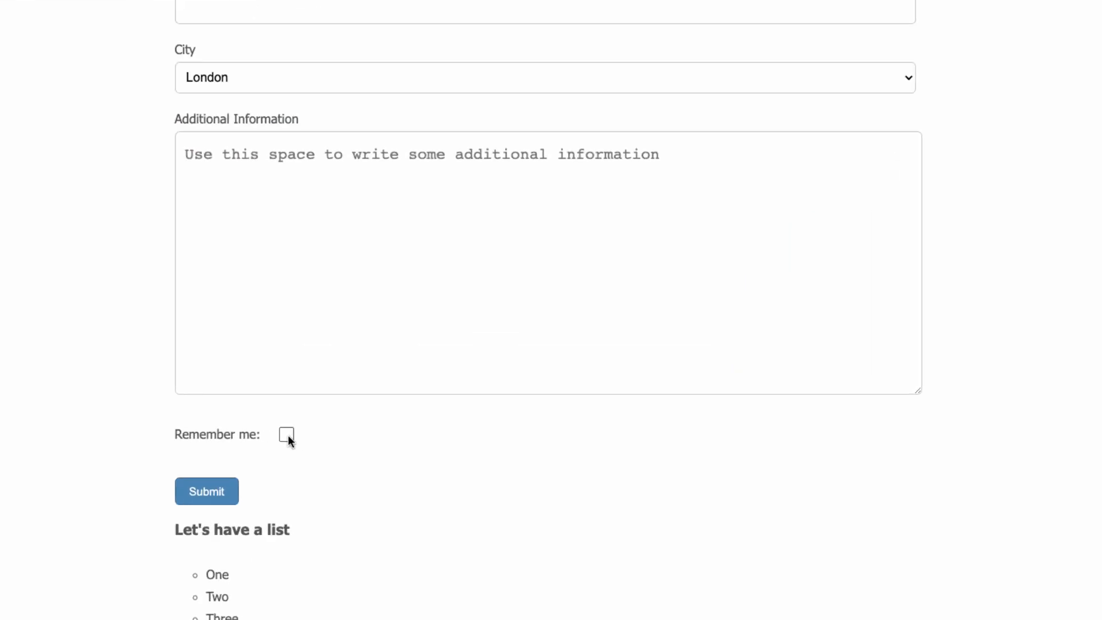
pyautogui.scroll(-3)
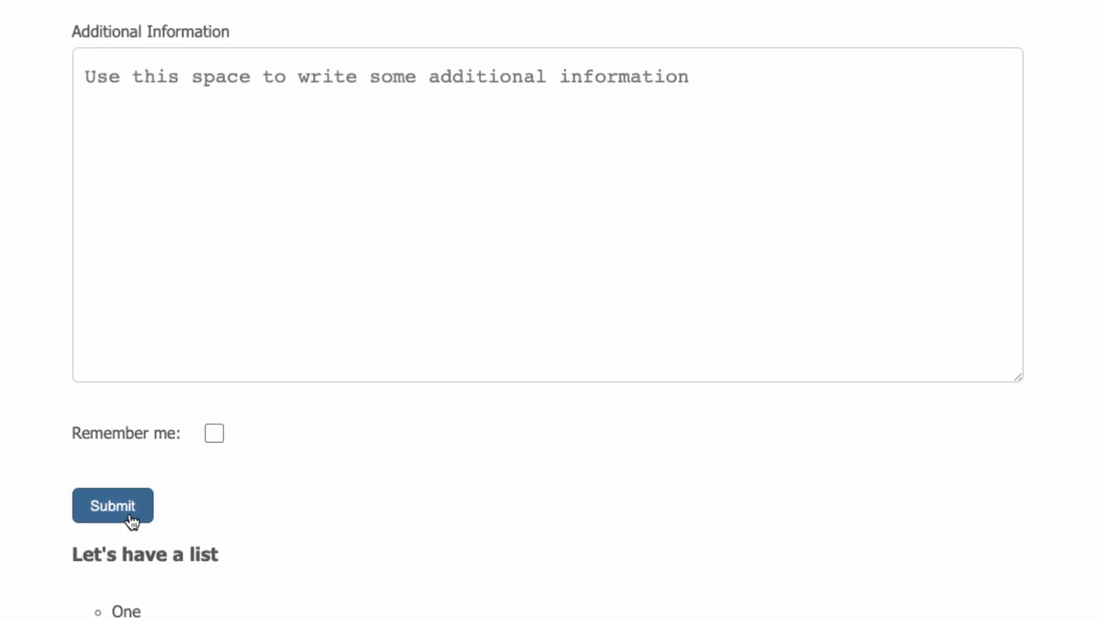
pyautogui.moveTo(400, 616)
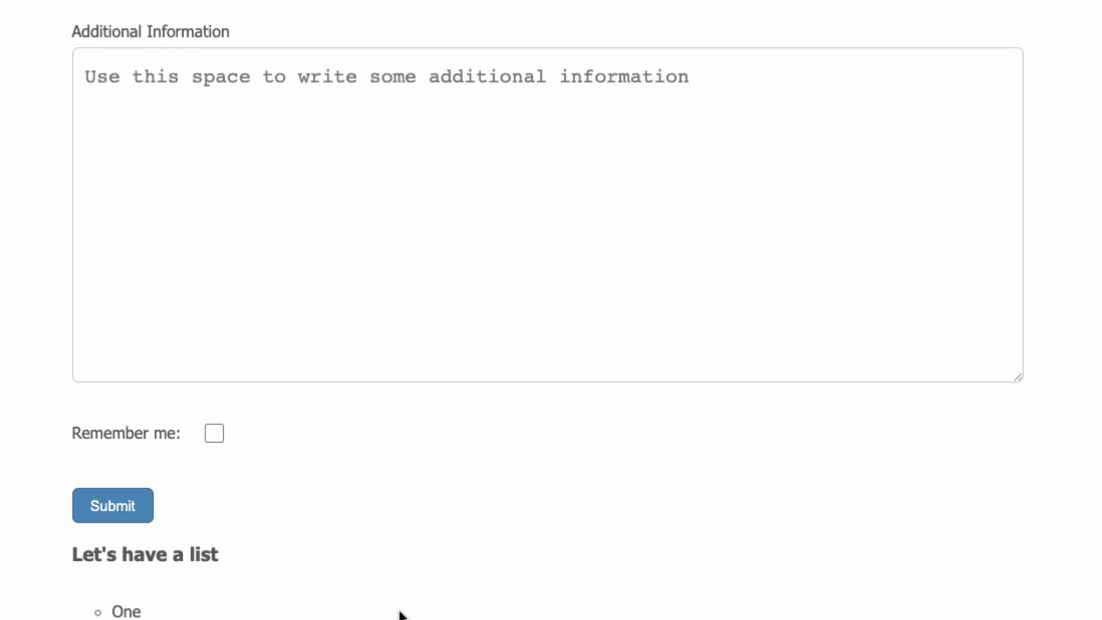
pyautogui.scroll(-3)
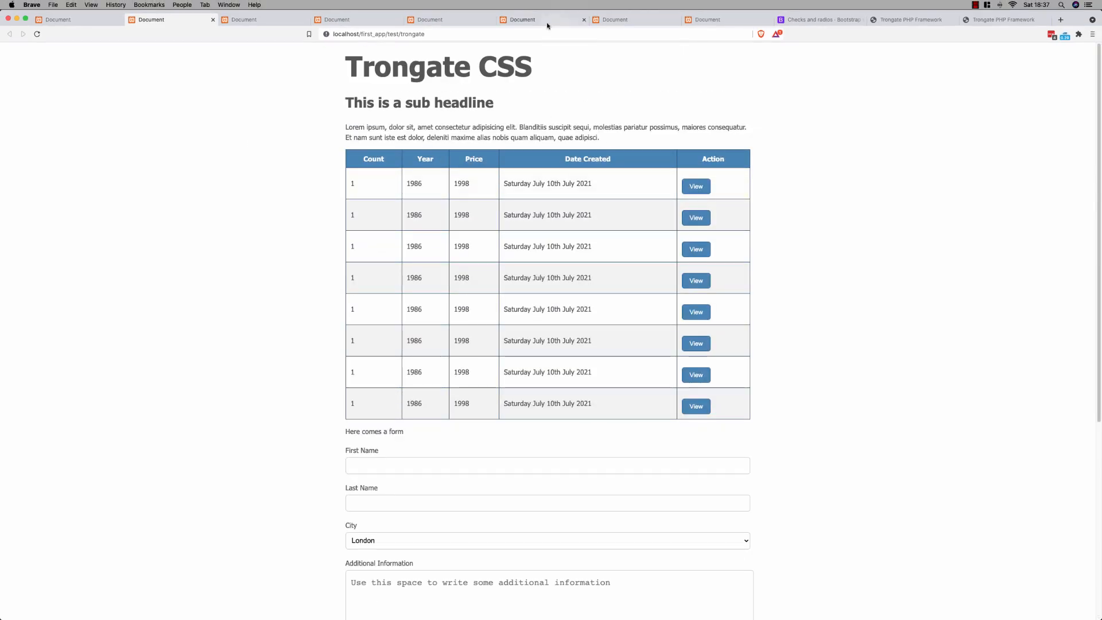
# Compare the Materialize, Pure and Tailwind test tabs, then return to the framework index tab.
pyautogui.click(260, 20)
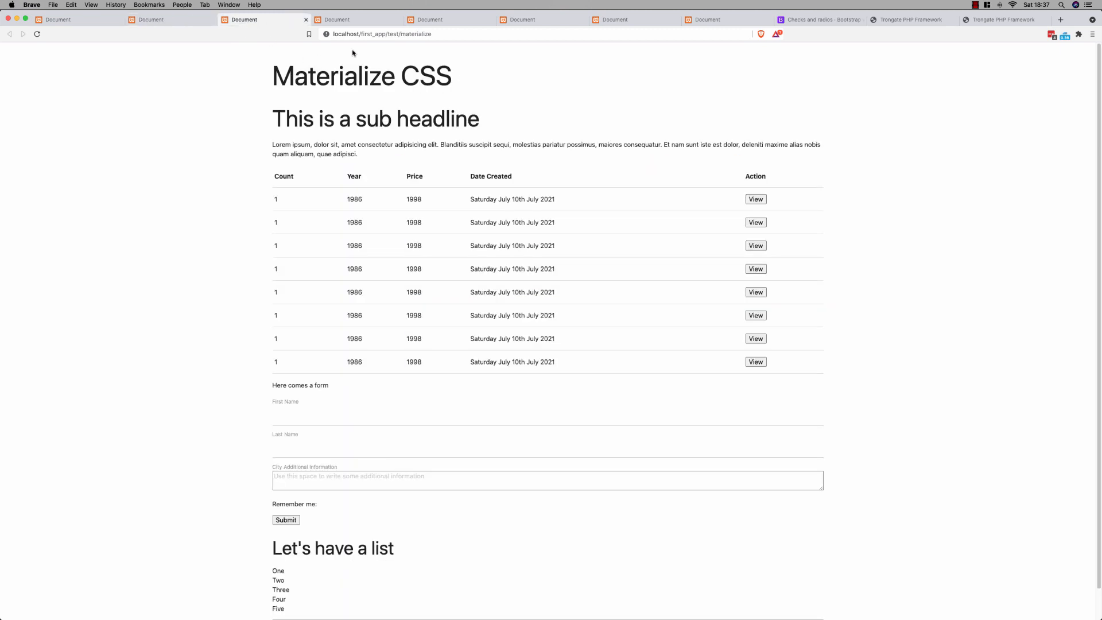
pyautogui.click(358, 20)
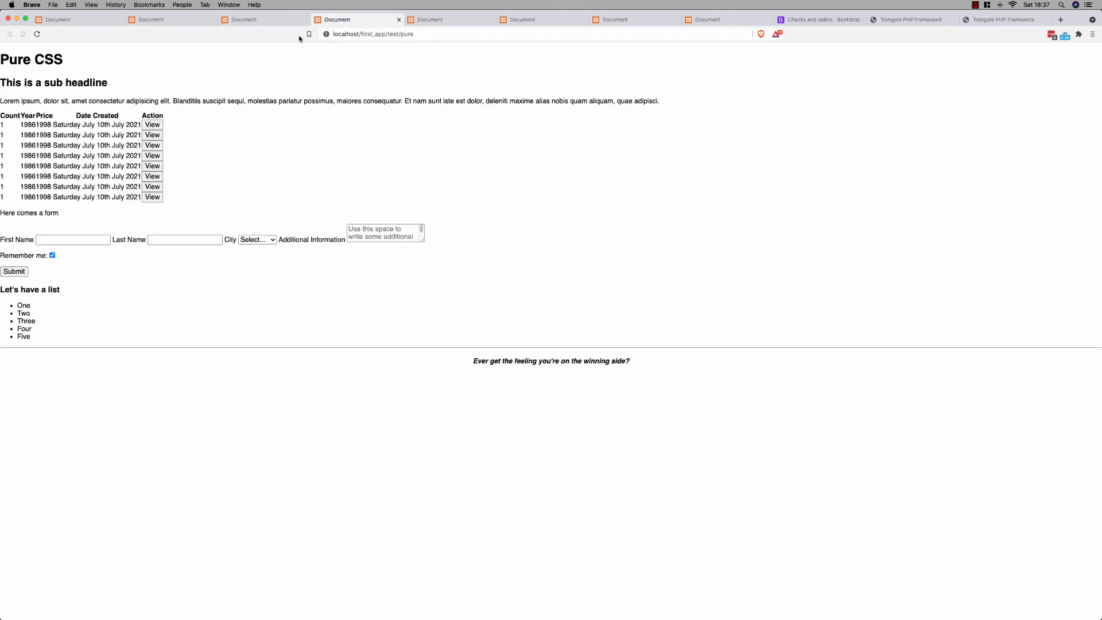
pyautogui.click(243, 20)
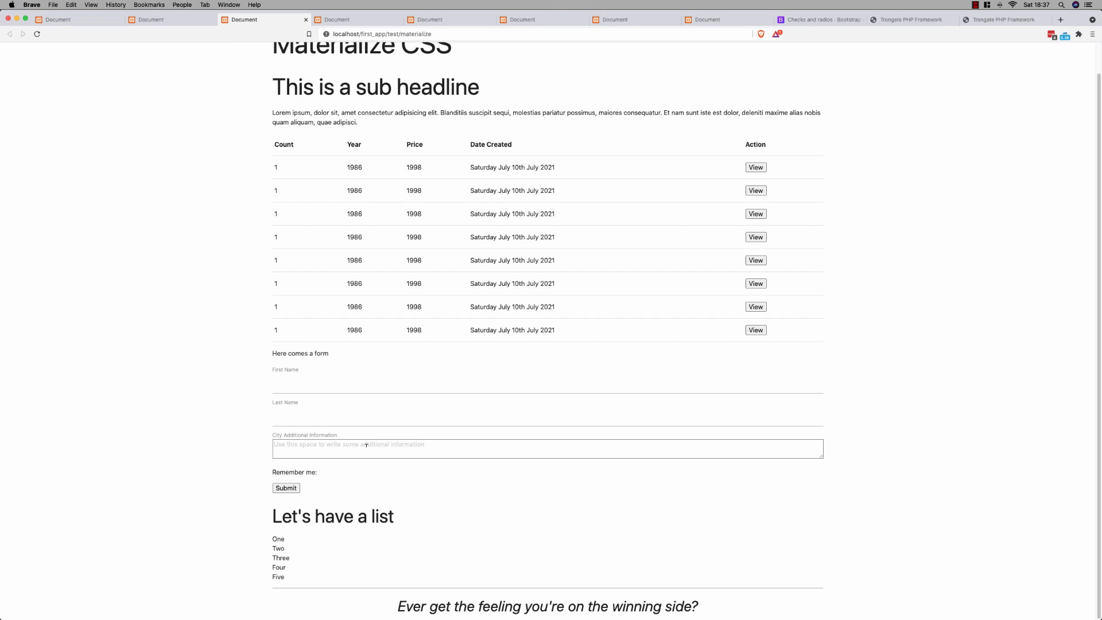
pyautogui.moveTo(364, 334)
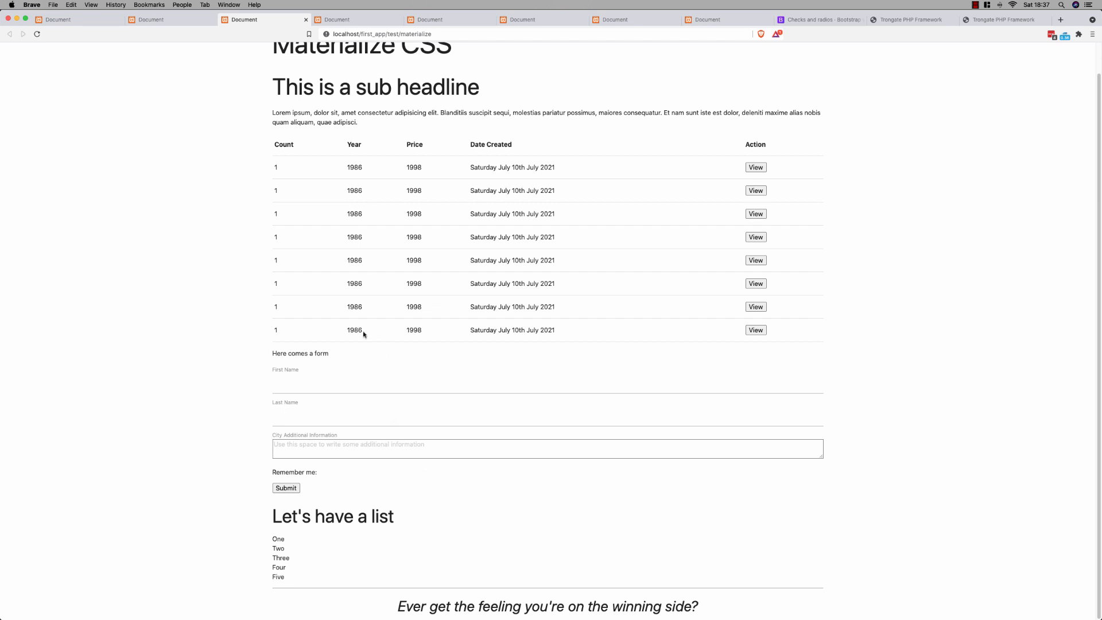
pyautogui.click(334, 20)
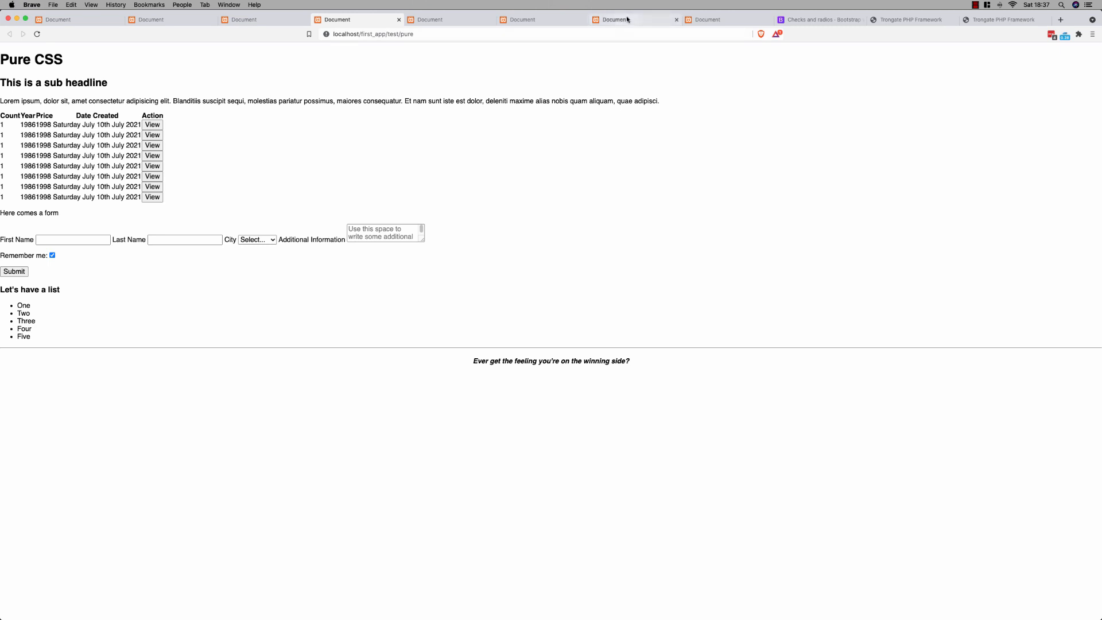
pyautogui.click(621, 20)
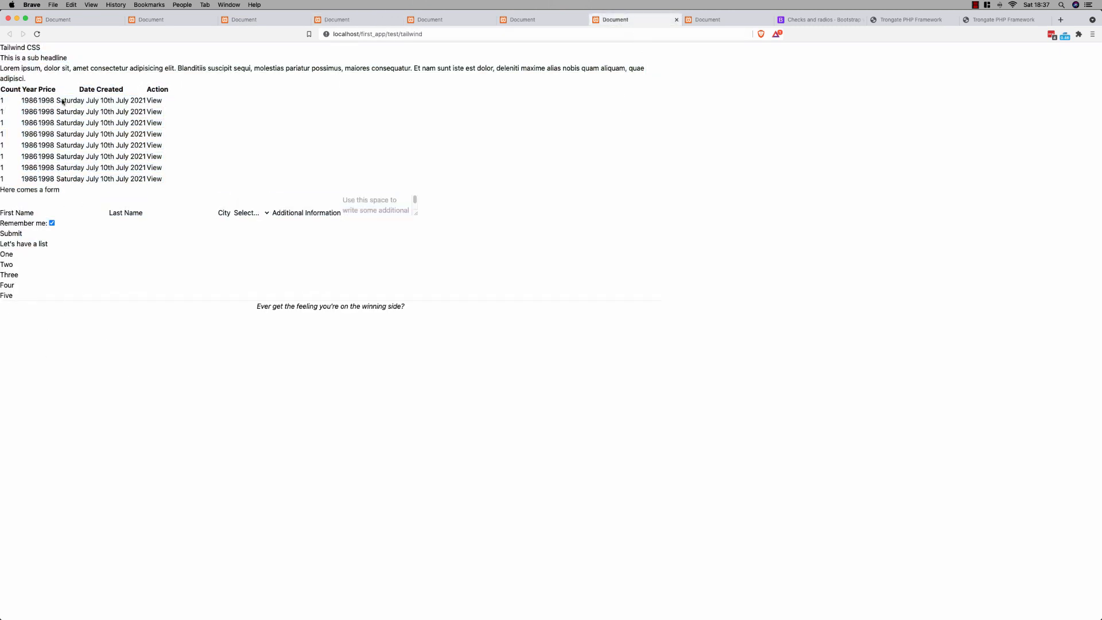
pyautogui.moveTo(55, 77)
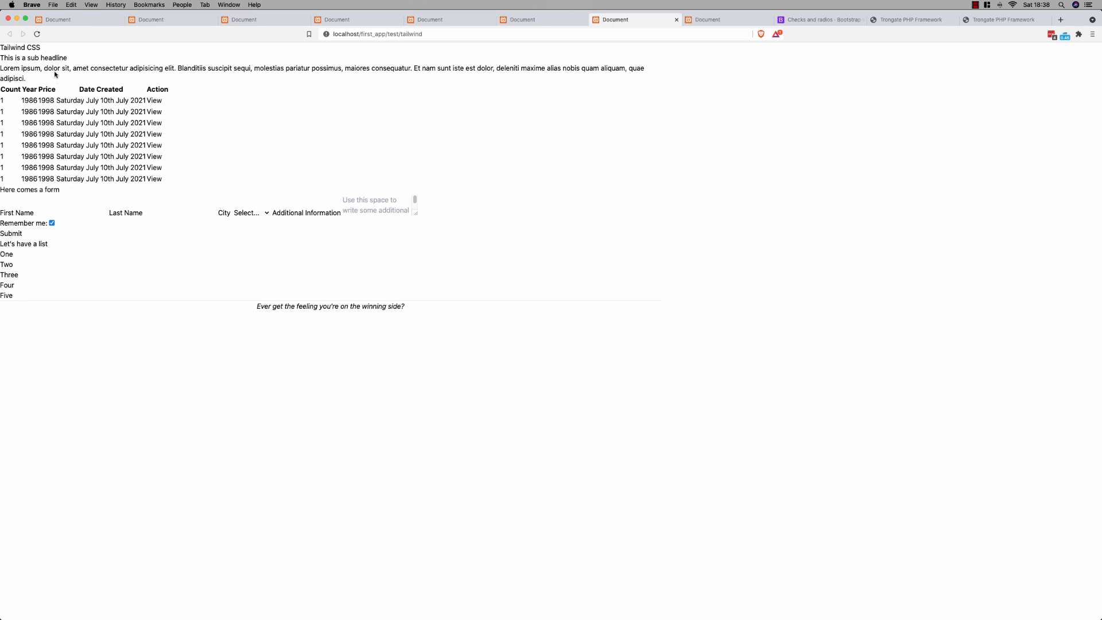
pyautogui.click(9, 34)
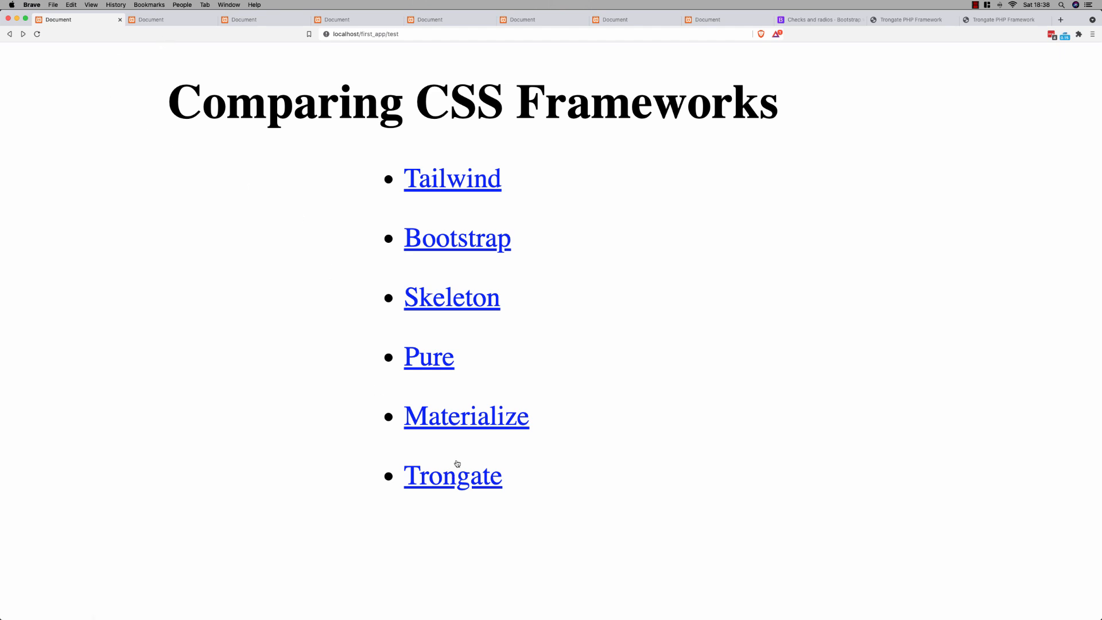
# Open the Trongate test page from the Comparing CSS Frameworks list.
pyautogui.click(452, 475)
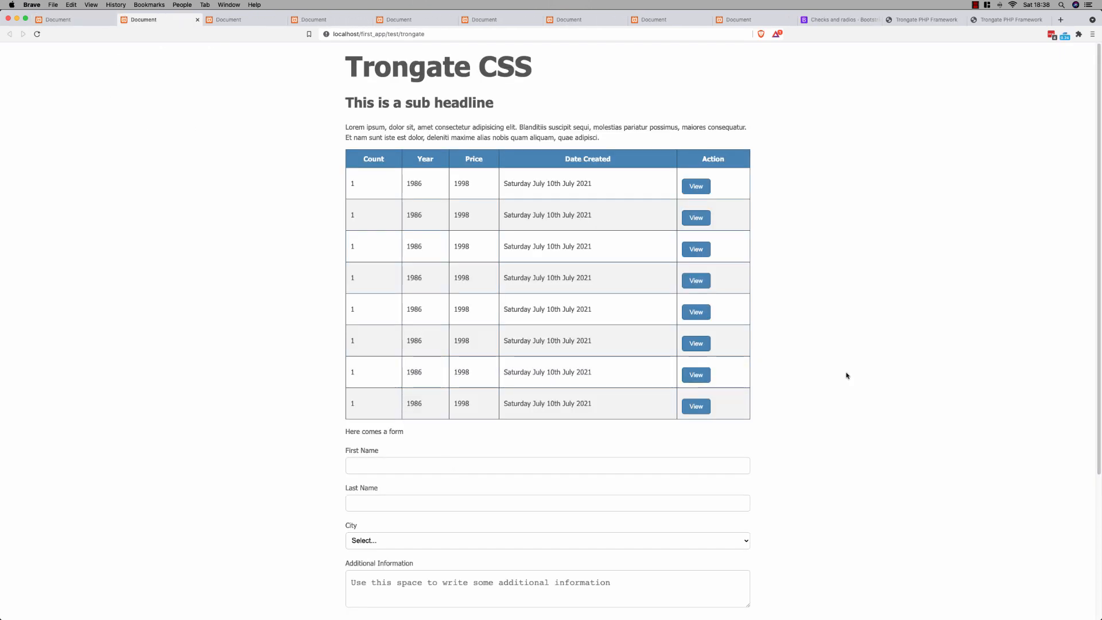
pyautogui.moveTo(794, 459)
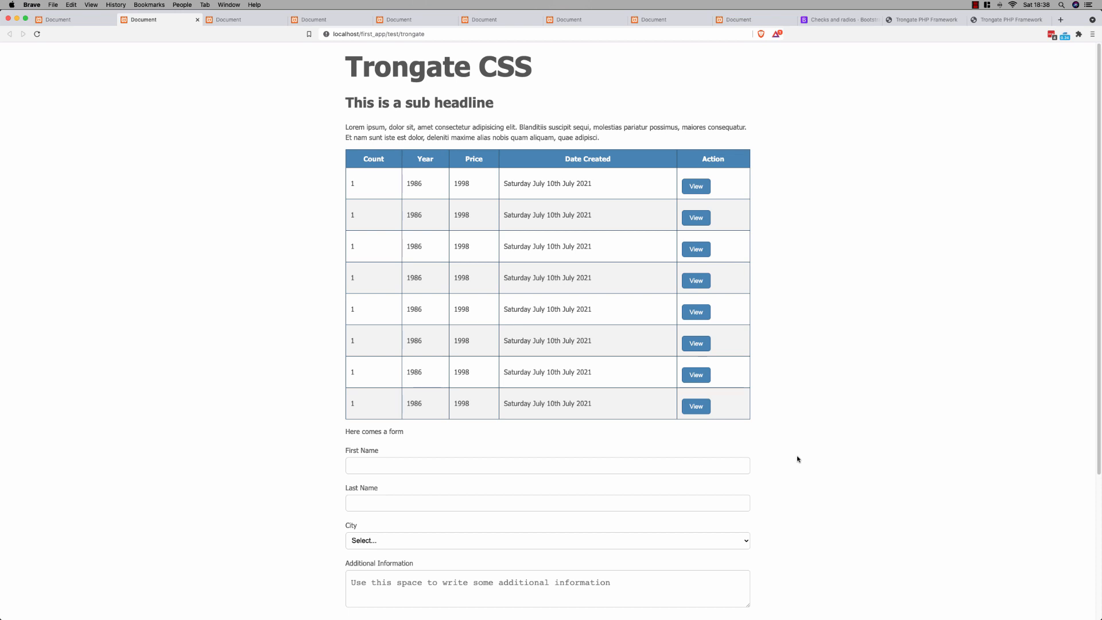
pyautogui.moveTo(2, 349)
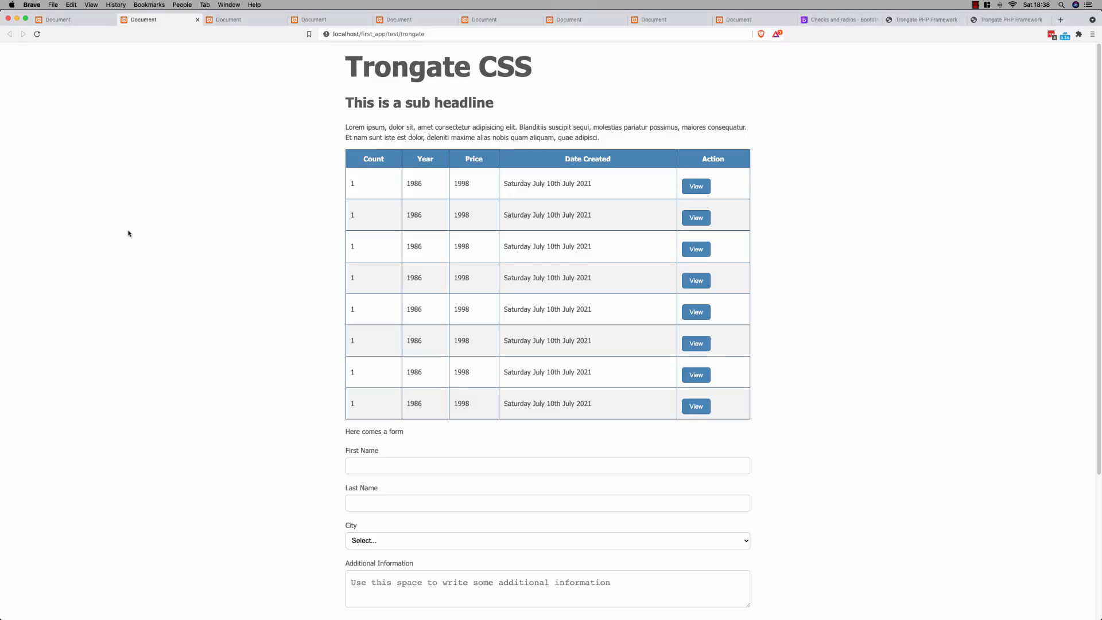
pyautogui.moveTo(131, 225)
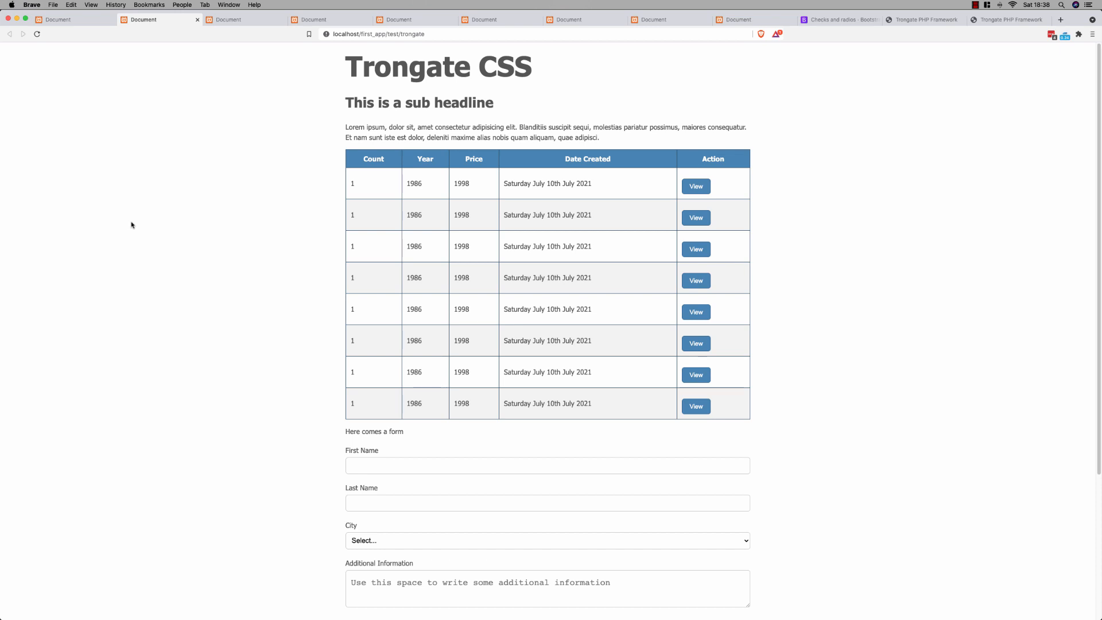
pyautogui.moveTo(239, 245)
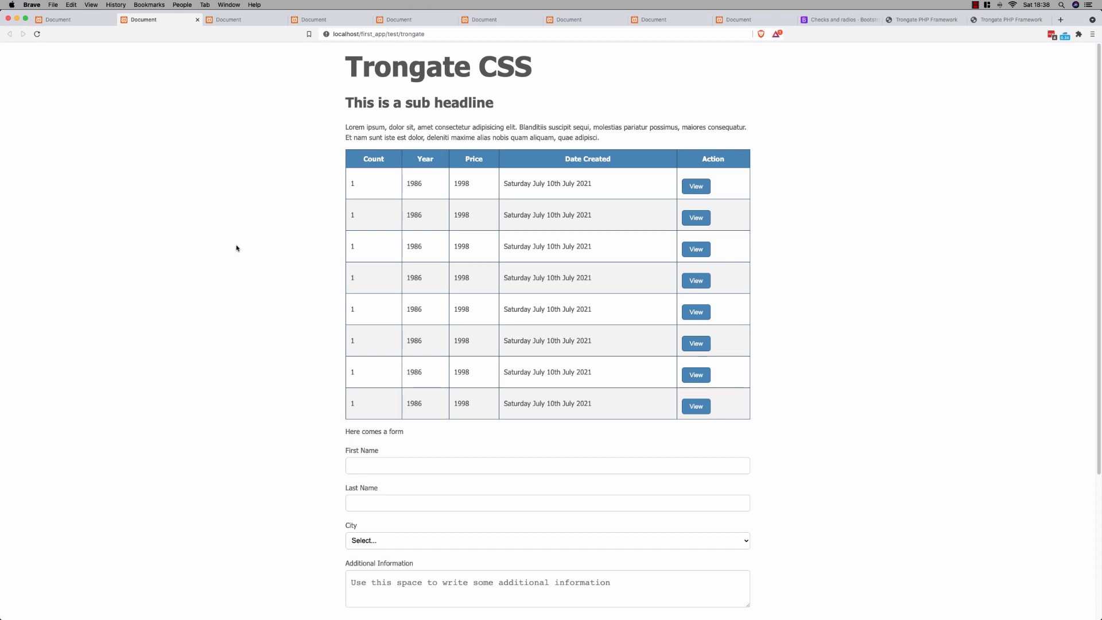
# Move from Bootstrap's Checks and radios docs to its Input group docs.
pyautogui.click(838, 20)
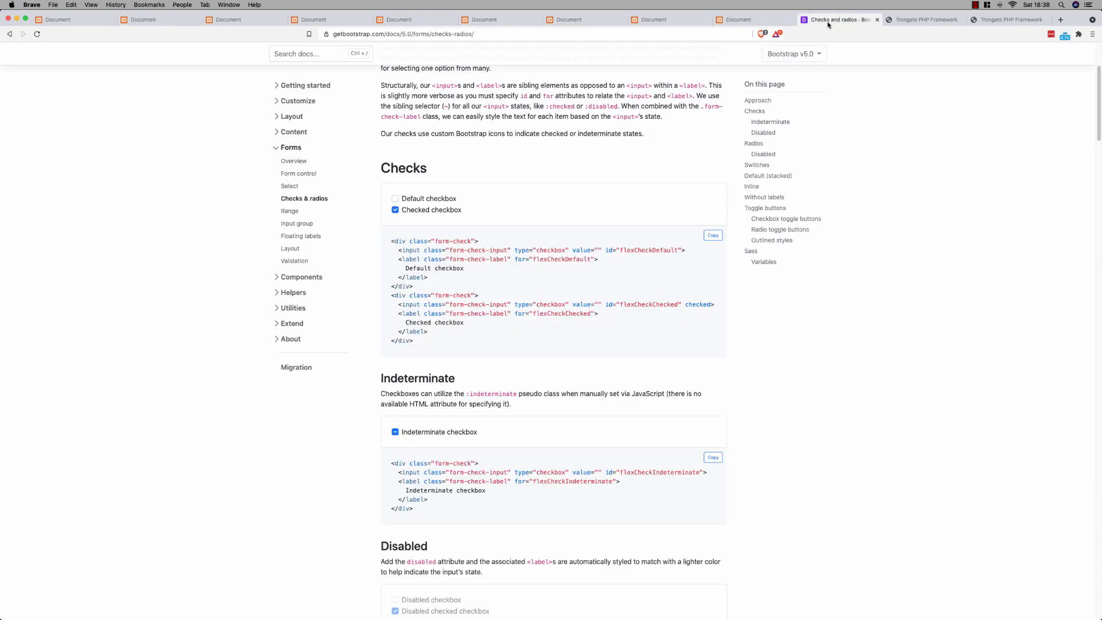
pyautogui.moveTo(89, 434)
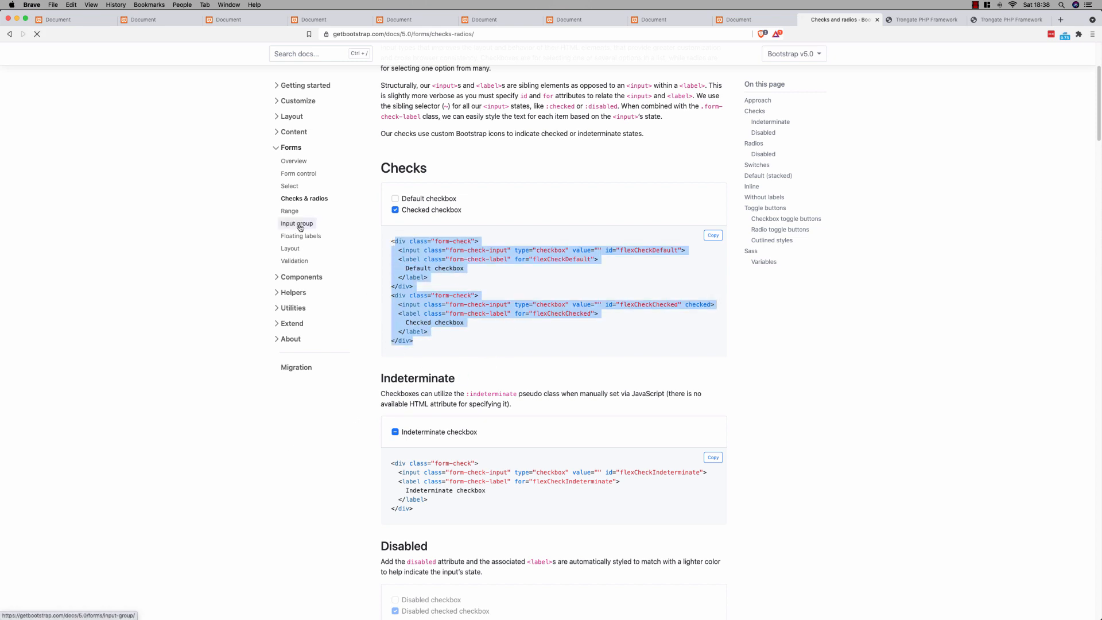
pyautogui.click(297, 224)
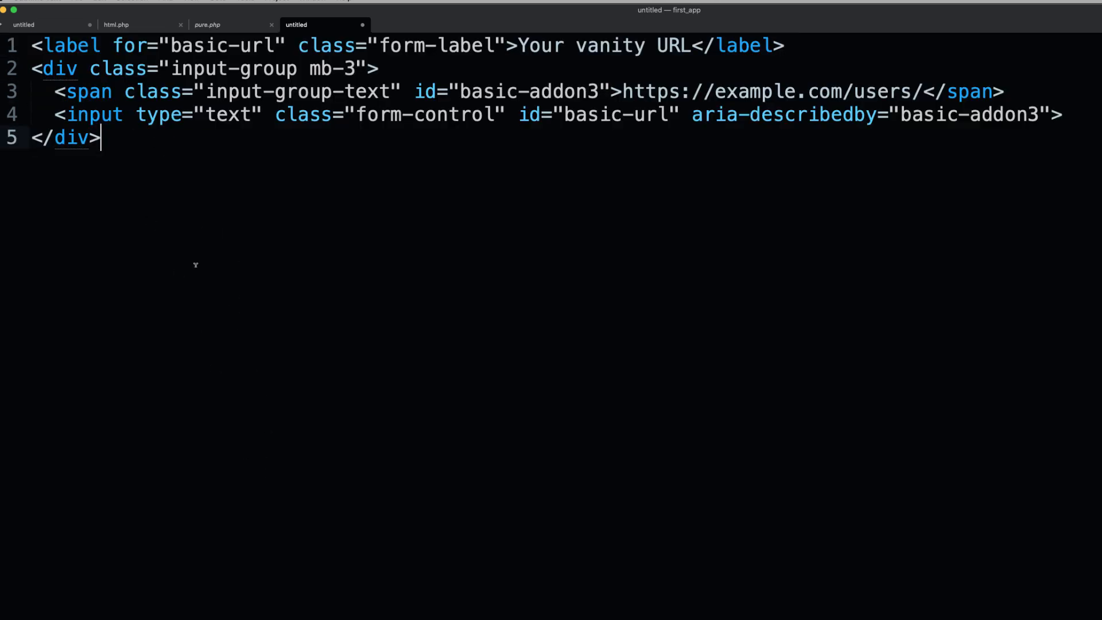
pyautogui.moveTo(324, 128)
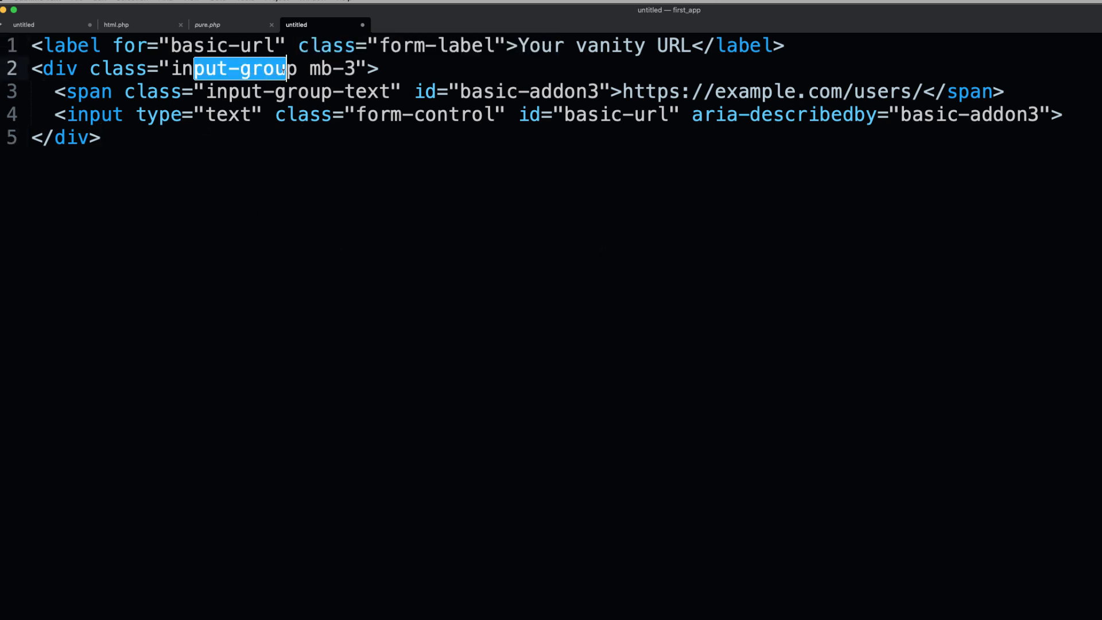
# Write a plain 'Your vanity URL' label and input under a 'Trongate CSS' heading.
pyautogui.doubleClick(330, 68)
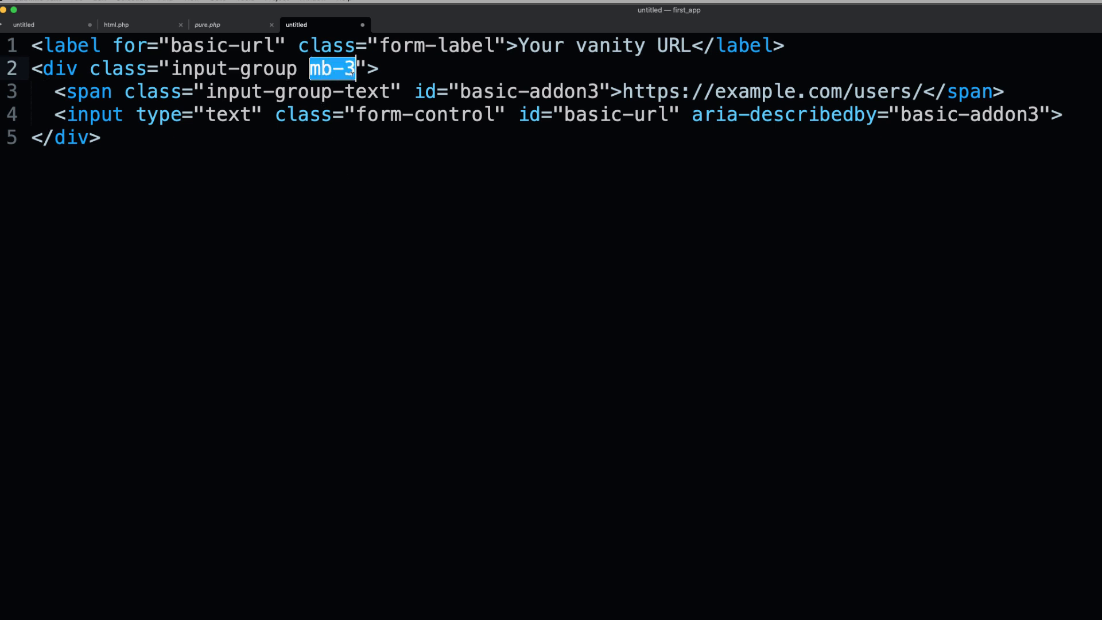
pyautogui.moveTo(280, 276)
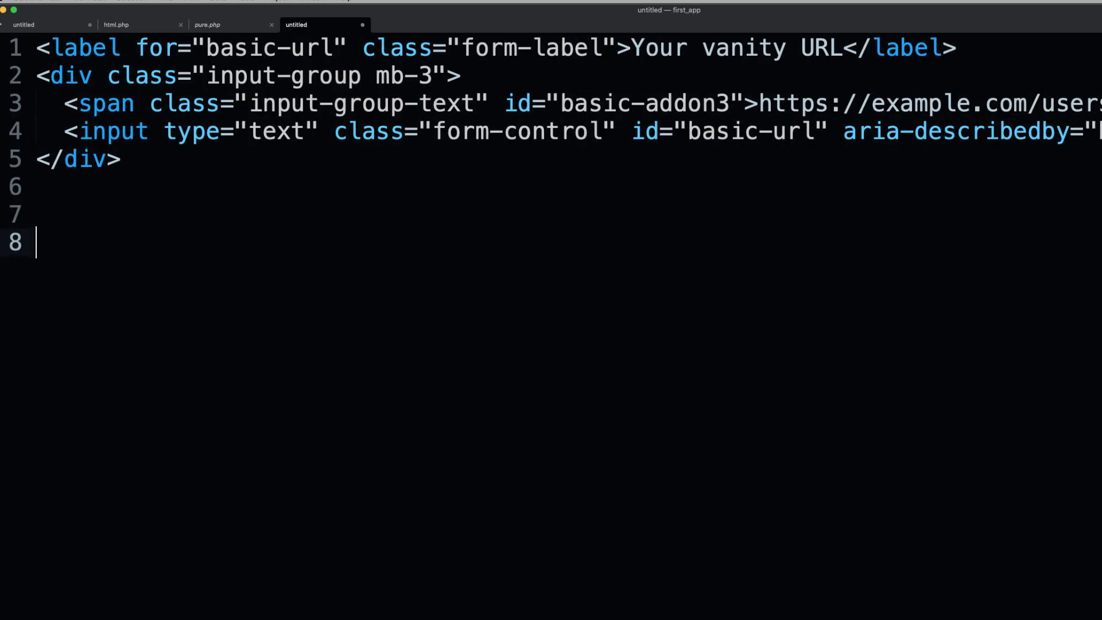
pyautogui.write('<label>')
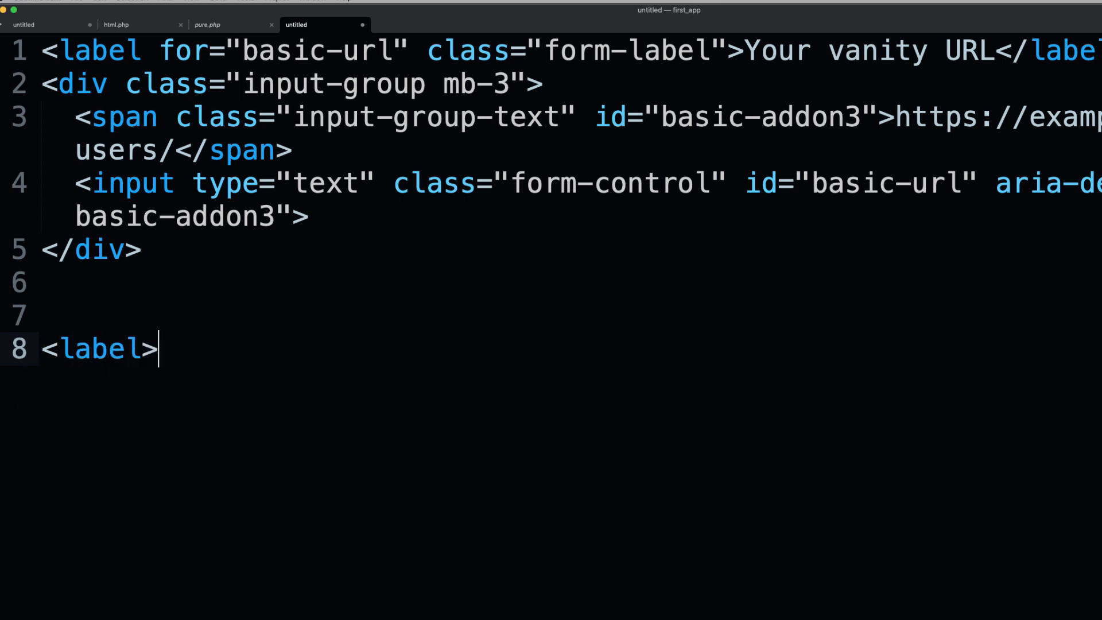
pyautogui.write('Your vanity URL<')
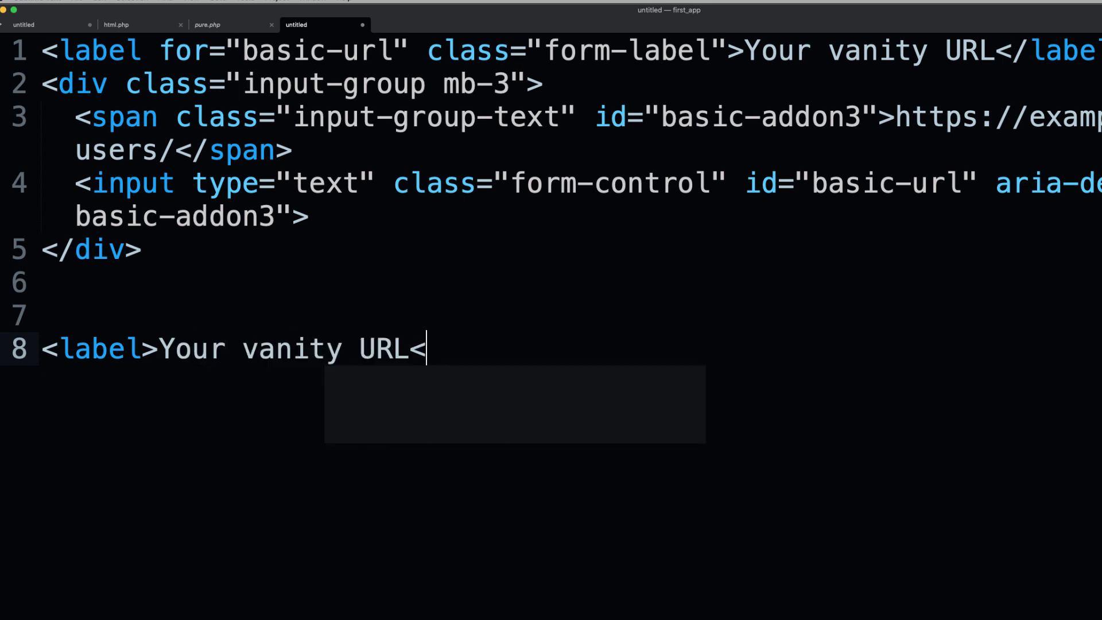
pyautogui.write('/label>')
pyautogui.write('<input type="text">')
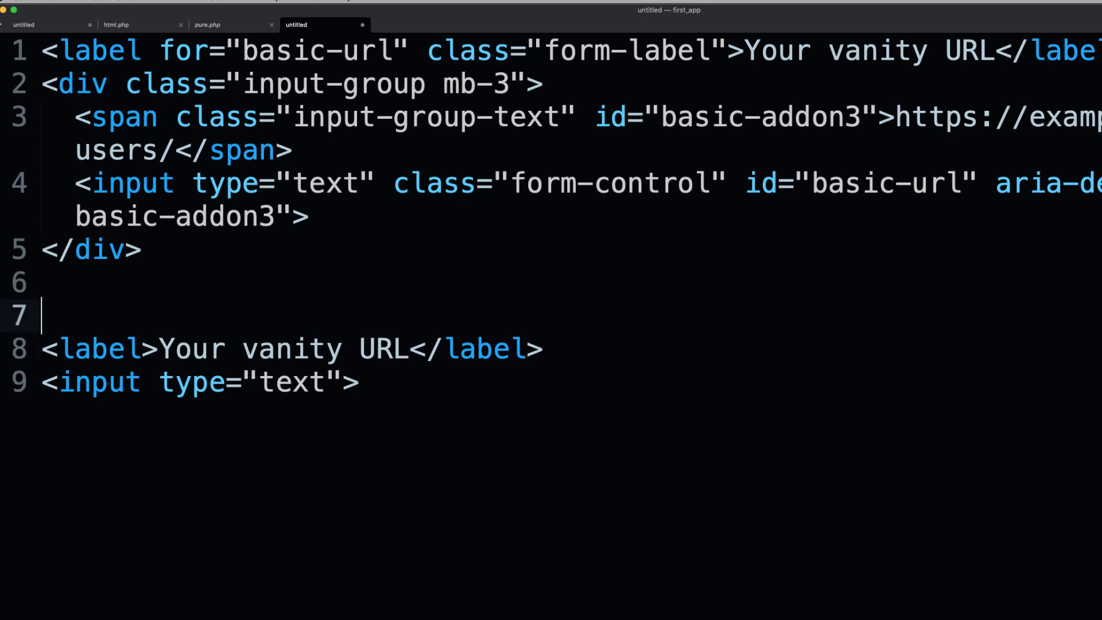
pyautogui.write('Trongate CSS')
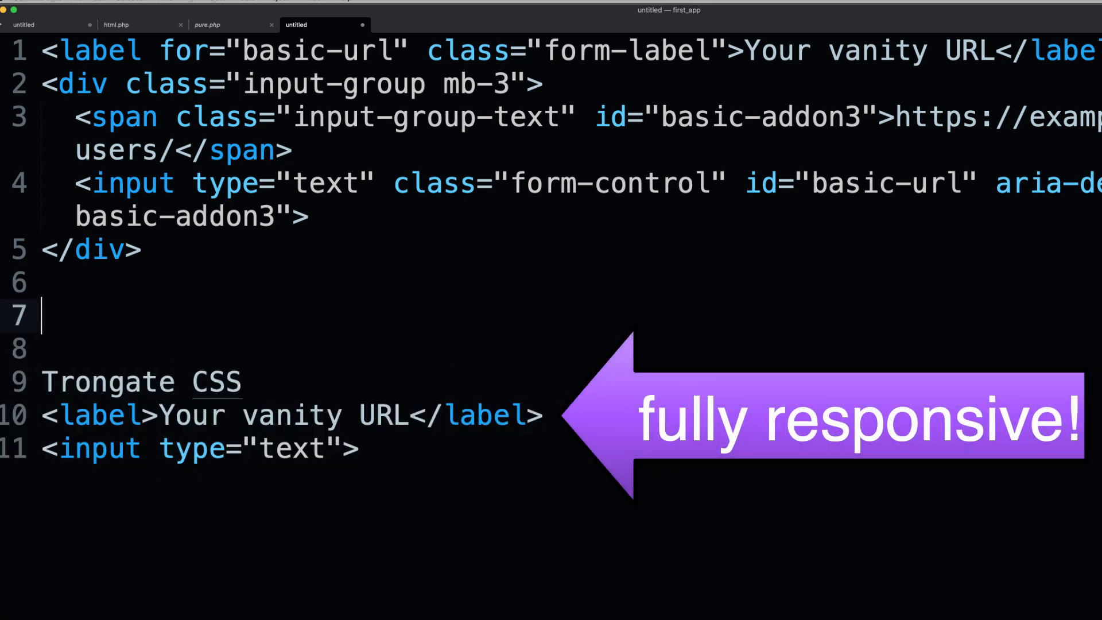
# Add a 'Bootstrap' heading at the top with blank lines spacing the two snippets.
pyautogui.press('Return')
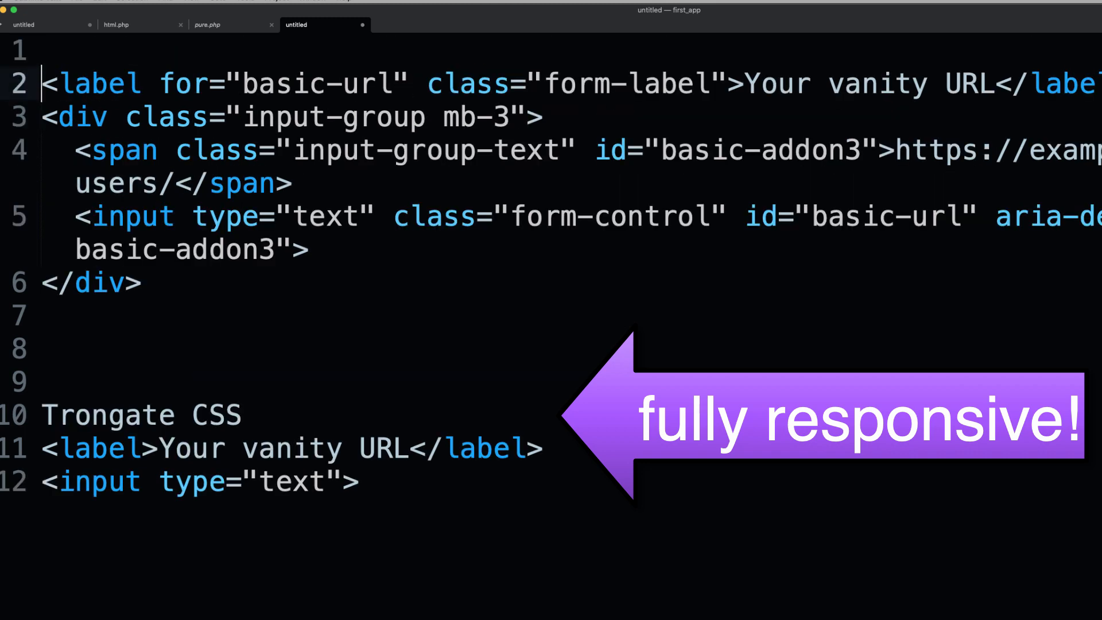
pyautogui.write('Bootstrap')
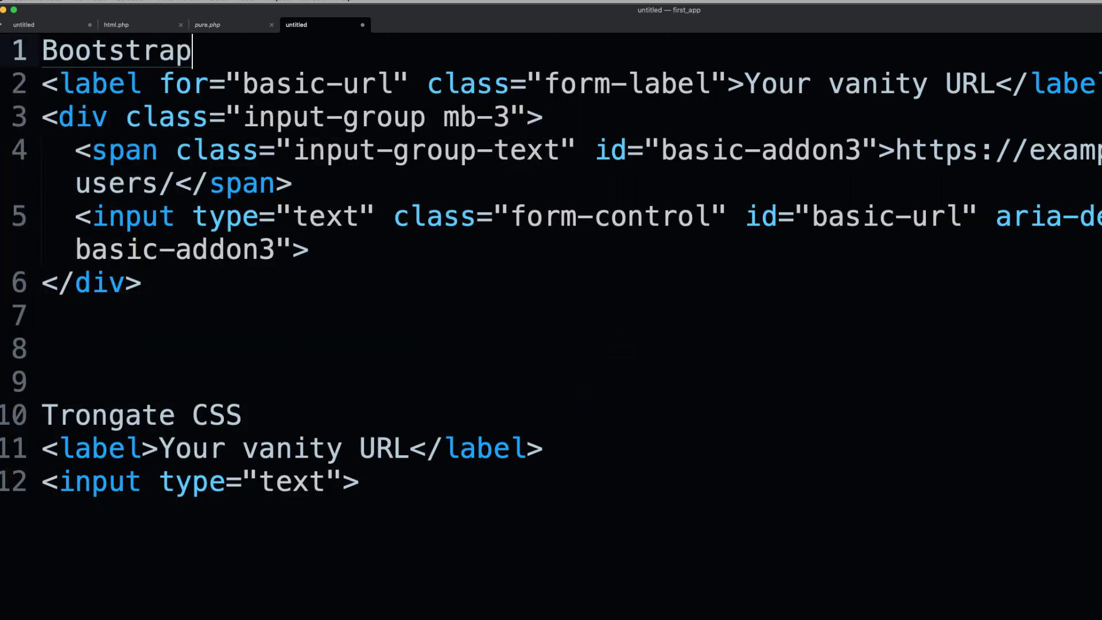
pyautogui.press('Return')
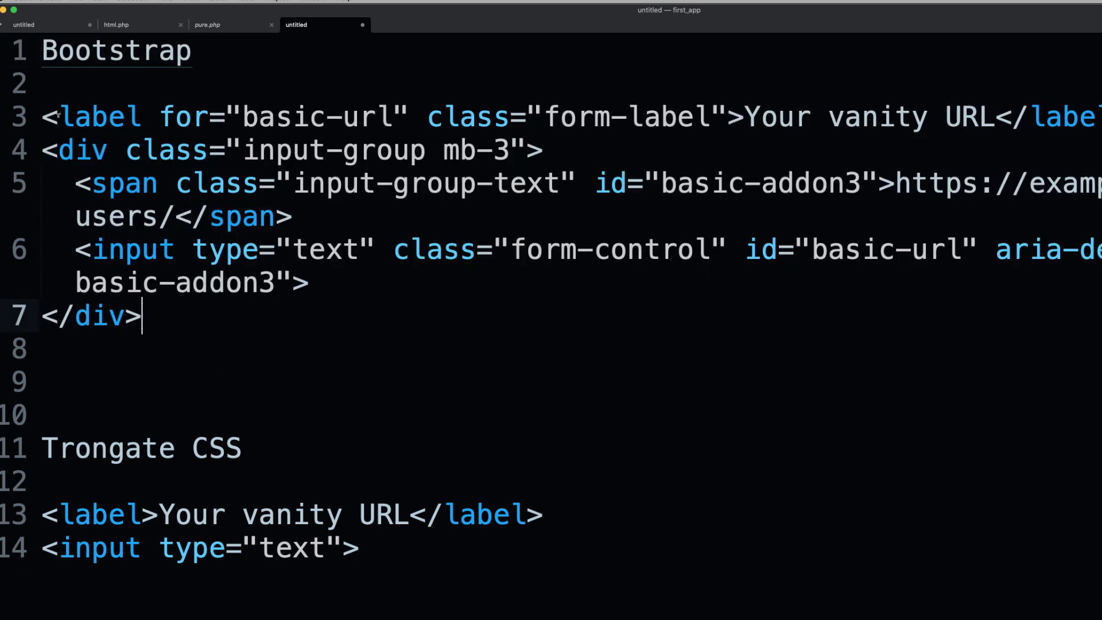
pyautogui.click(44, 349)
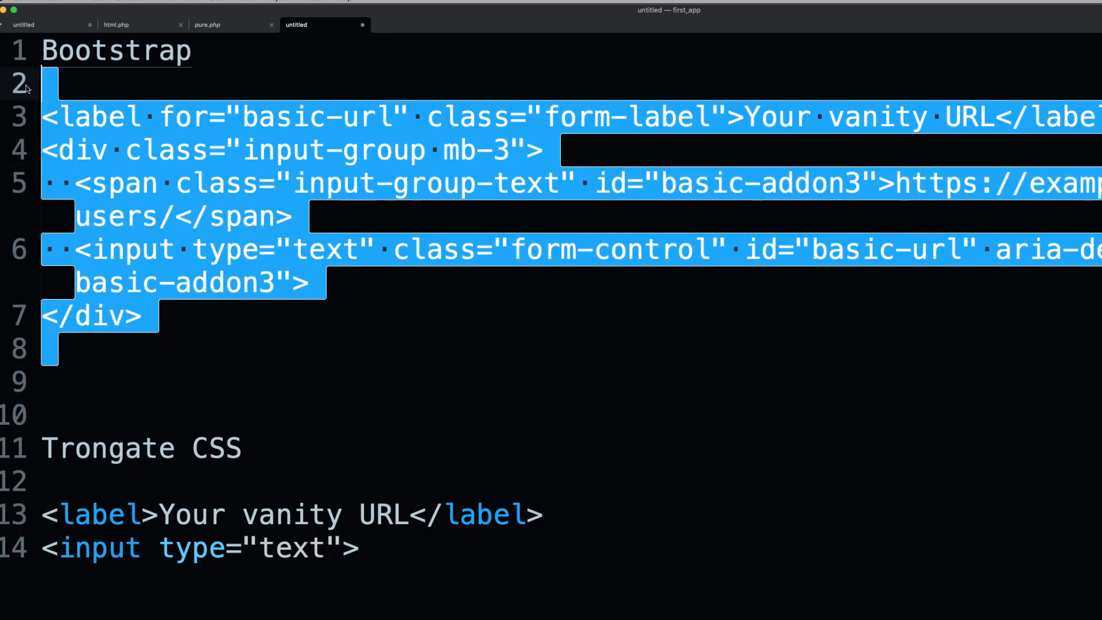
pyautogui.moveTo(274, 338)
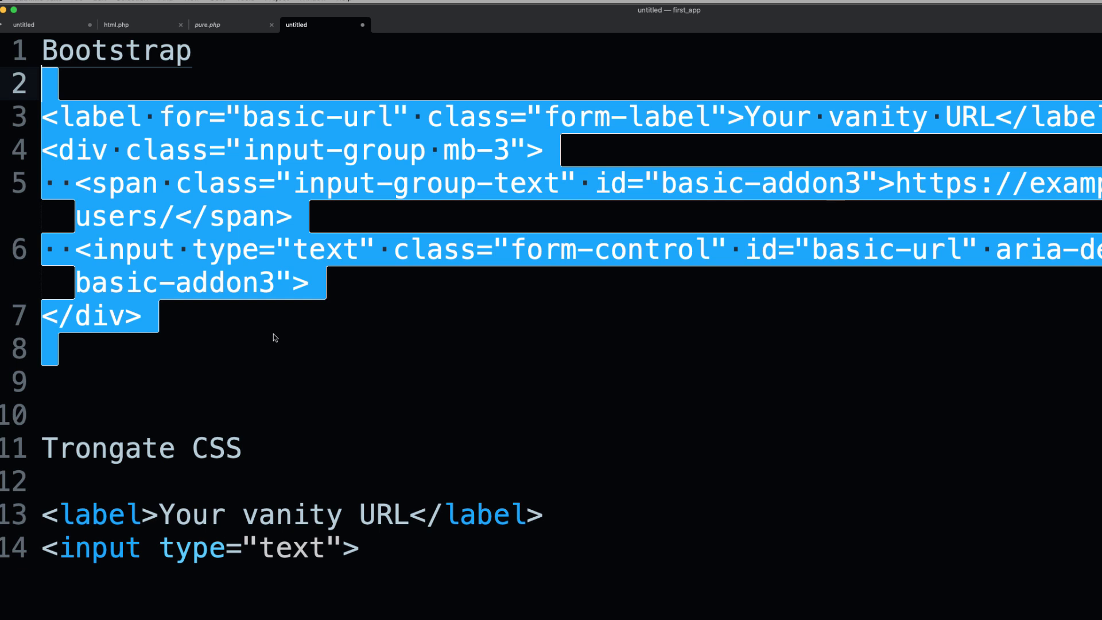
pyautogui.moveTo(427, 555)
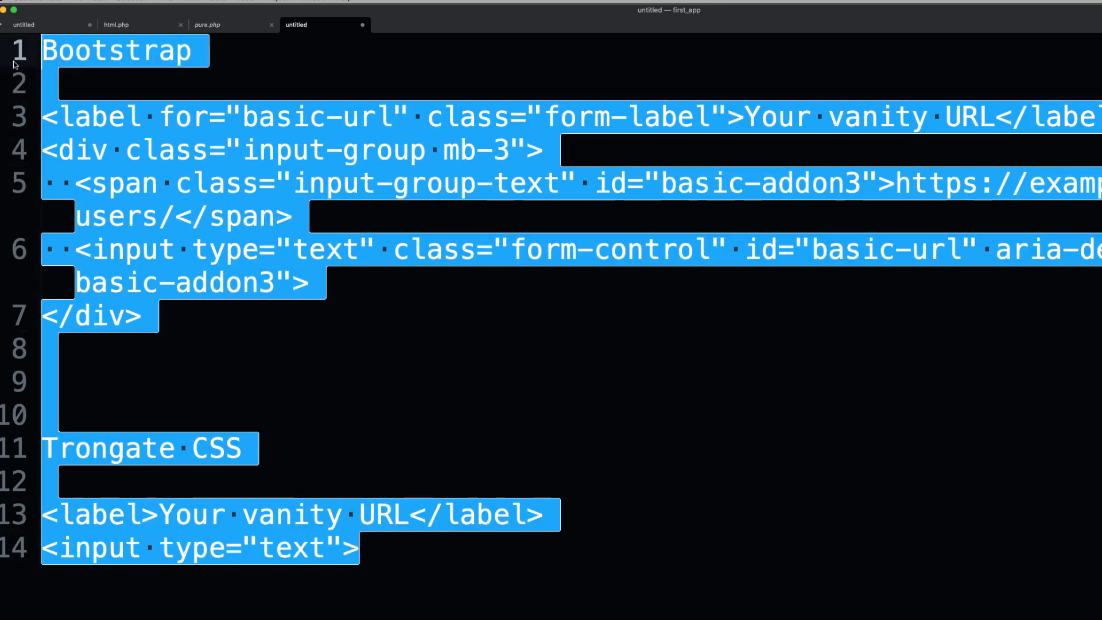
# Write three Submit buttons classed 'button', 'btn' and 'button button-primary', then begin a table.
pyautogui.write('<')
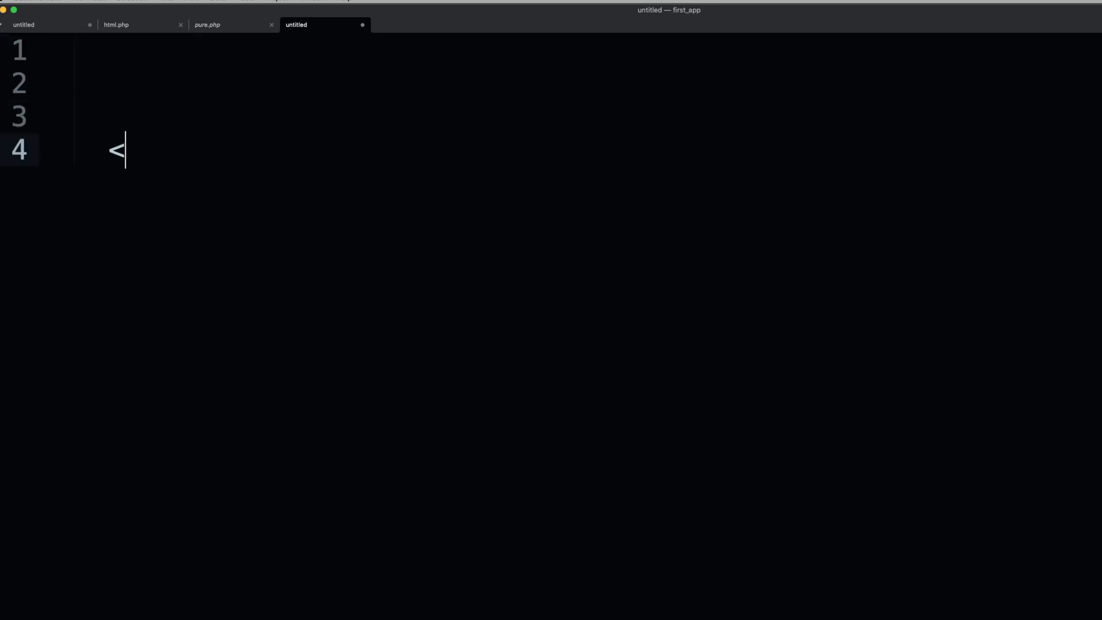
pyautogui.write('button></button>')
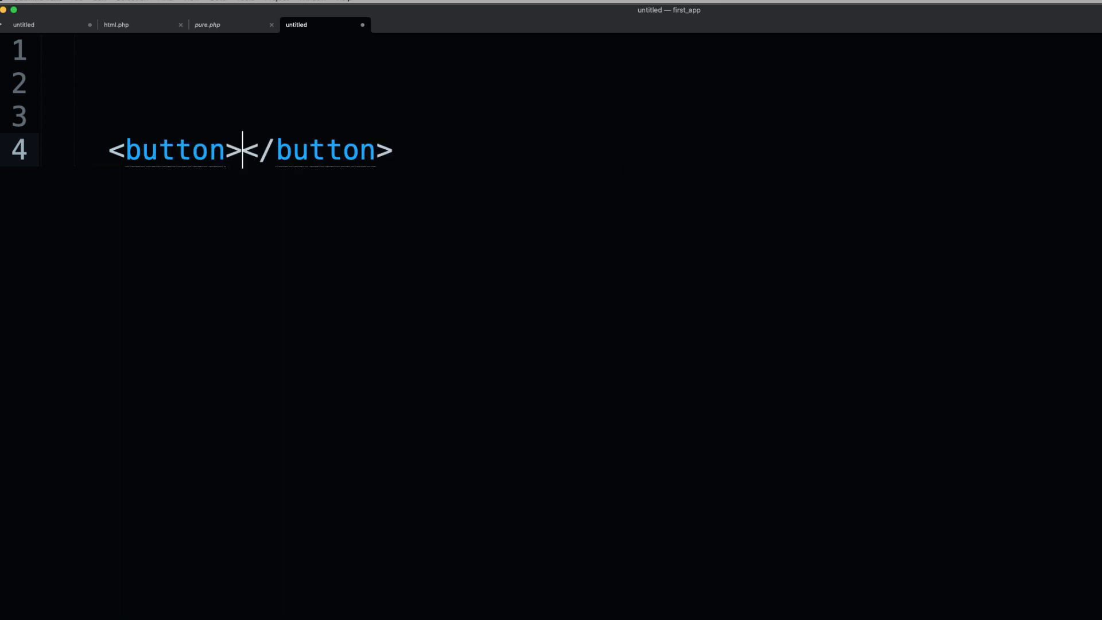
pyautogui.write('Submit')
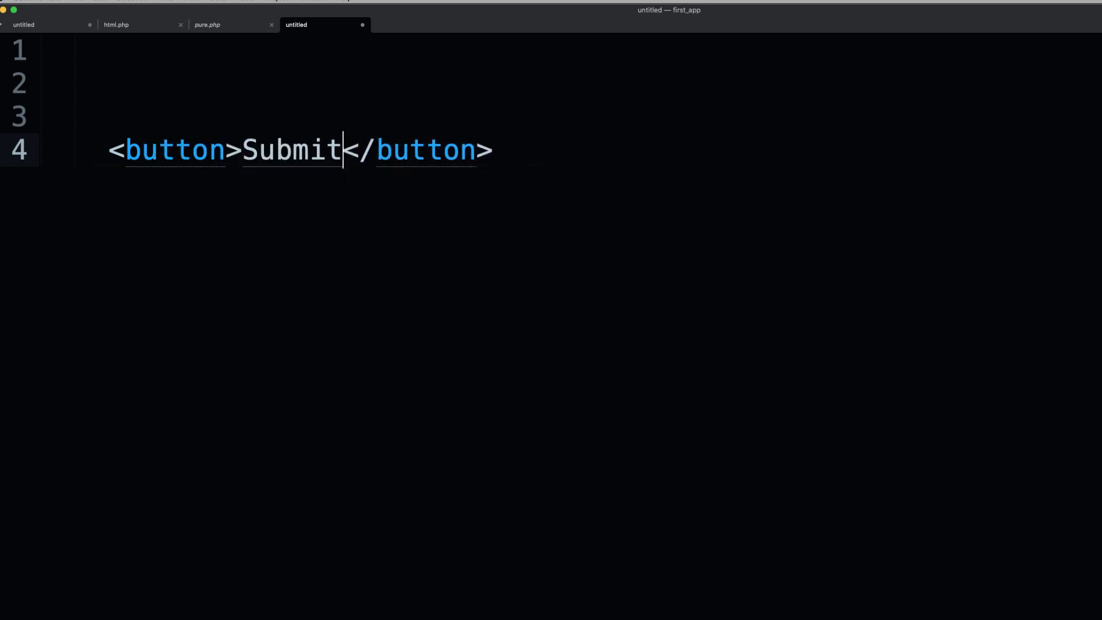
pyautogui.write('clas')
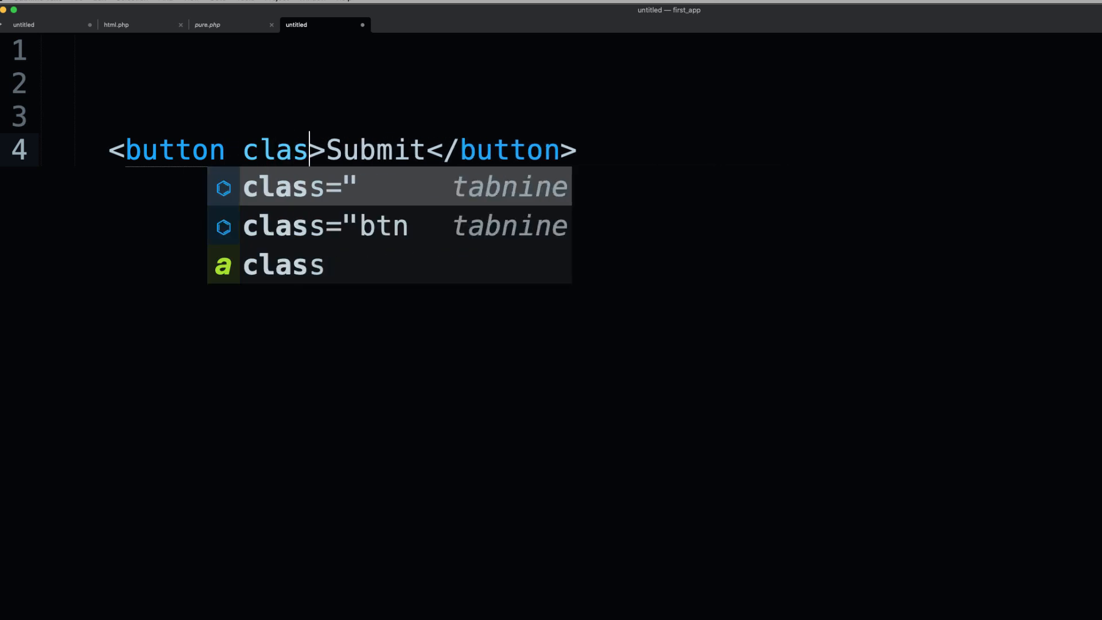
pyautogui.click(295, 186)
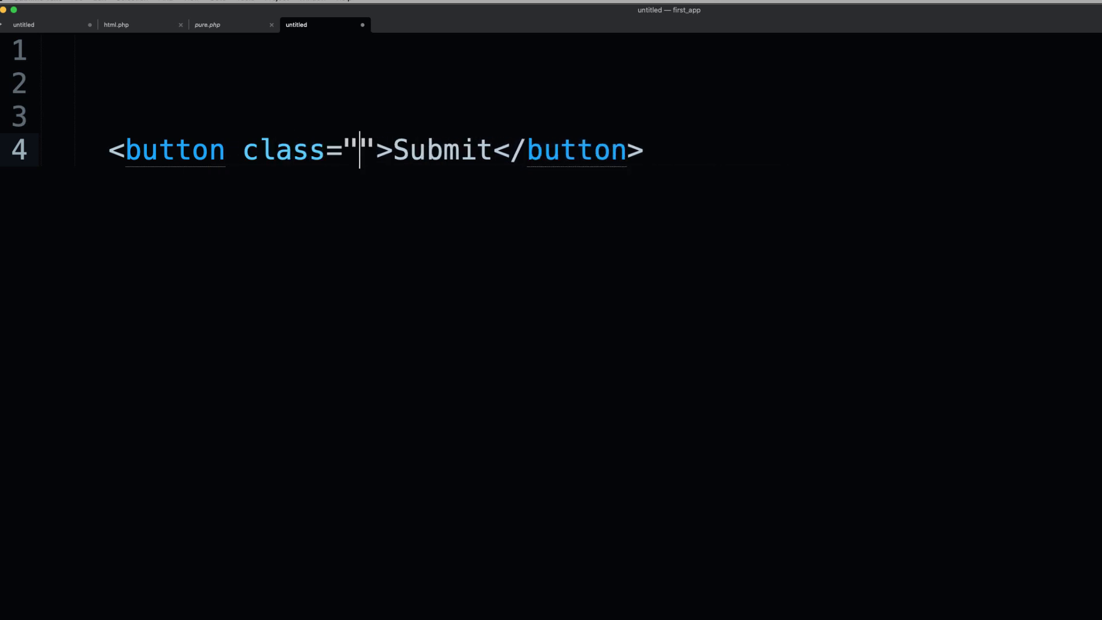
pyautogui.write('button')
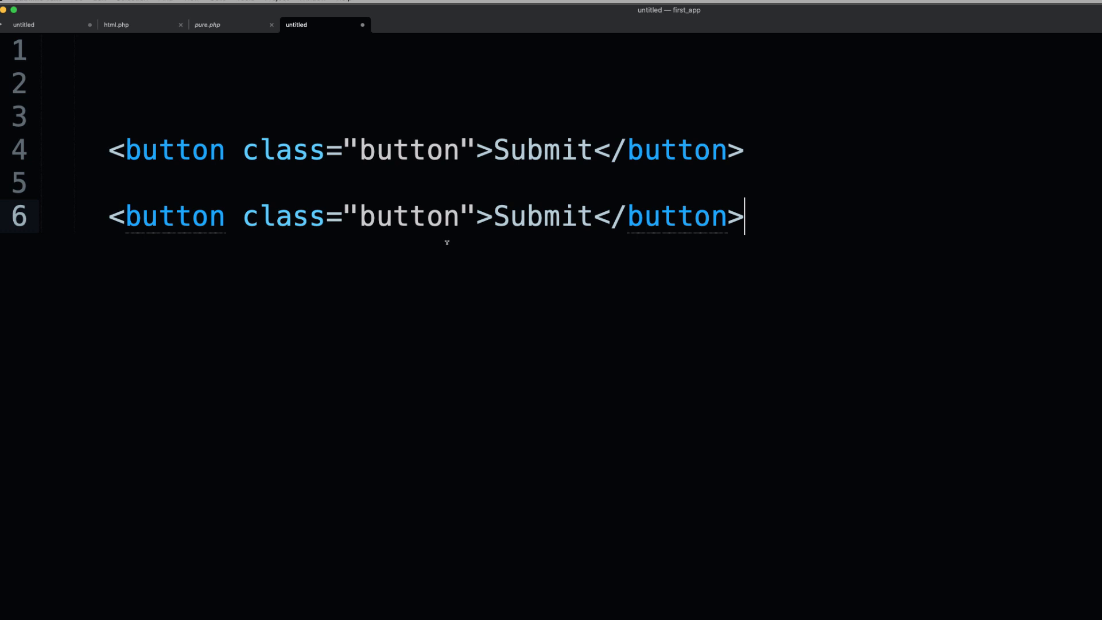
pyautogui.write('b')
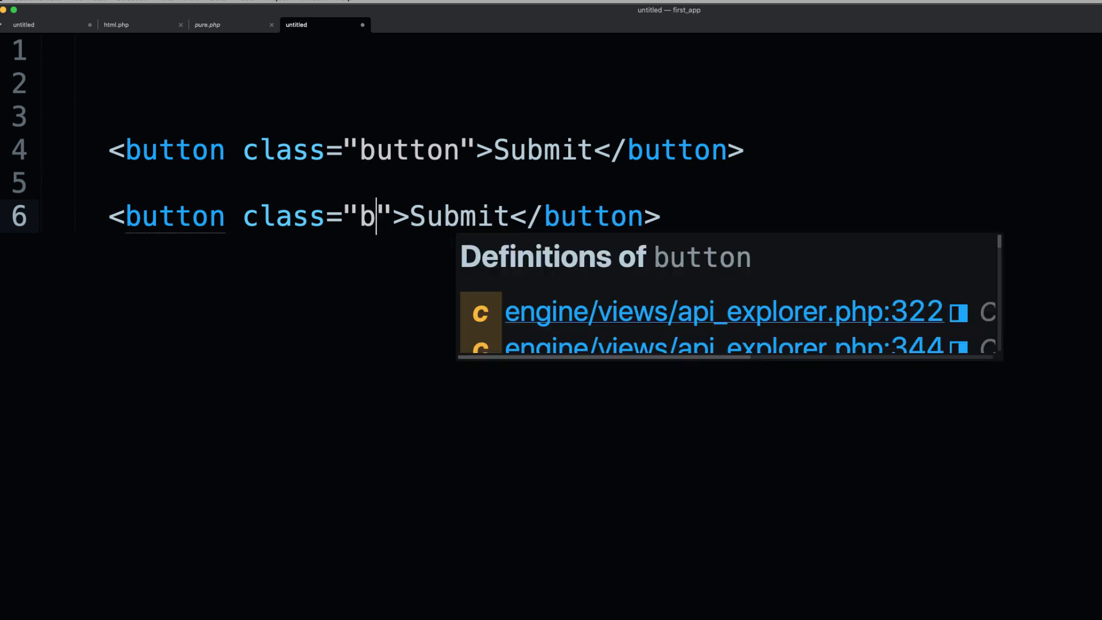
pyautogui.write('tn')
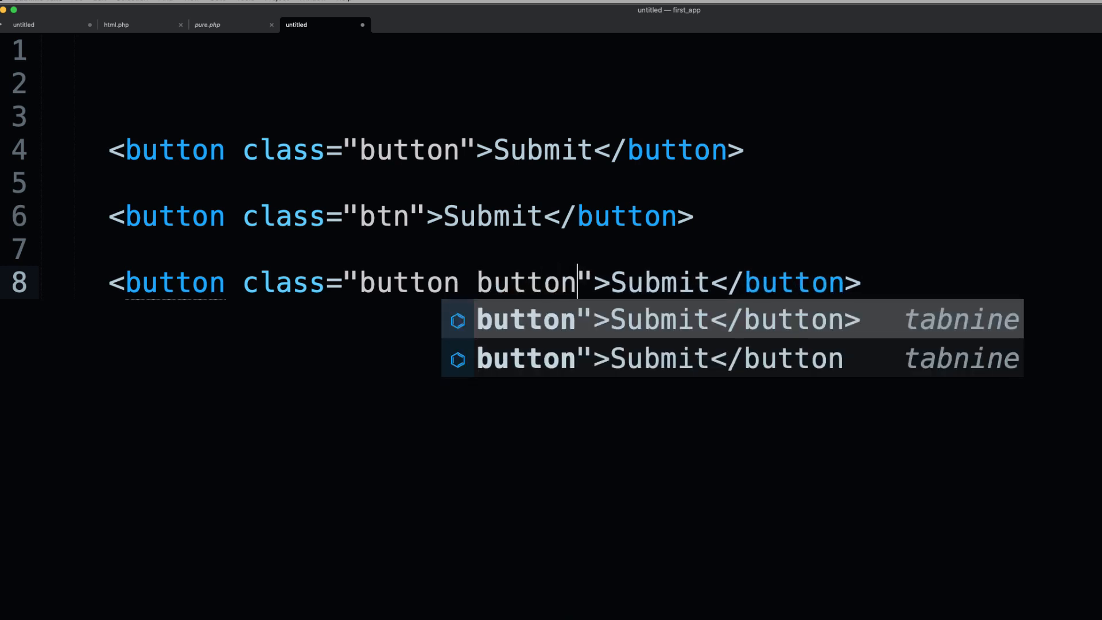
pyautogui.write('-primary')
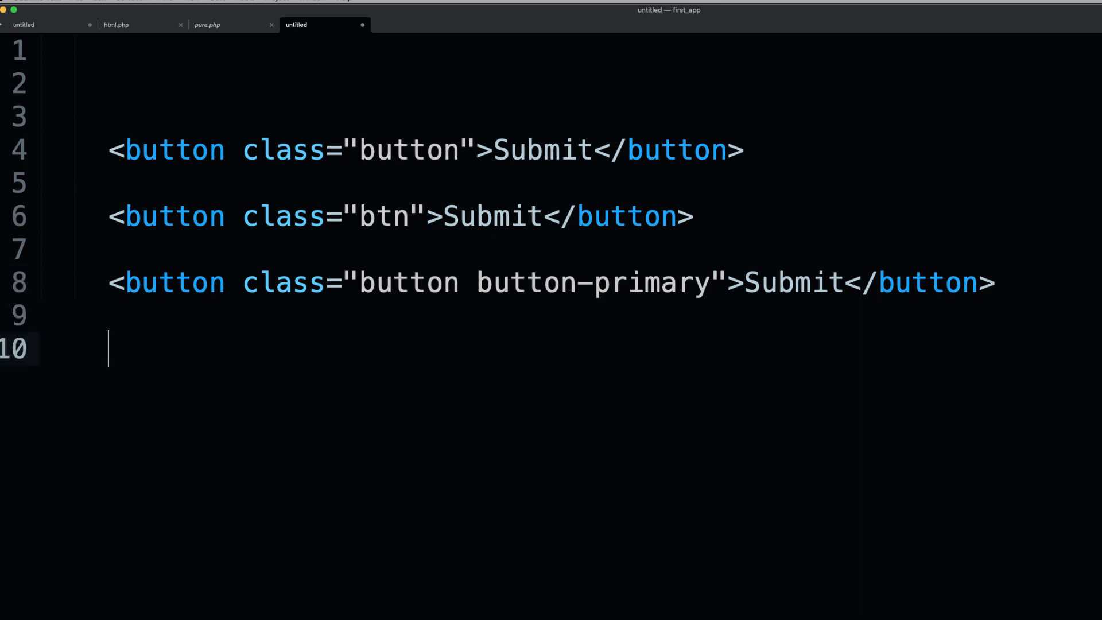
pyautogui.write('<table>th>')
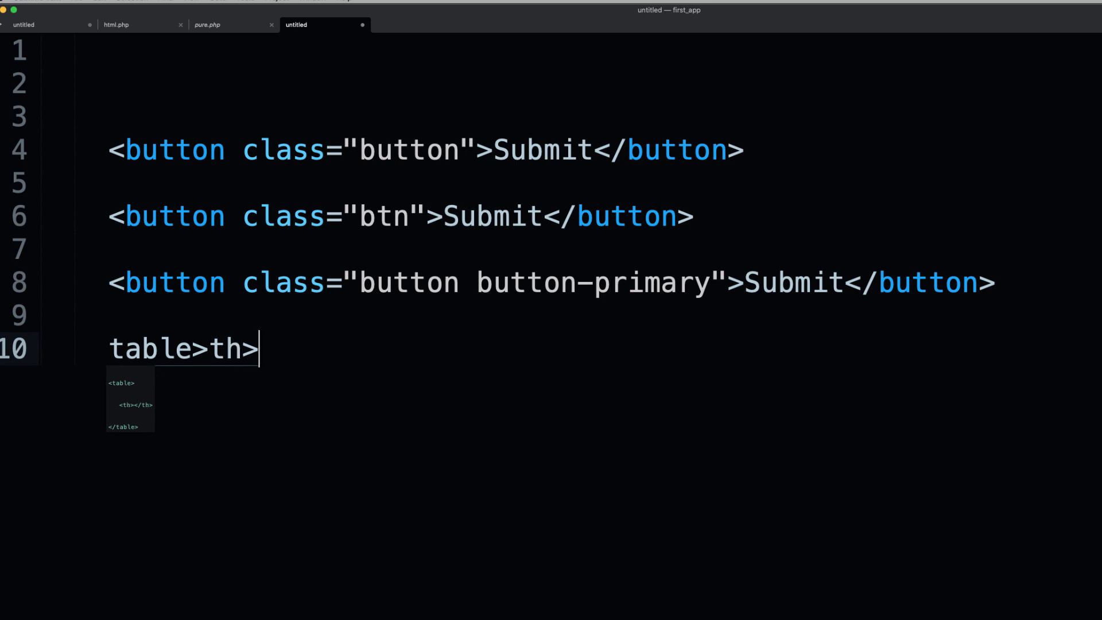
# Expand table>tr>th*5 and class the table 'tbl tbl-striped tbl-bordered'.
pyautogui.write('tr>th*')
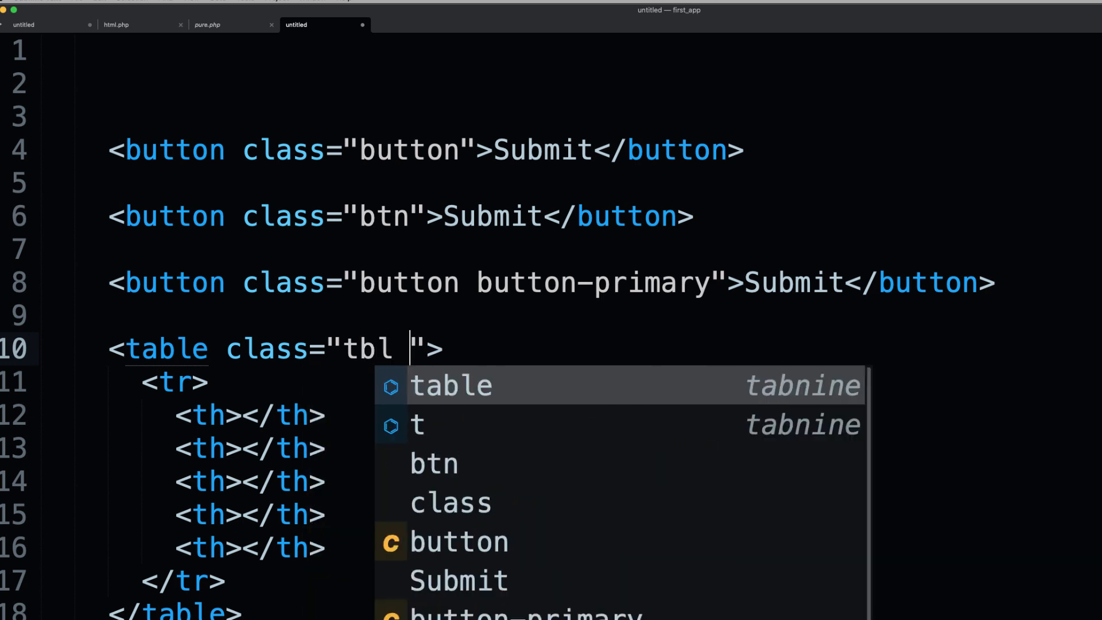
pyautogui.write('tbl-')
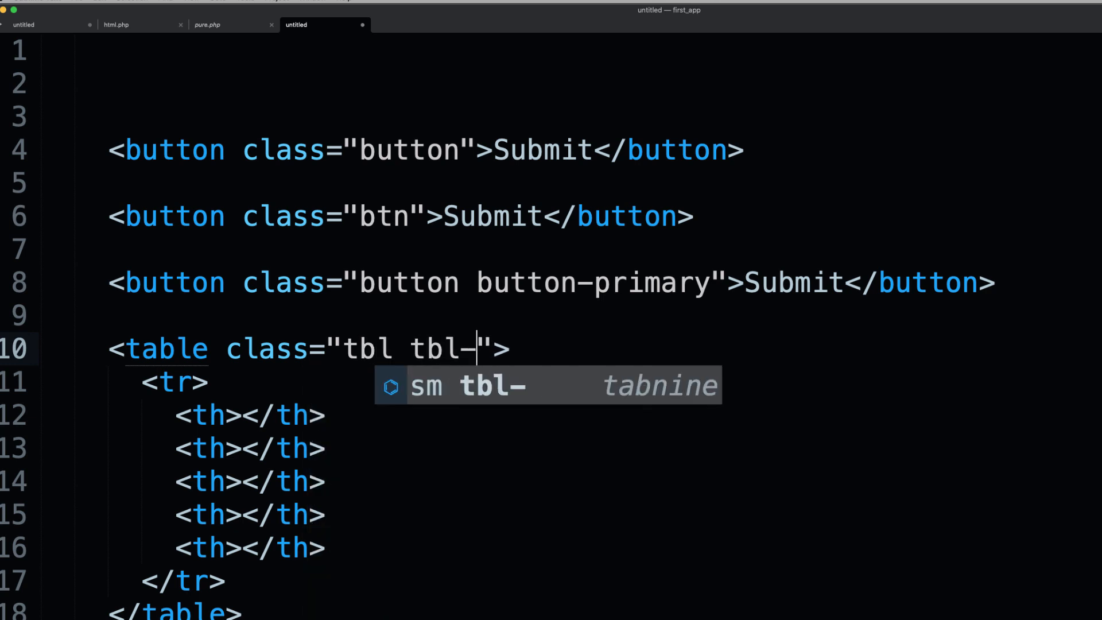
pyautogui.write('stripe')
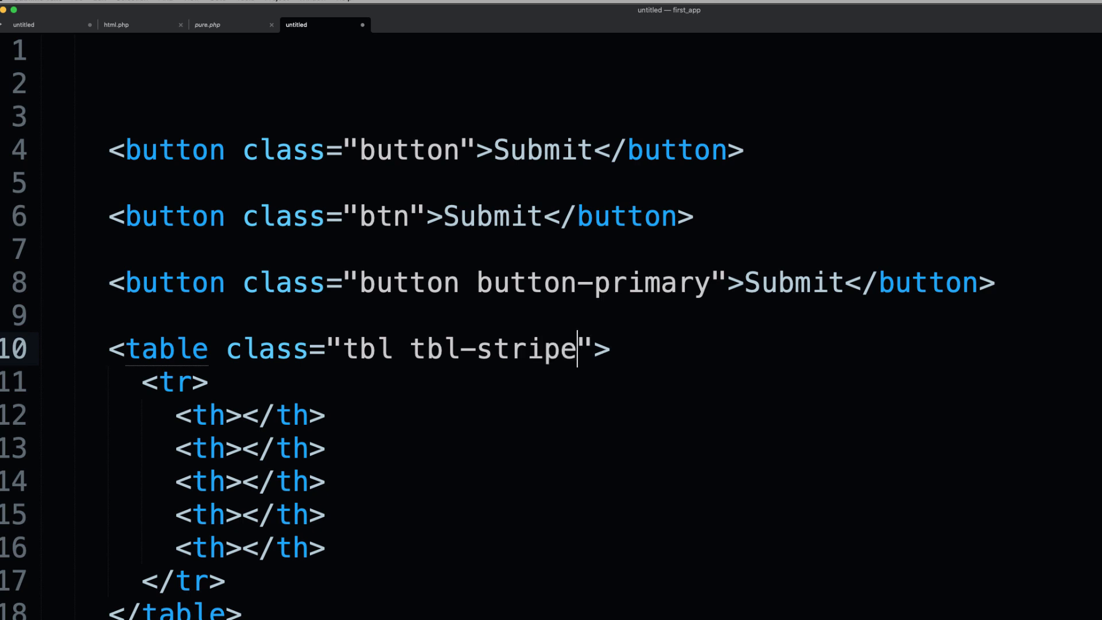
pyautogui.write('d tl')
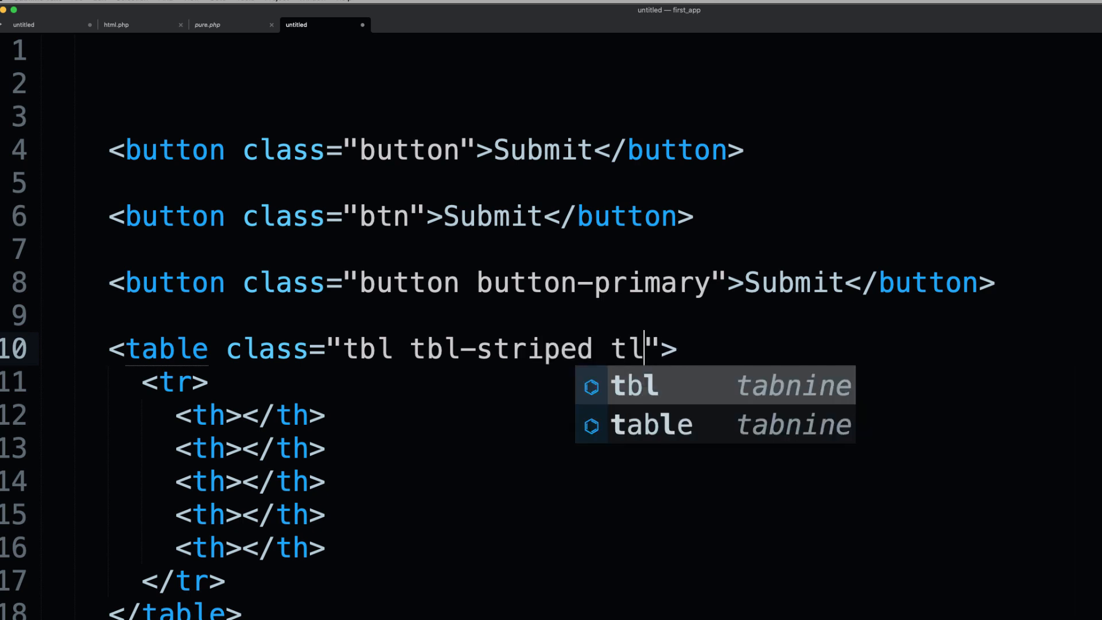
pyautogui.write('b')
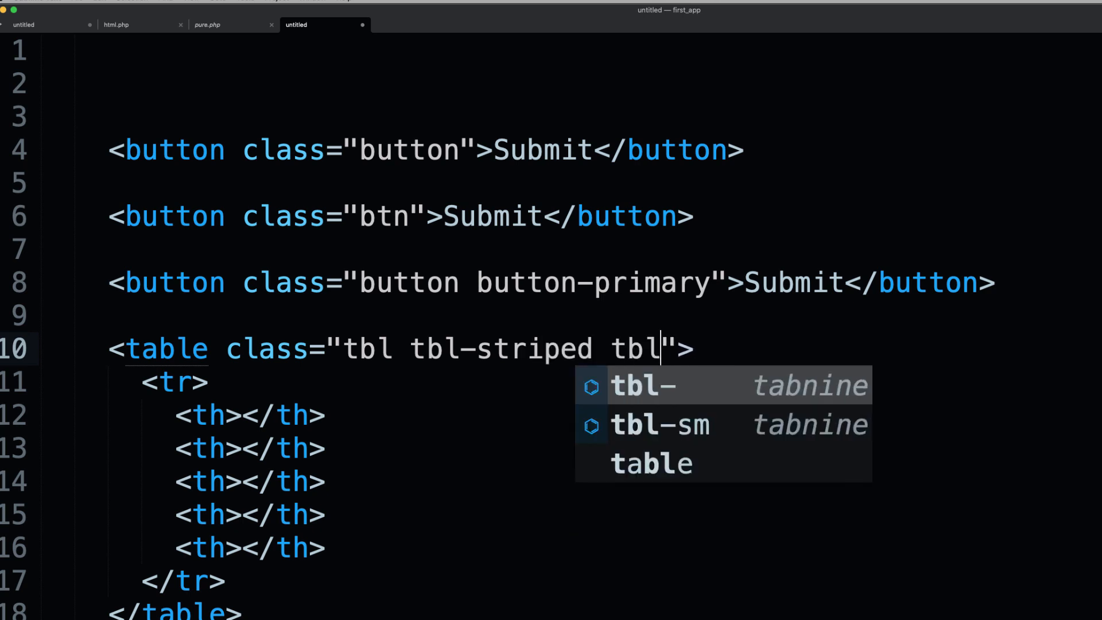
pyautogui.write('-borderd')
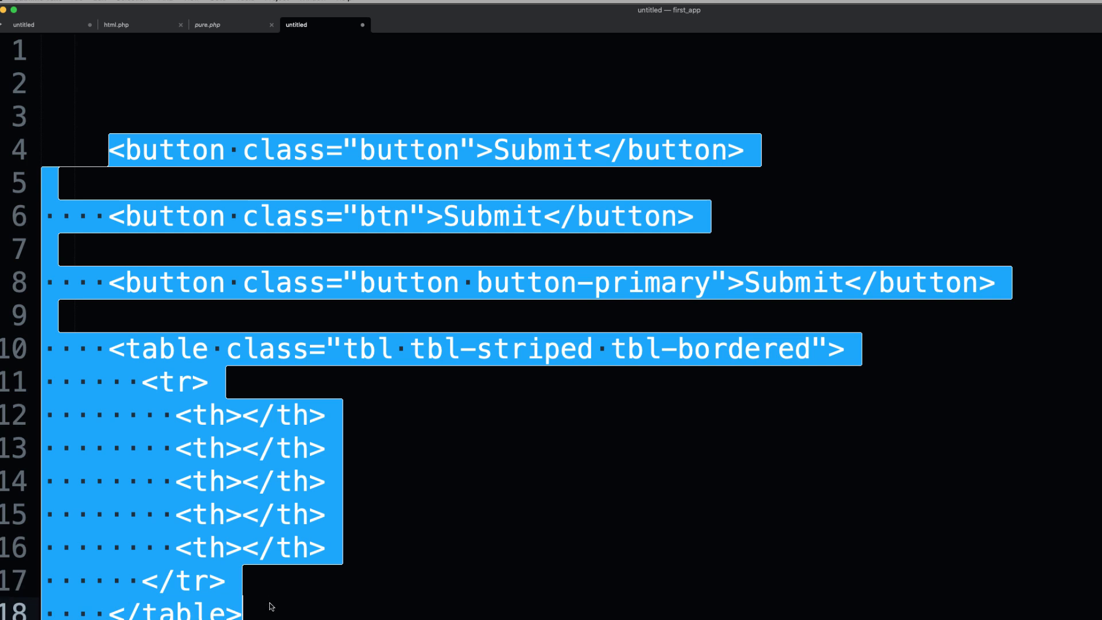
pyautogui.click(173, 349)
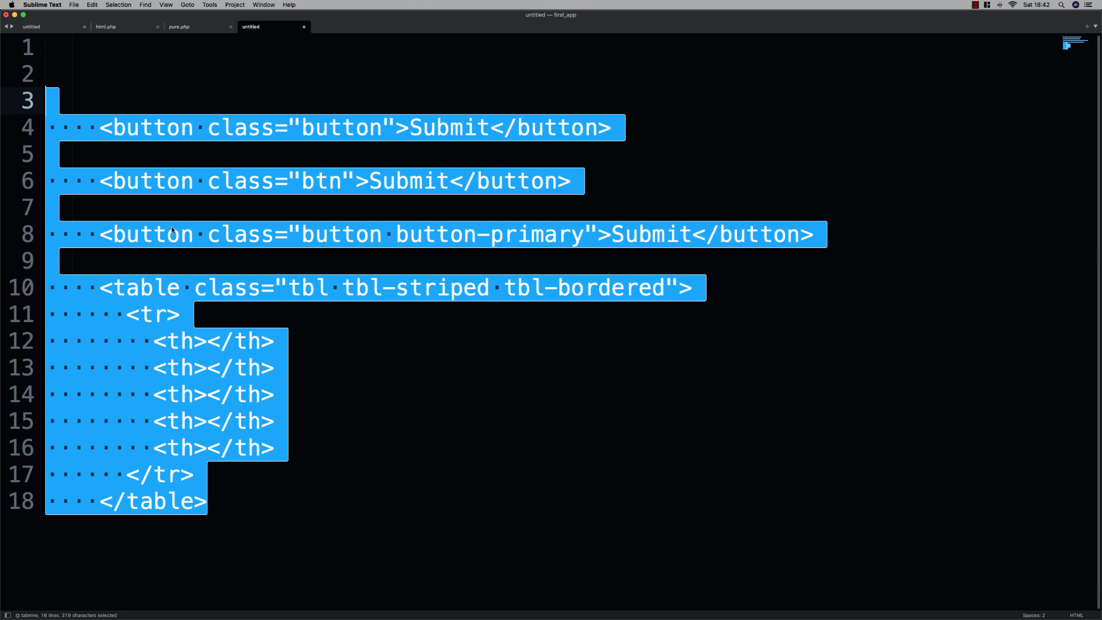
pyautogui.moveTo(190, 101)
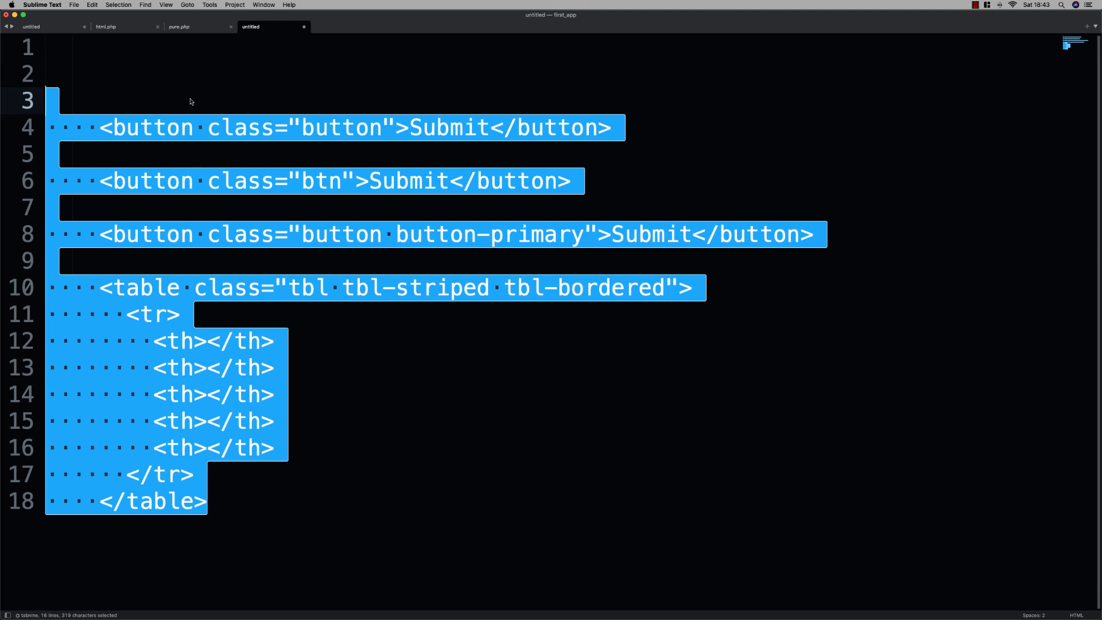
pyautogui.moveTo(302, 481)
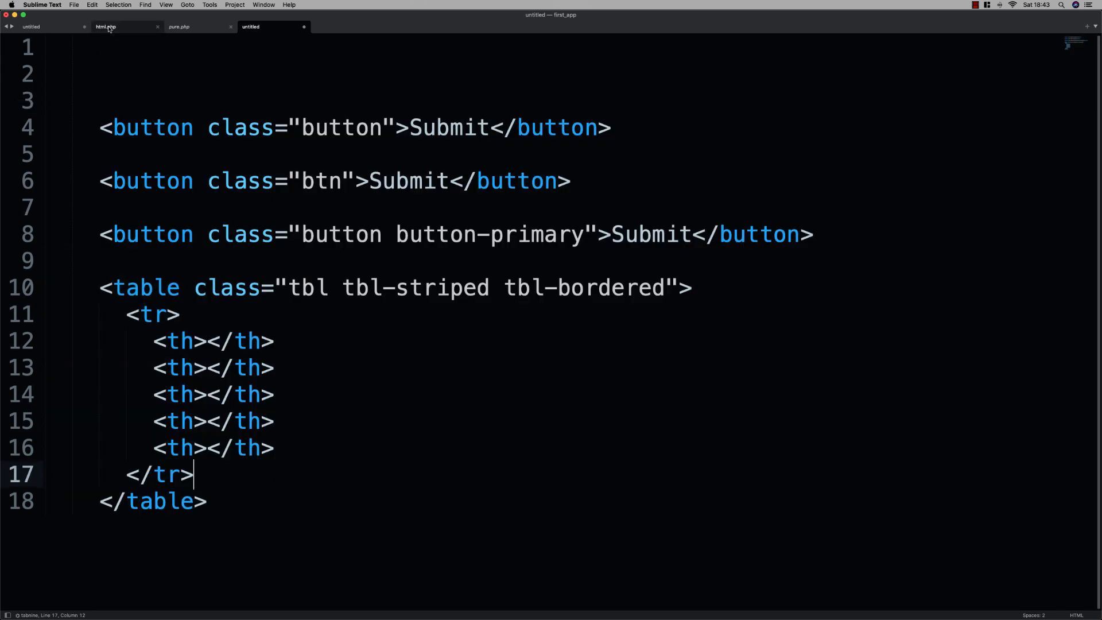
# Check html.php, then view the rendered test form with its Submit button.
pyautogui.click(106, 27)
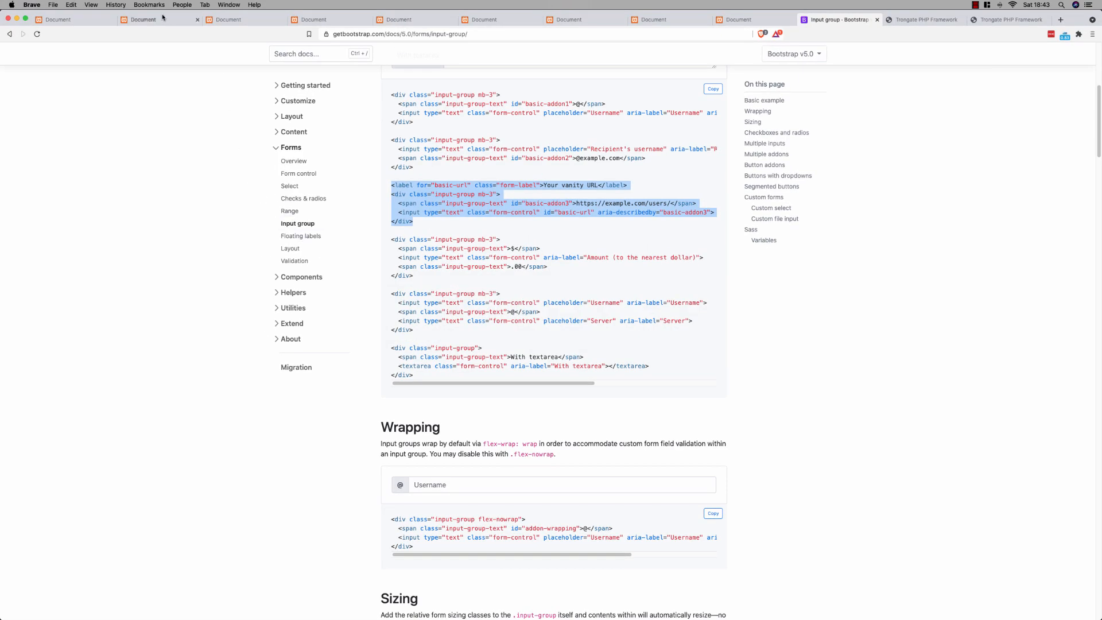
pyautogui.click(73, 20)
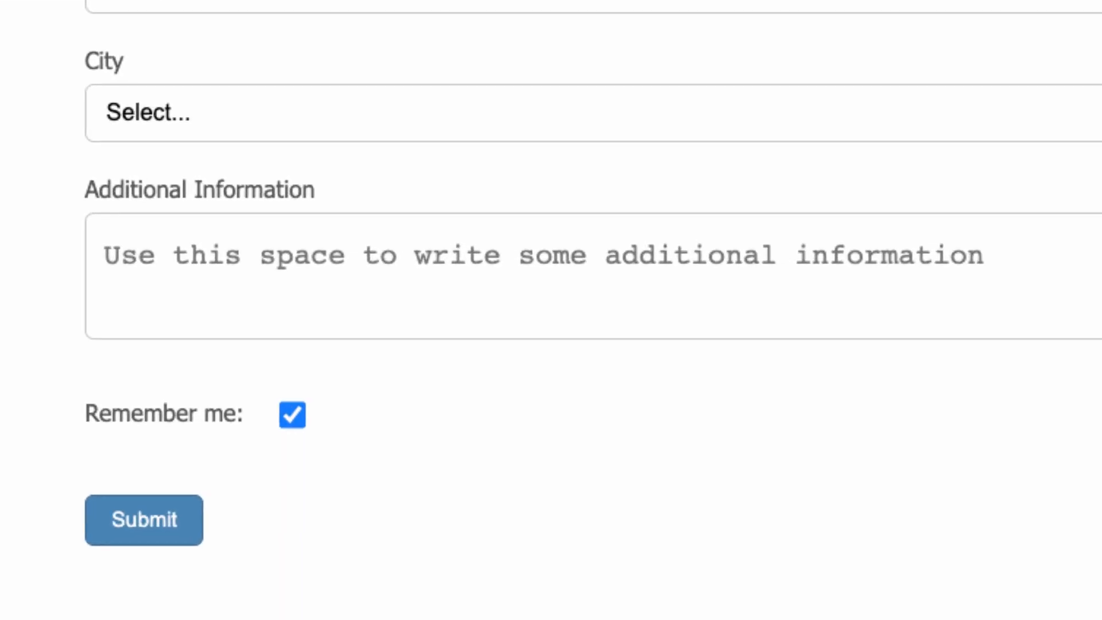
pyautogui.moveTo(323, 560)
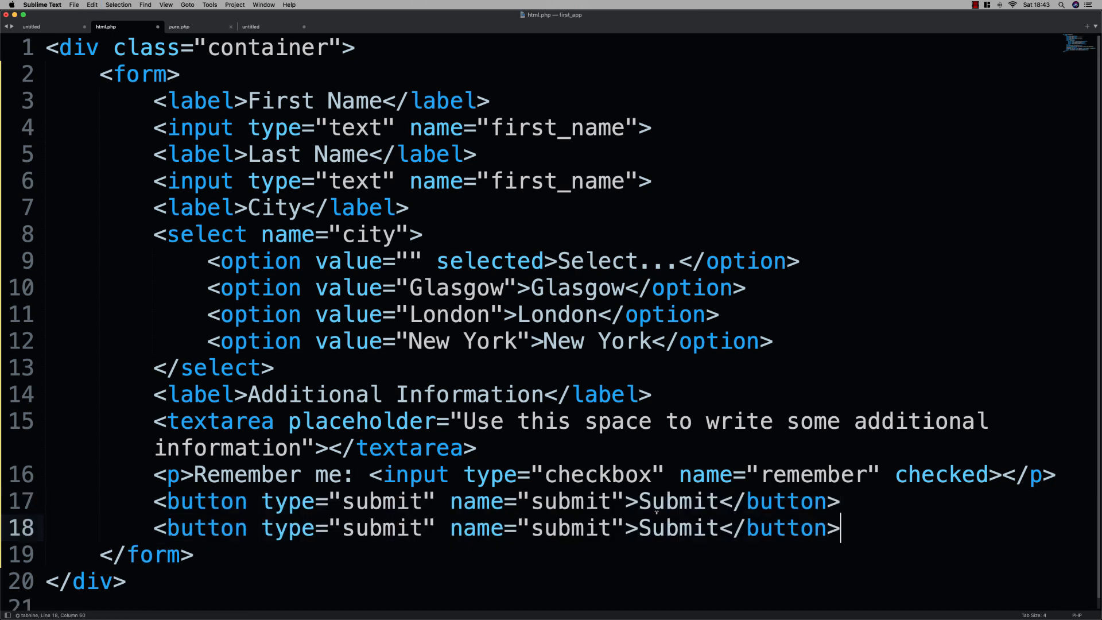
# Make the second button an alt-classed Cancel button and start a paragraph for a Click Here link.
pyautogui.click(440, 528)
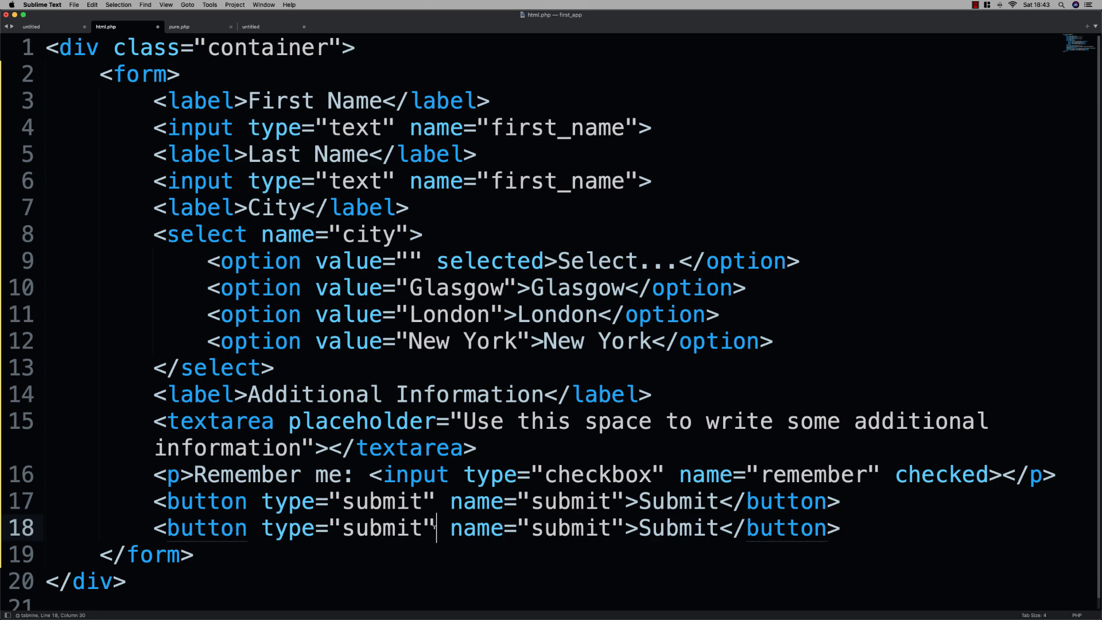
pyautogui.write('class="')
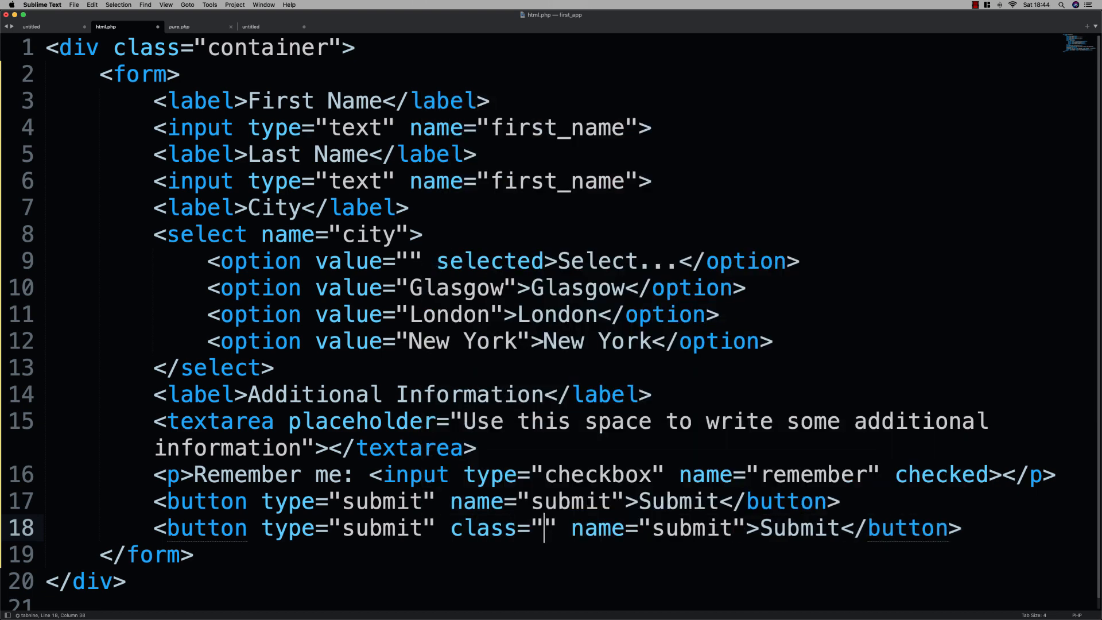
pyautogui.write('alt')
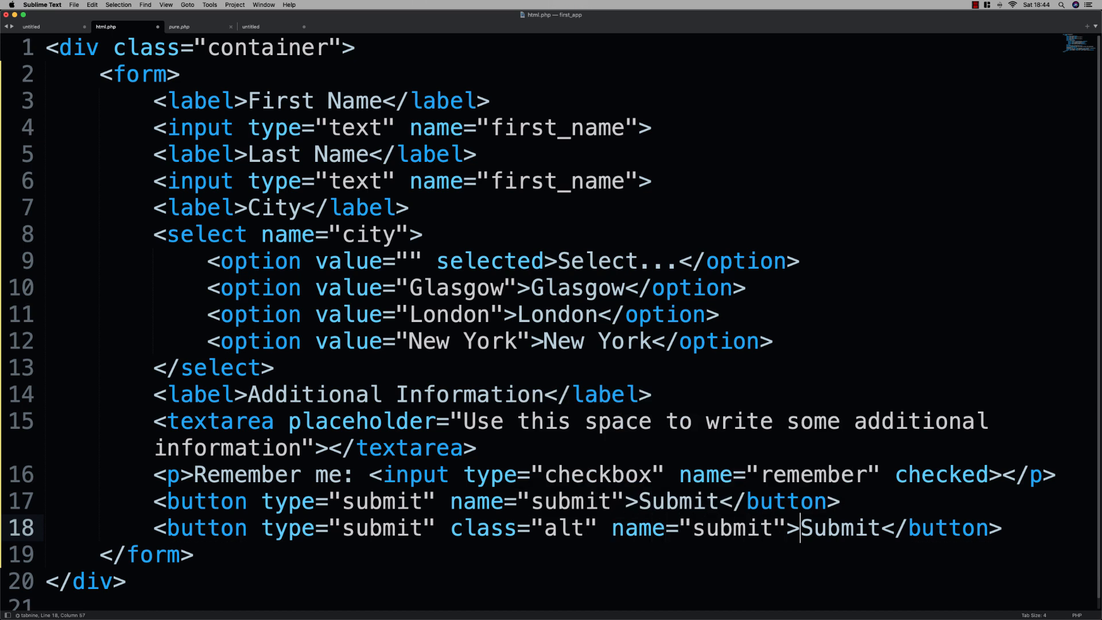
pyautogui.doubleClick(825, 528)
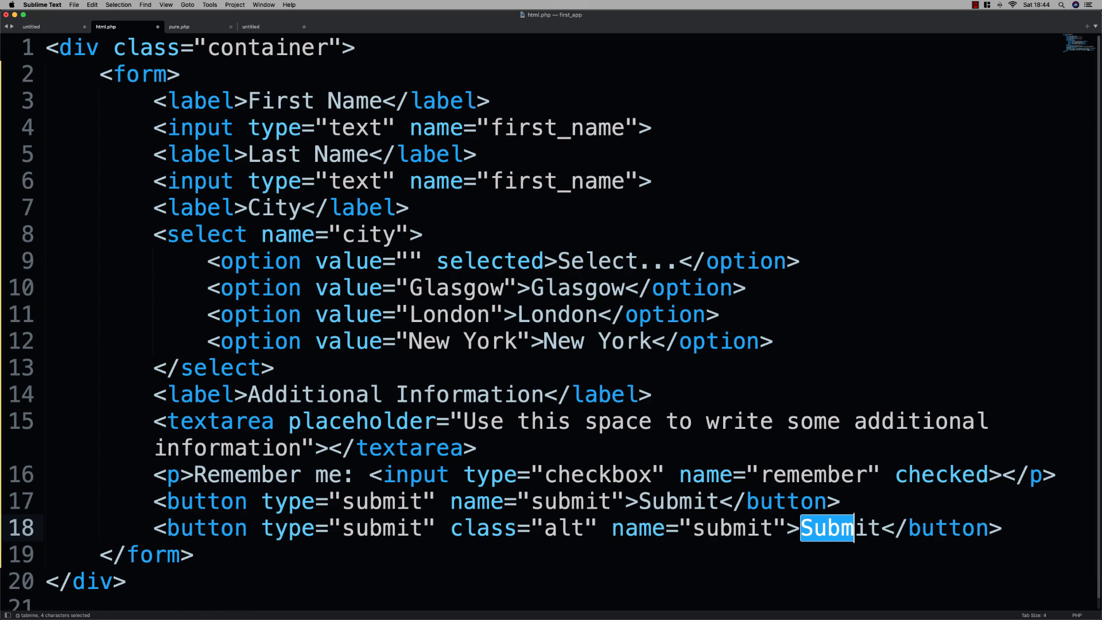
pyautogui.write('Cancel')
pyautogui.write('<a href="#">Click Here</a>')
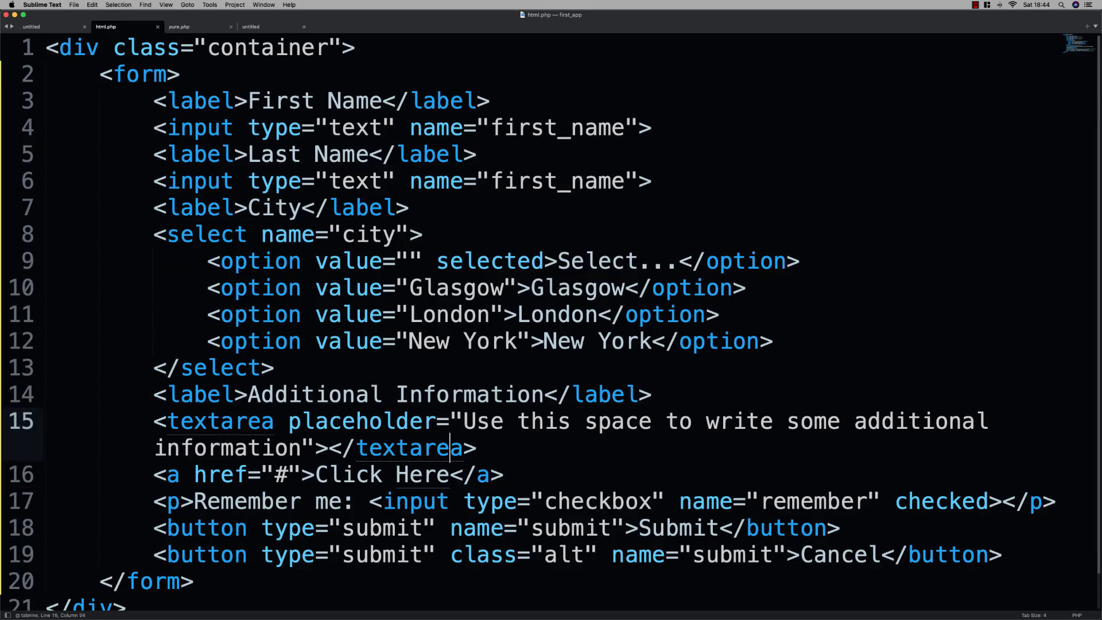
pyautogui.write('p>')
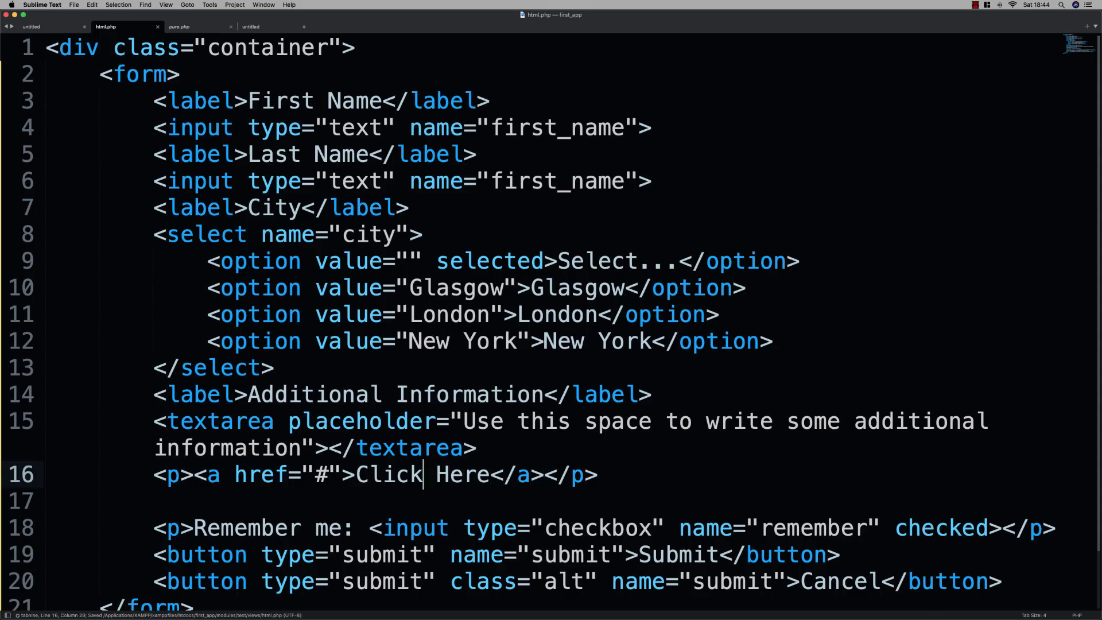
# Add class="button" to the Click Here anchor and save so it renders as a button.
pyautogui.click(342, 474)
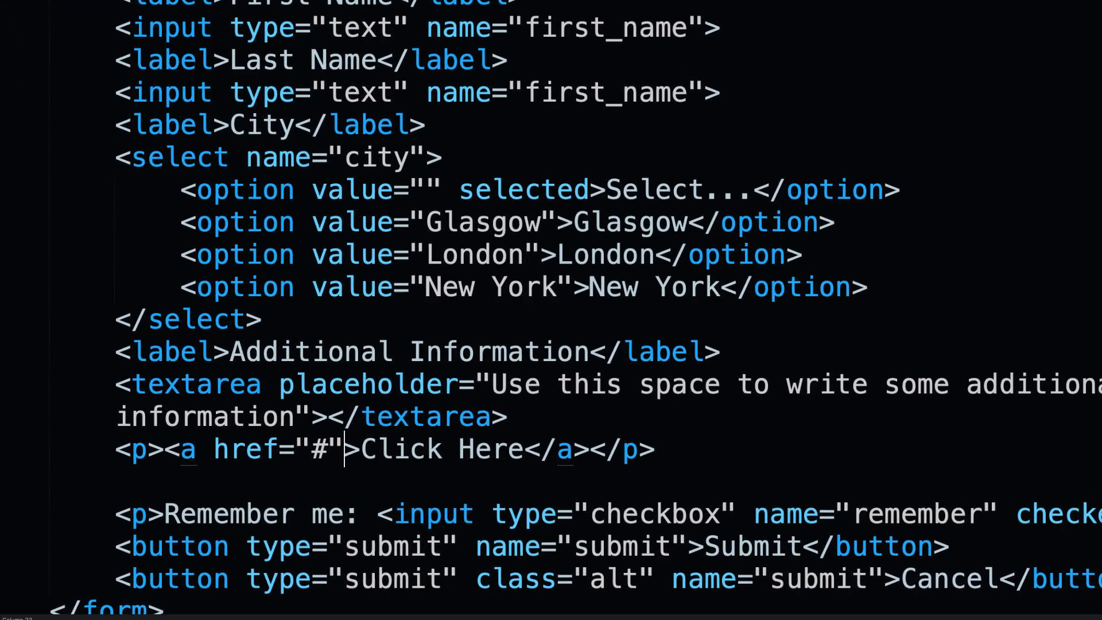
pyautogui.write('class=')
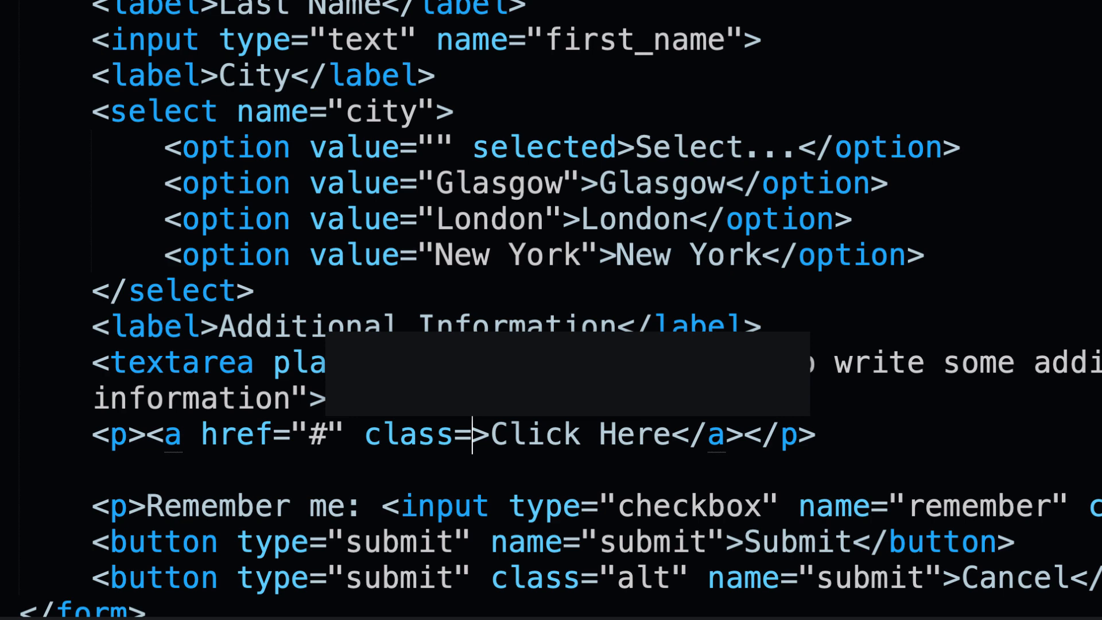
pyautogui.write('button')
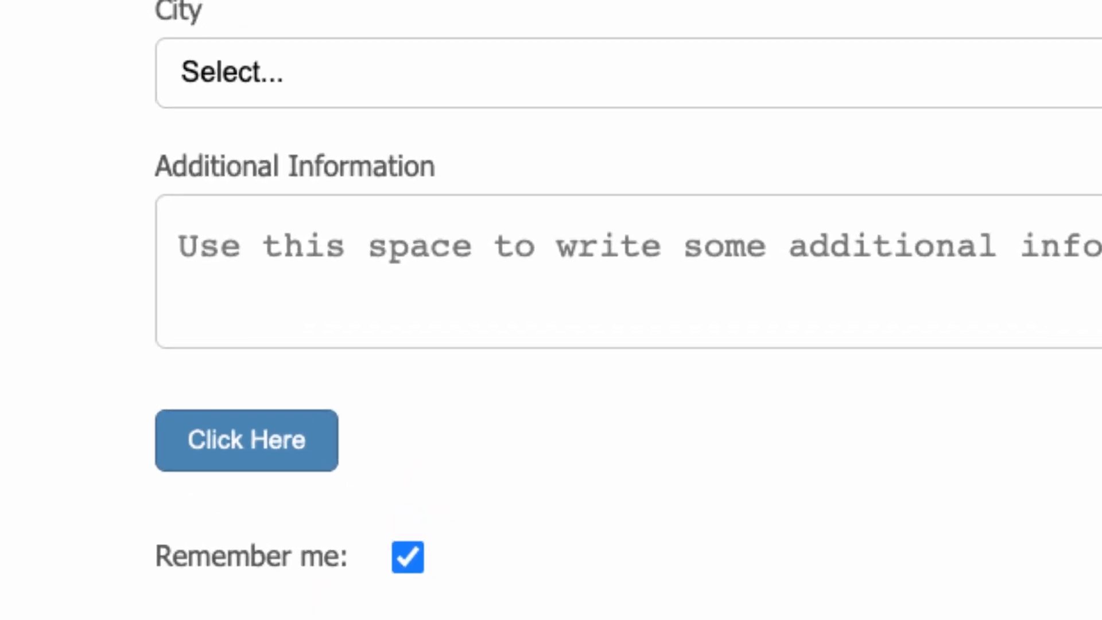
pyautogui.click(105, 26)
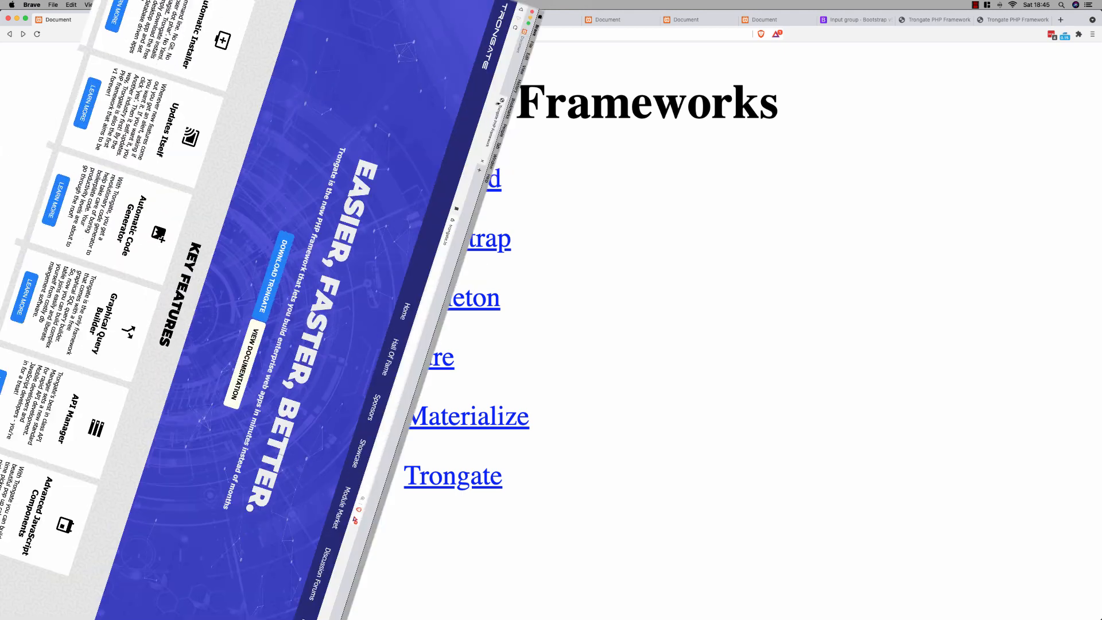
# Show the trongate.io homepage, scrolling through Key Features and the footer and back up.
pyautogui.click(186, 20)
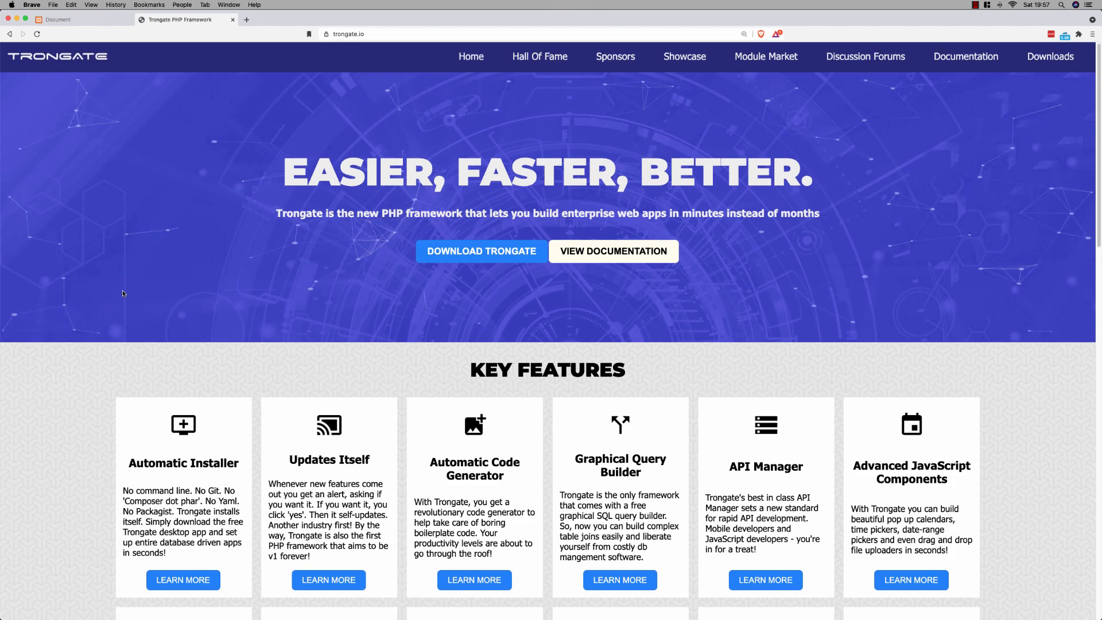
pyautogui.scroll(-3)
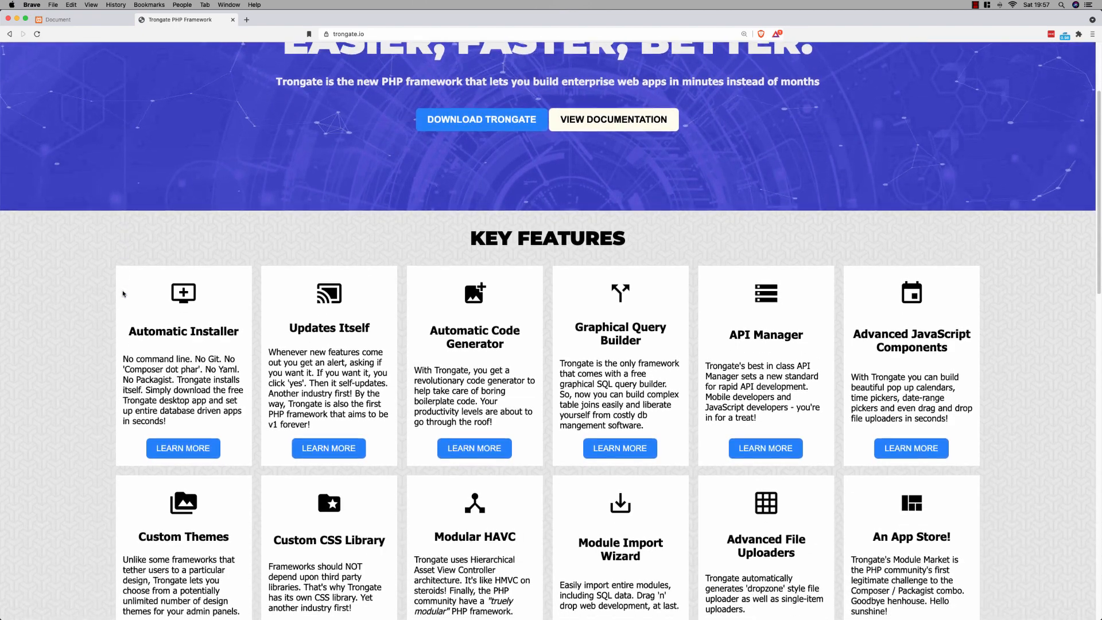
pyautogui.scroll(-3)
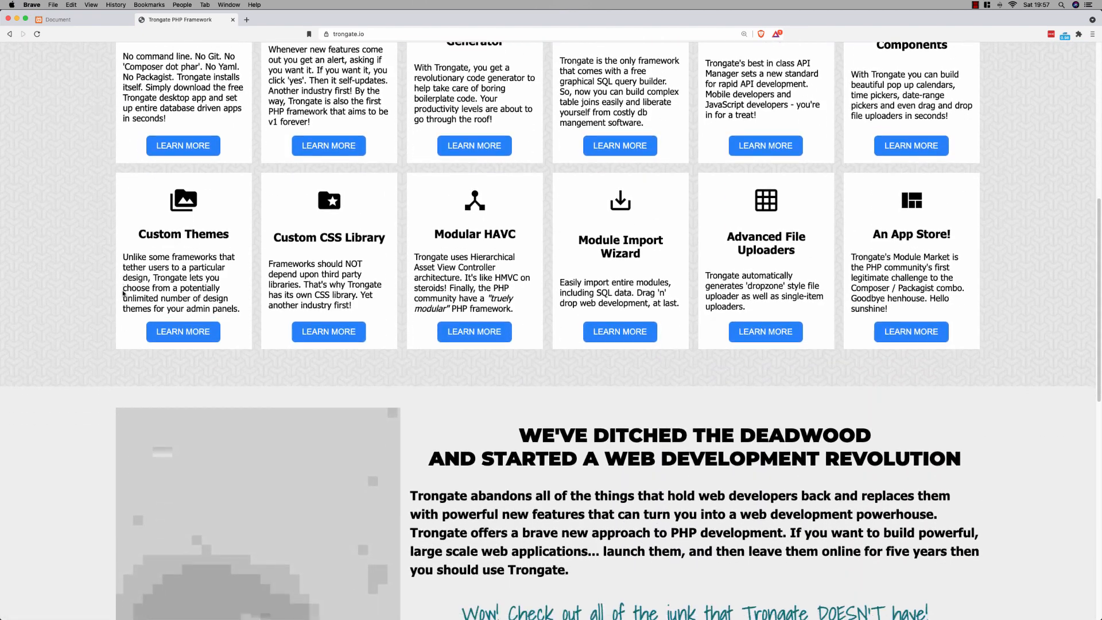
pyautogui.scroll(-3)
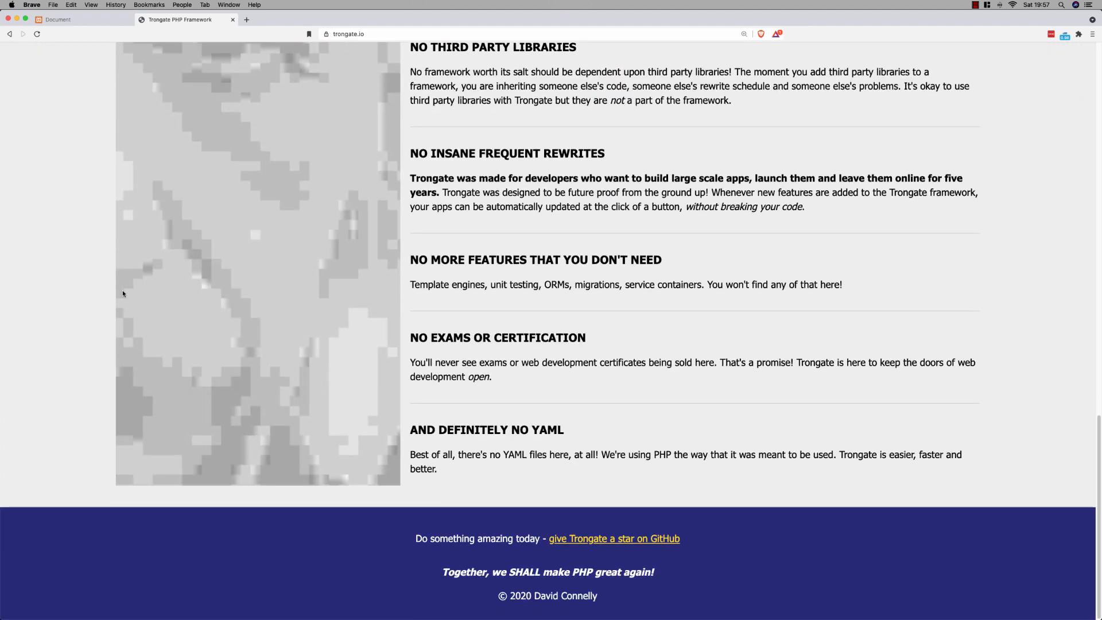
pyautogui.scroll(3)
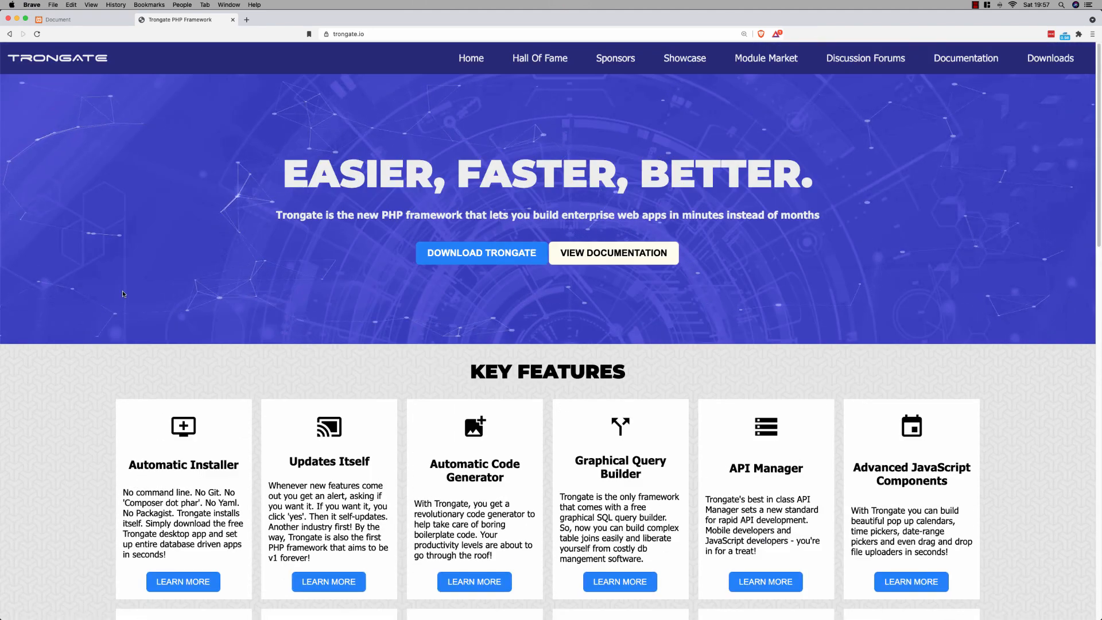
pyautogui.moveTo(953, 210)
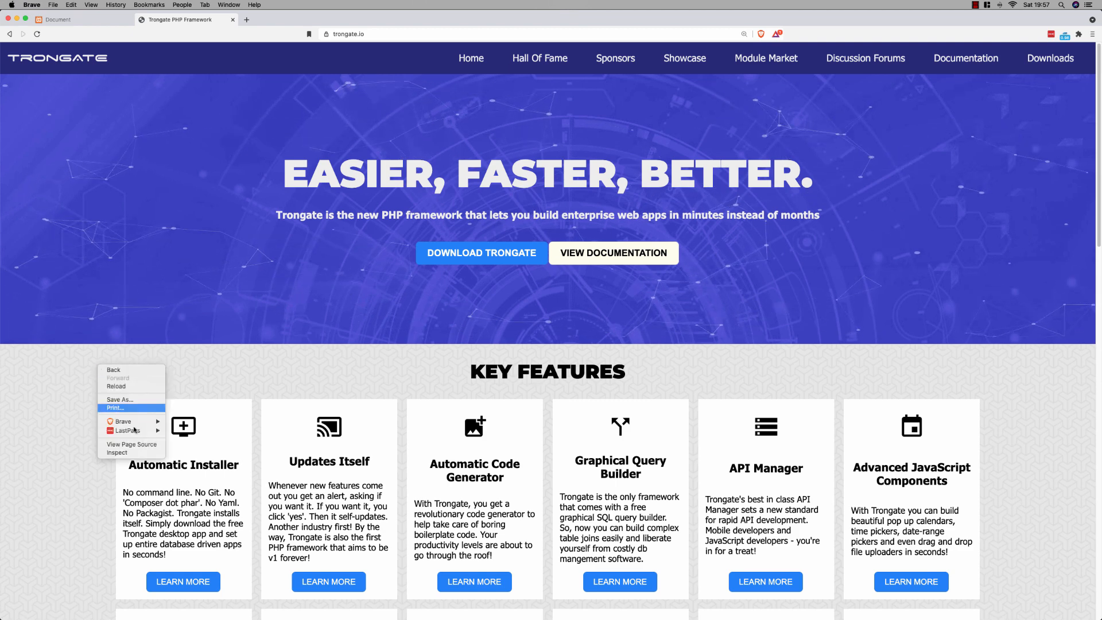
pyautogui.click(327, 256)
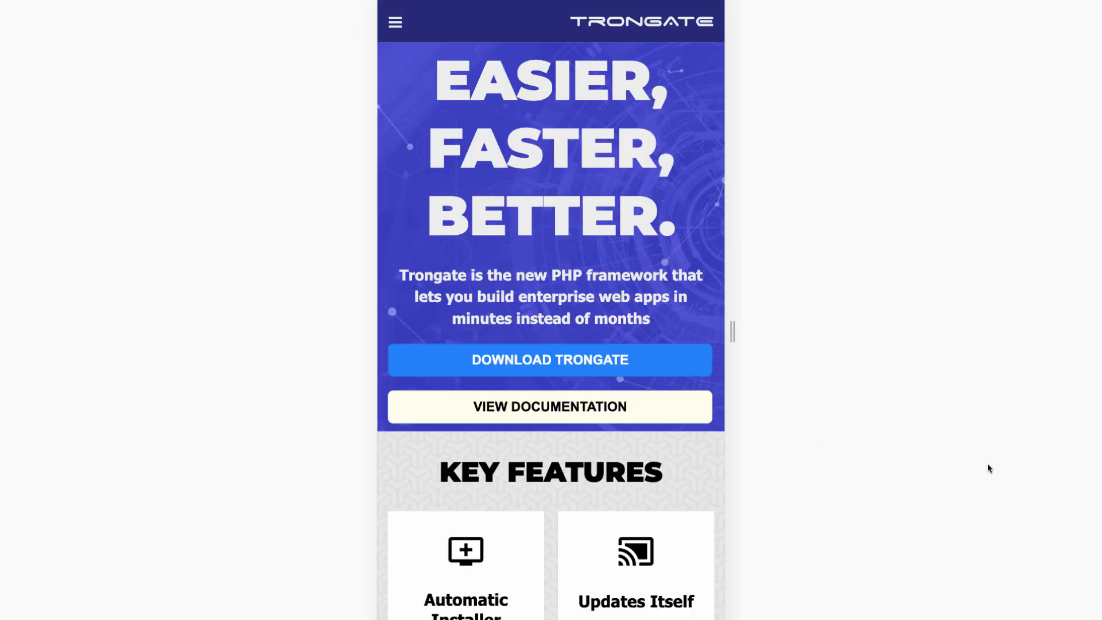
pyautogui.moveTo(929, 367)
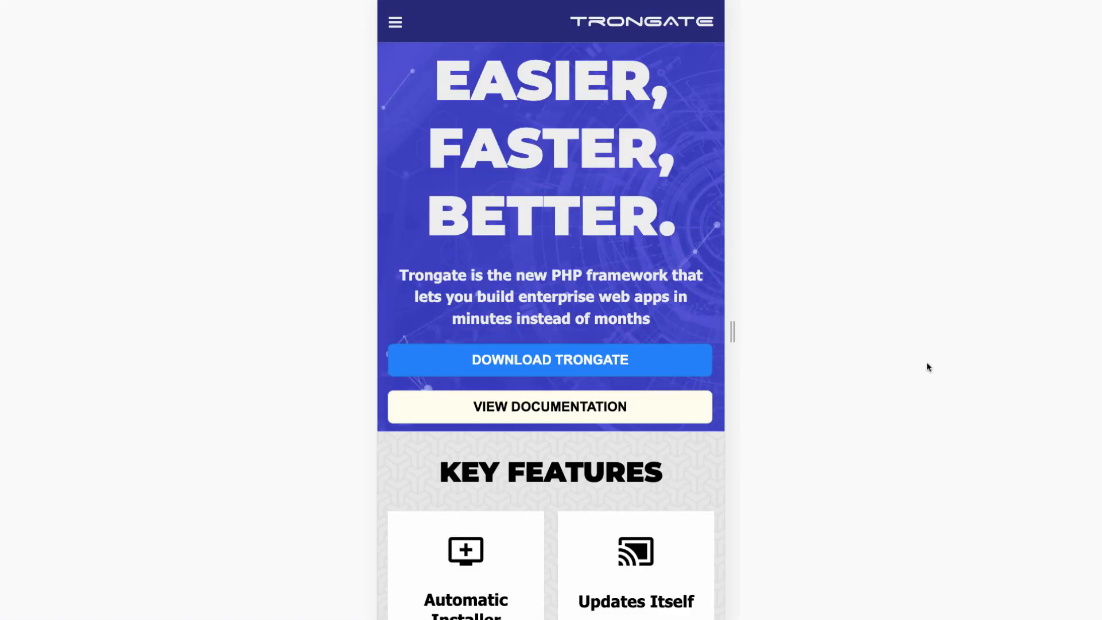
pyautogui.scroll(-3)
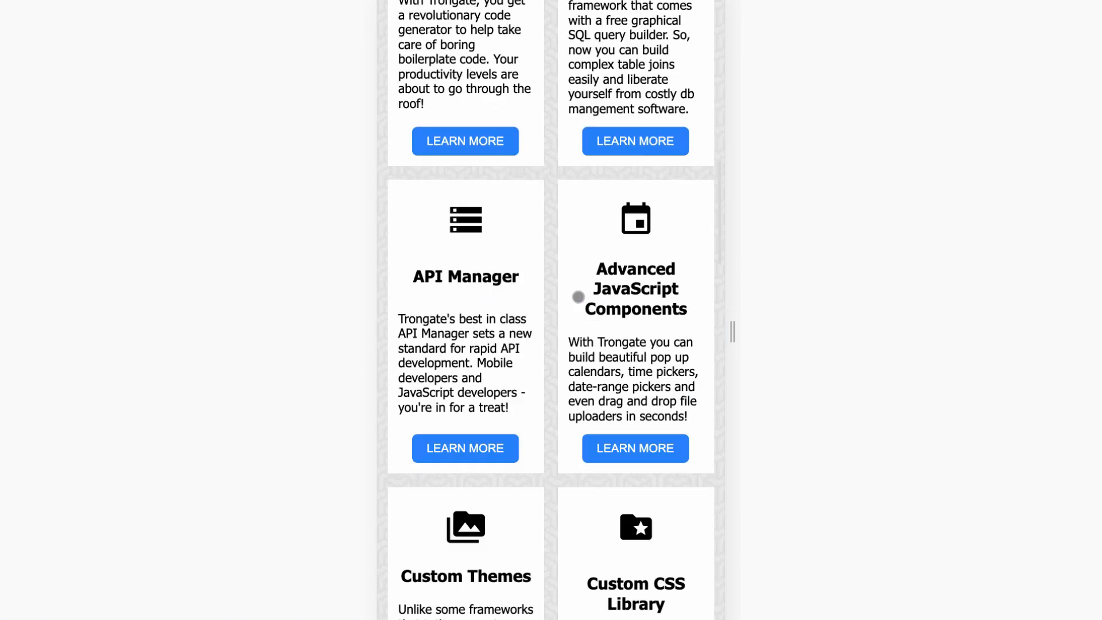
pyautogui.scroll(-3)
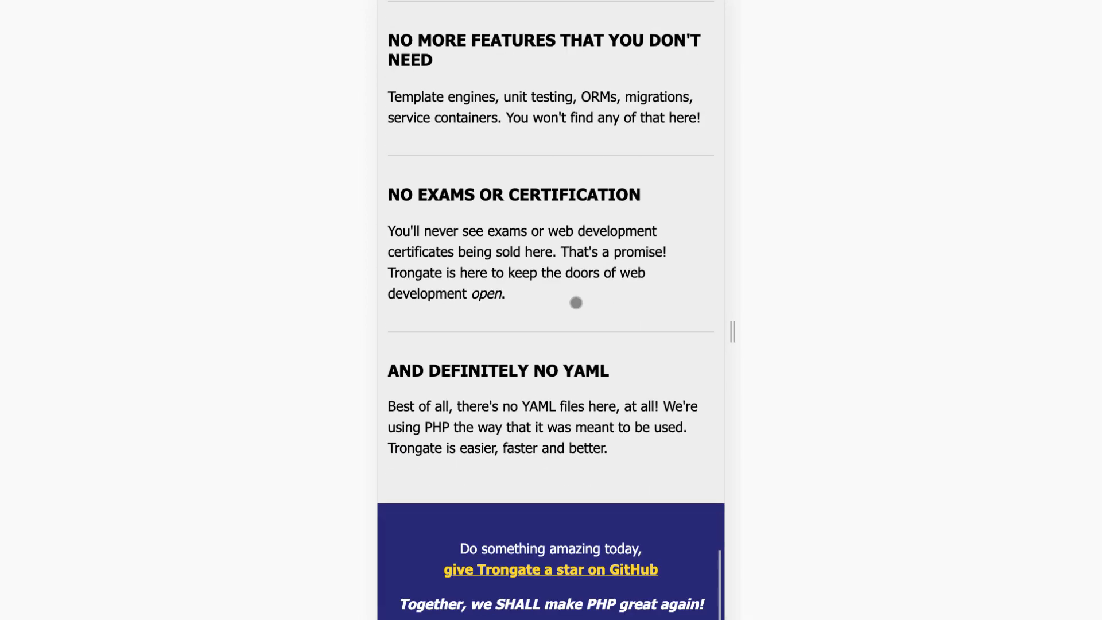
pyautogui.scroll(3)
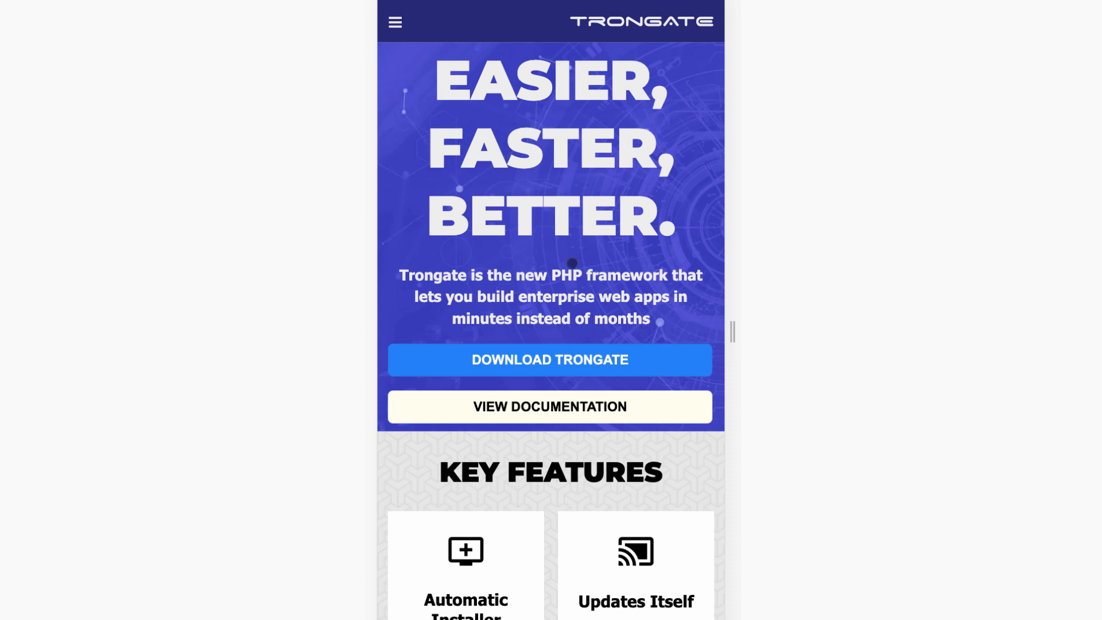
pyautogui.click(395, 21)
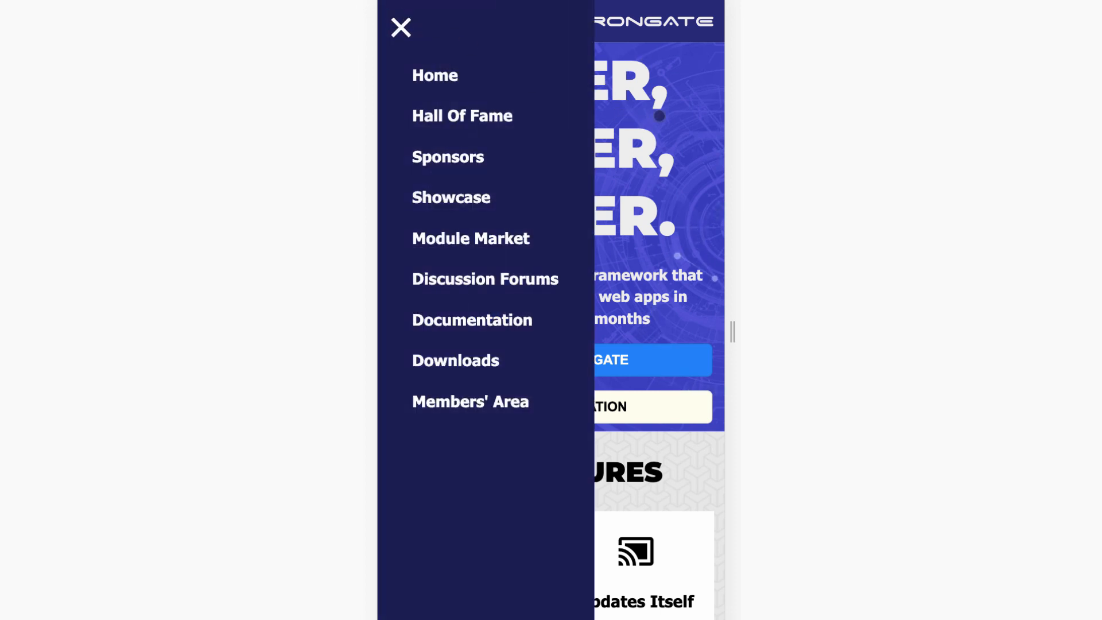
pyautogui.click(400, 27)
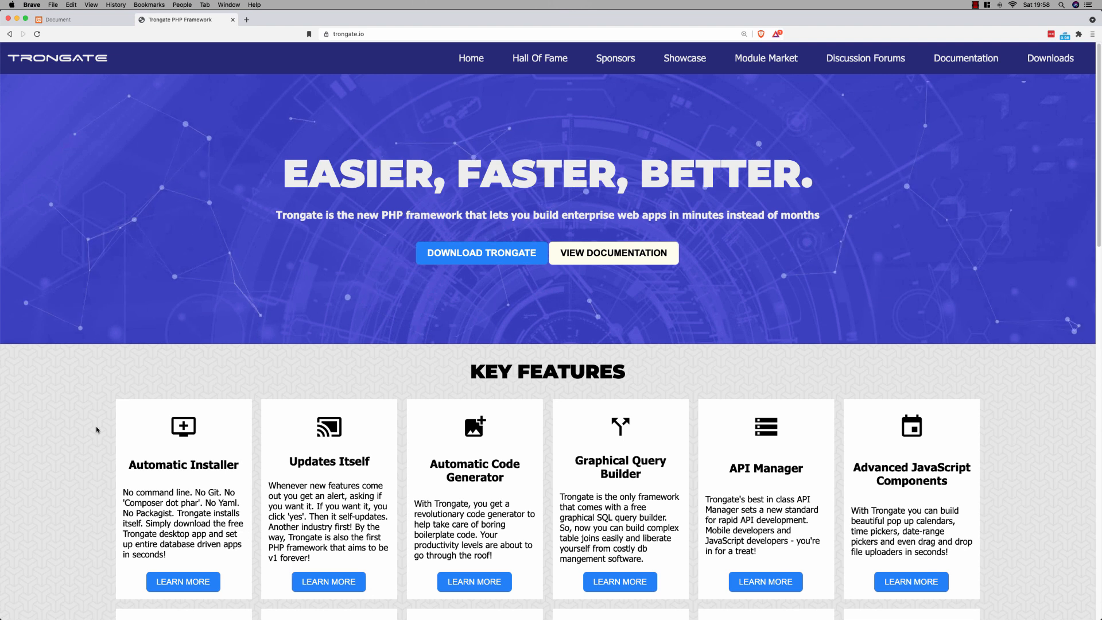
pyautogui.moveTo(94, 427)
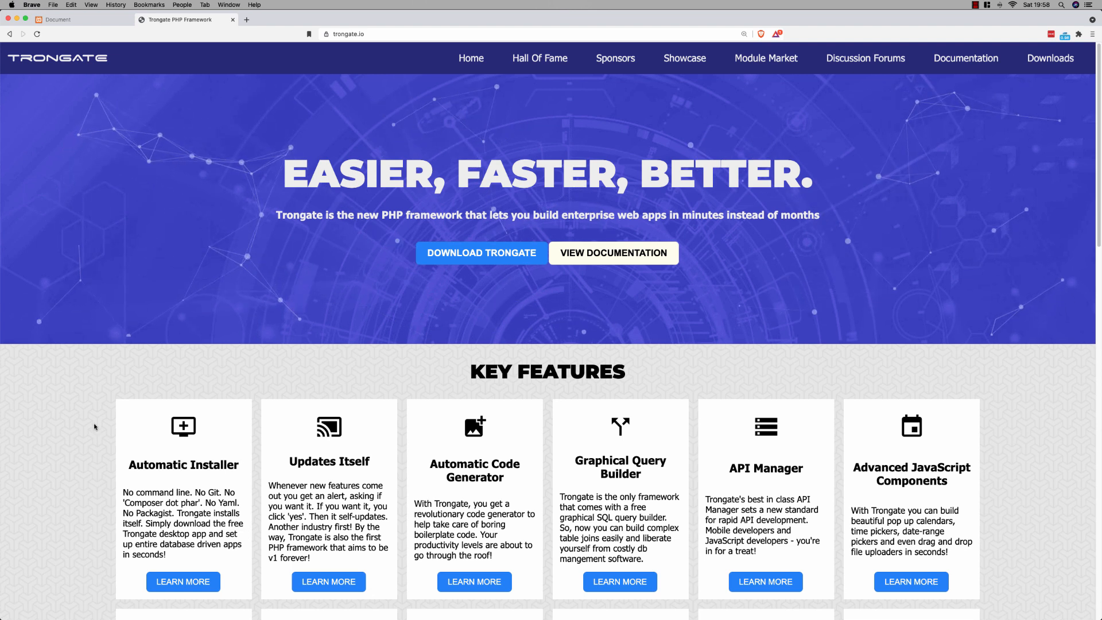